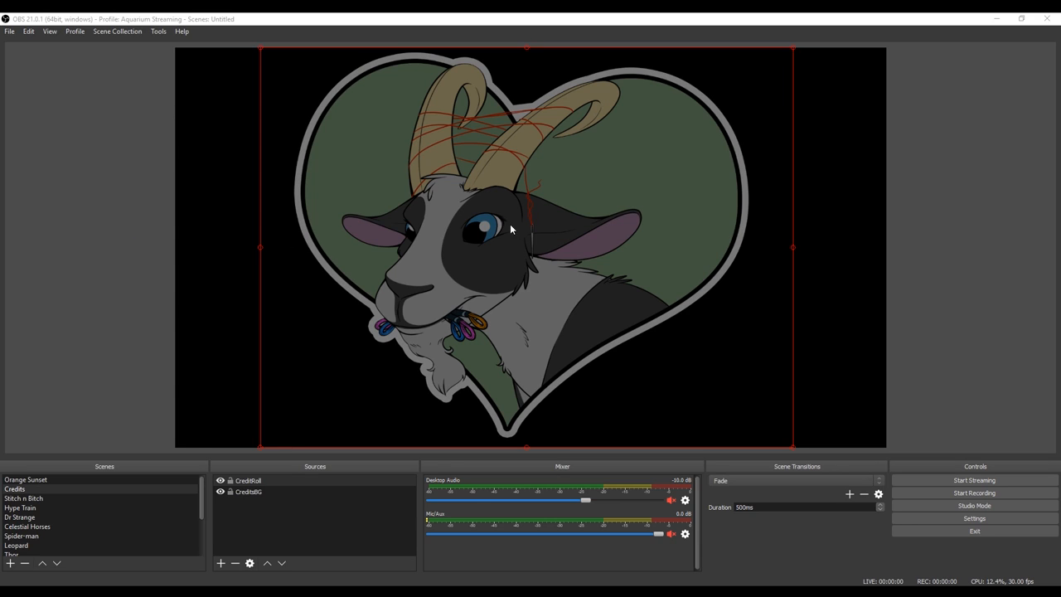
pyautogui.moveTo(440, 309)
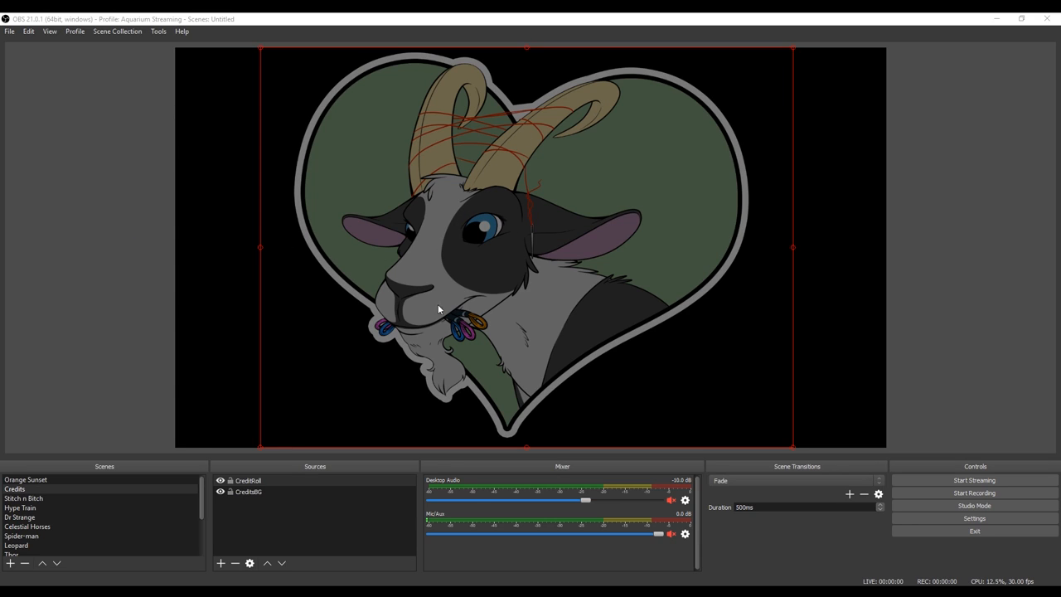
pyautogui.moveTo(83, 262)
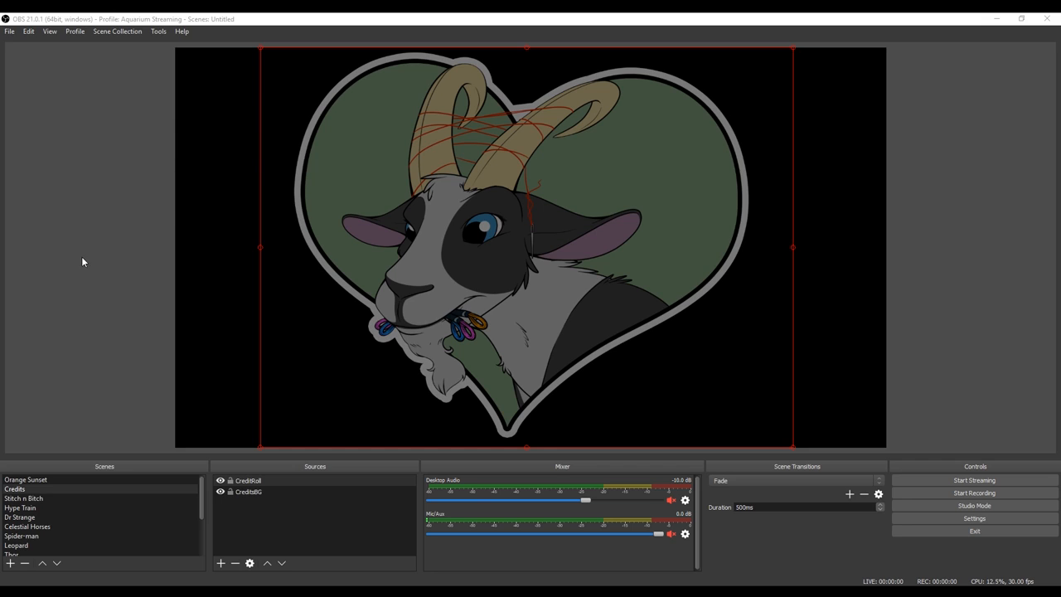
pyautogui.moveTo(494, 330)
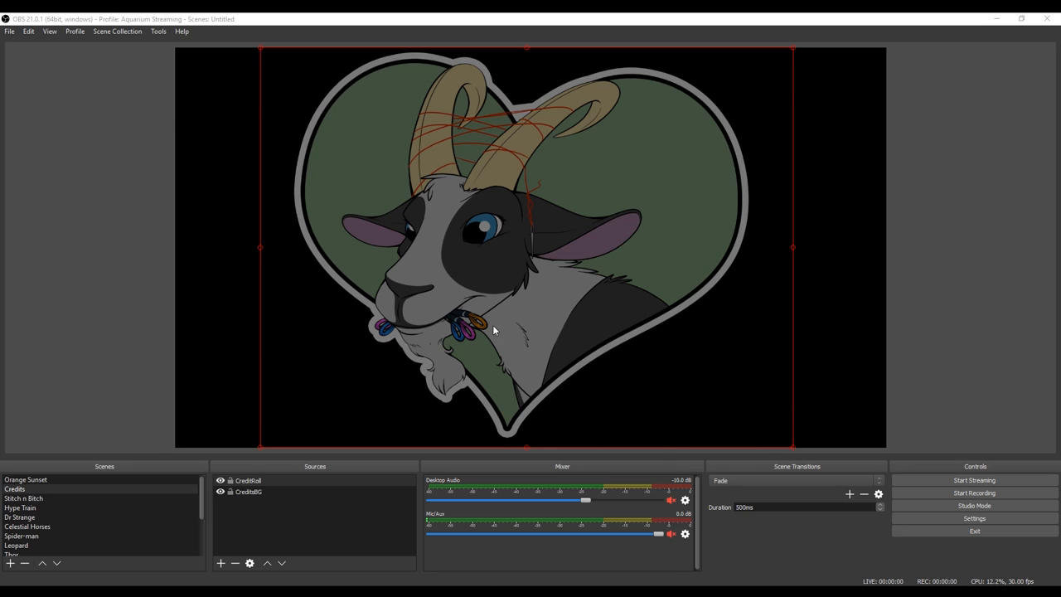
pyautogui.moveTo(607, 489)
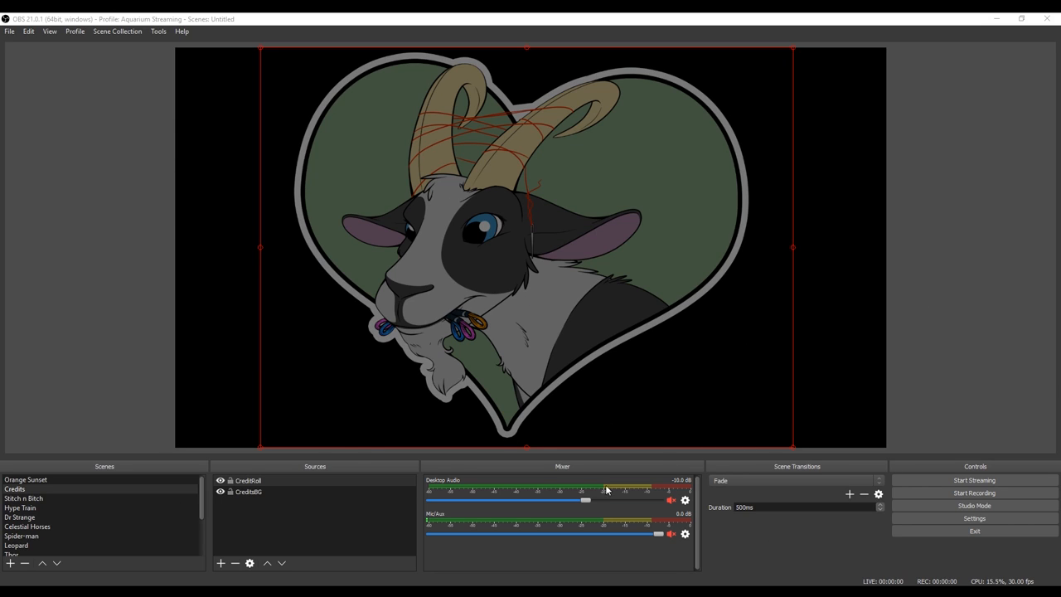
pyautogui.moveTo(346, 388)
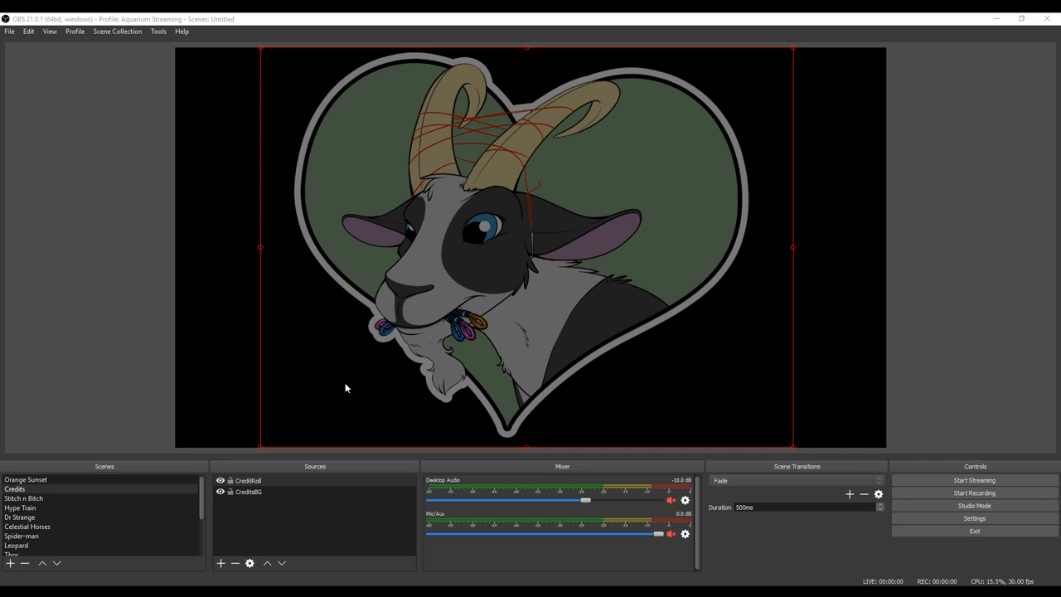
pyautogui.moveTo(255, 241)
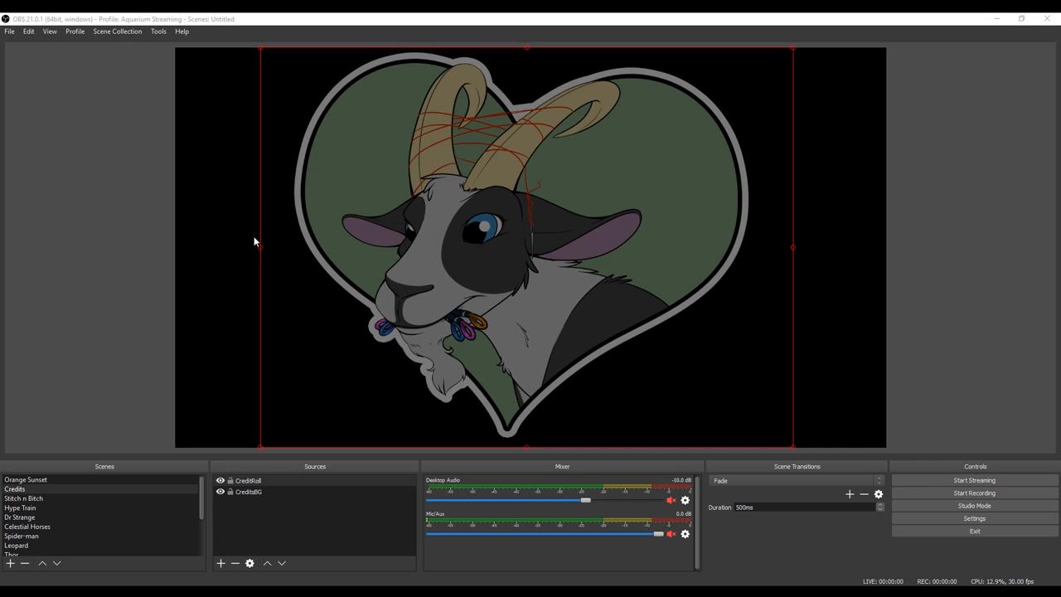
# Open the Profile menu, with Aquarium Streaming still the active profile.
pyautogui.click(75, 31)
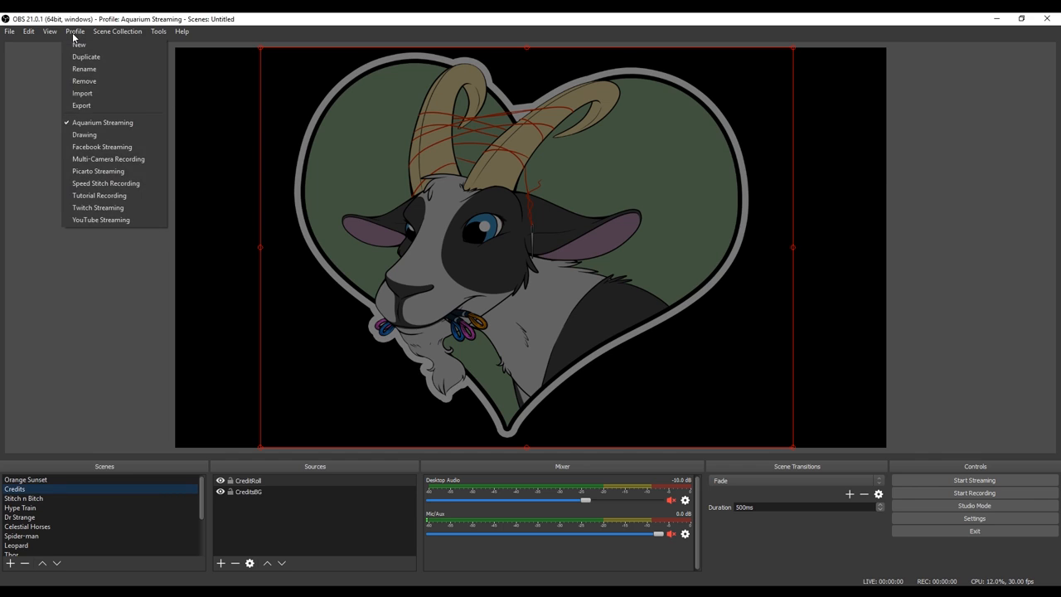
pyautogui.moveTo(102, 123)
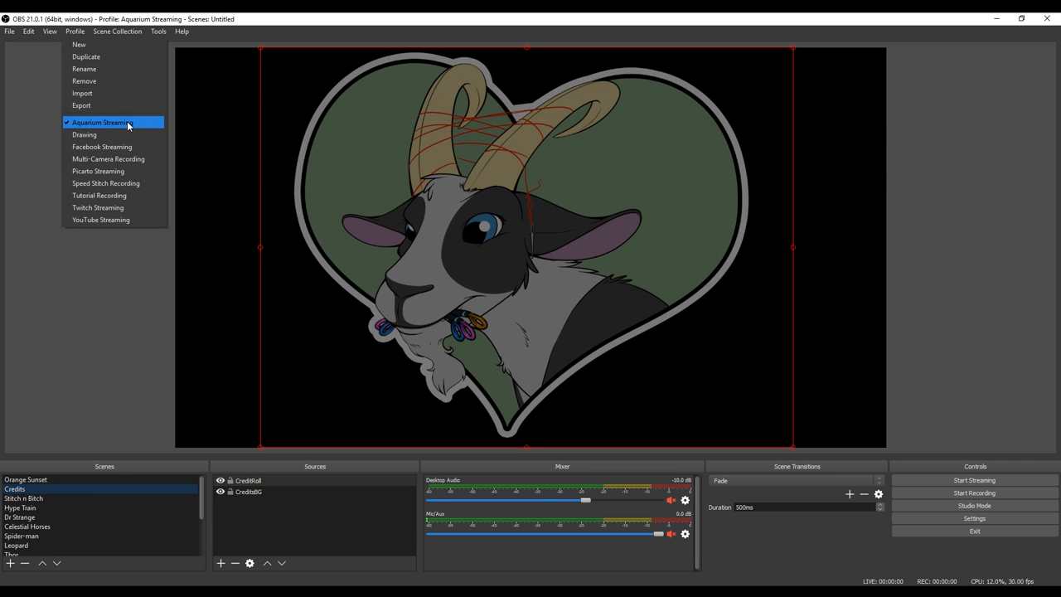
pyautogui.moveTo(137, 123)
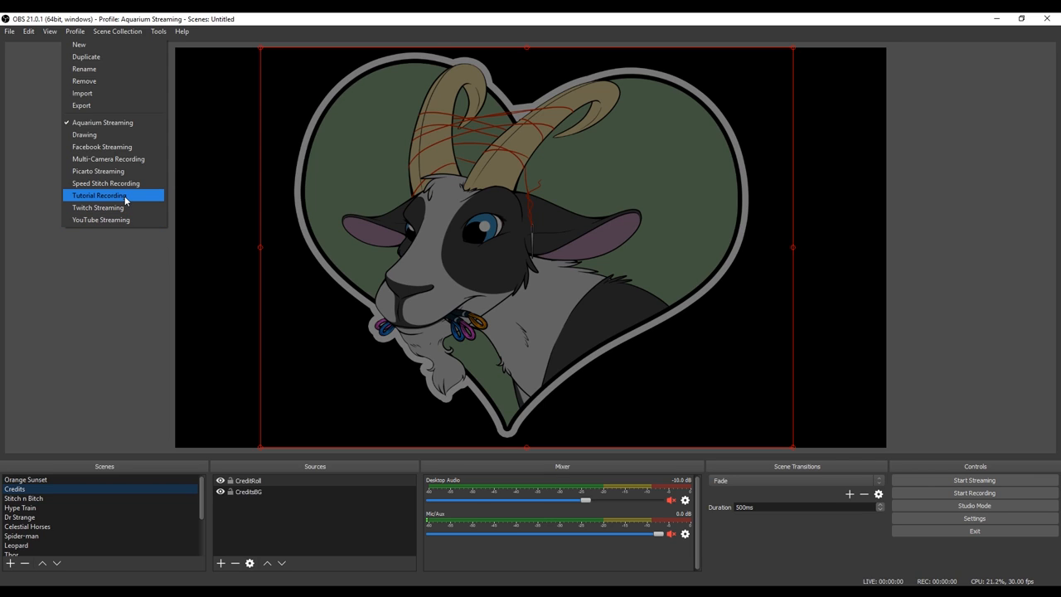
pyautogui.moveTo(102, 122)
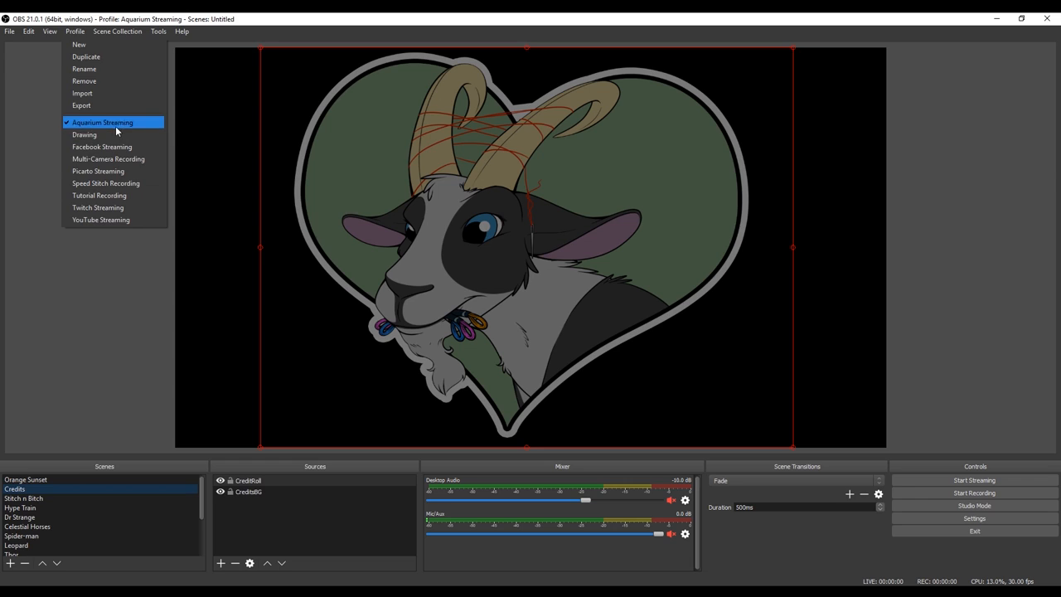
pyautogui.moveTo(124, 196)
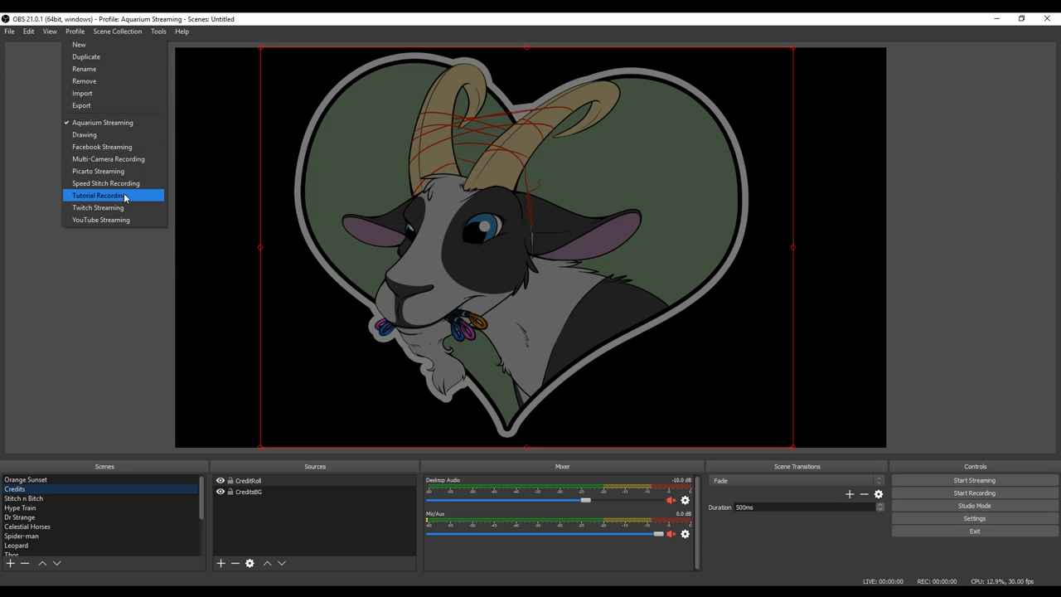
pyautogui.moveTo(143, 200)
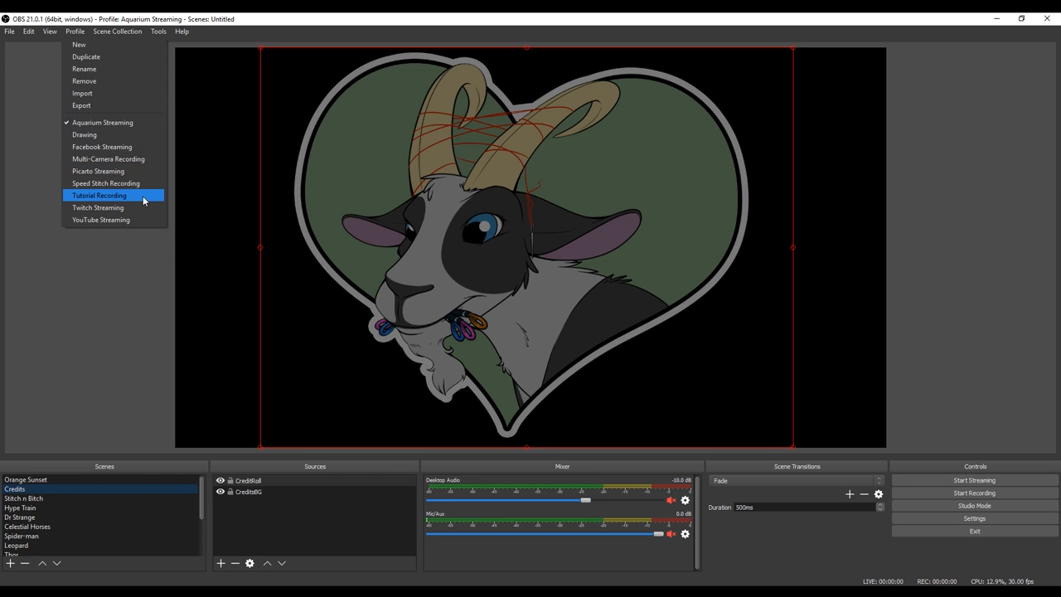
pyautogui.moveTo(148, 192)
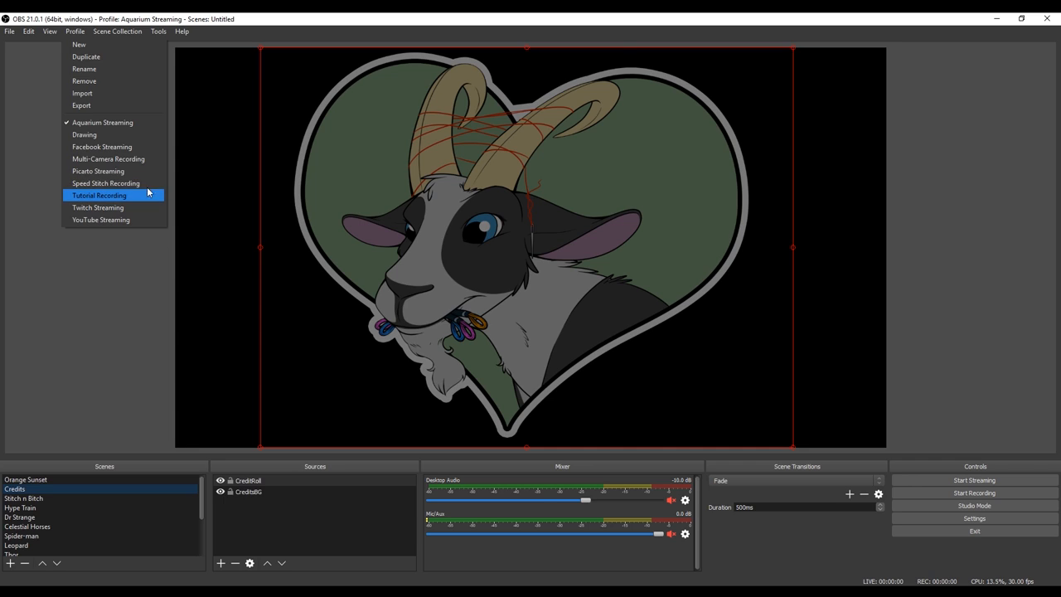
pyautogui.moveTo(149, 197)
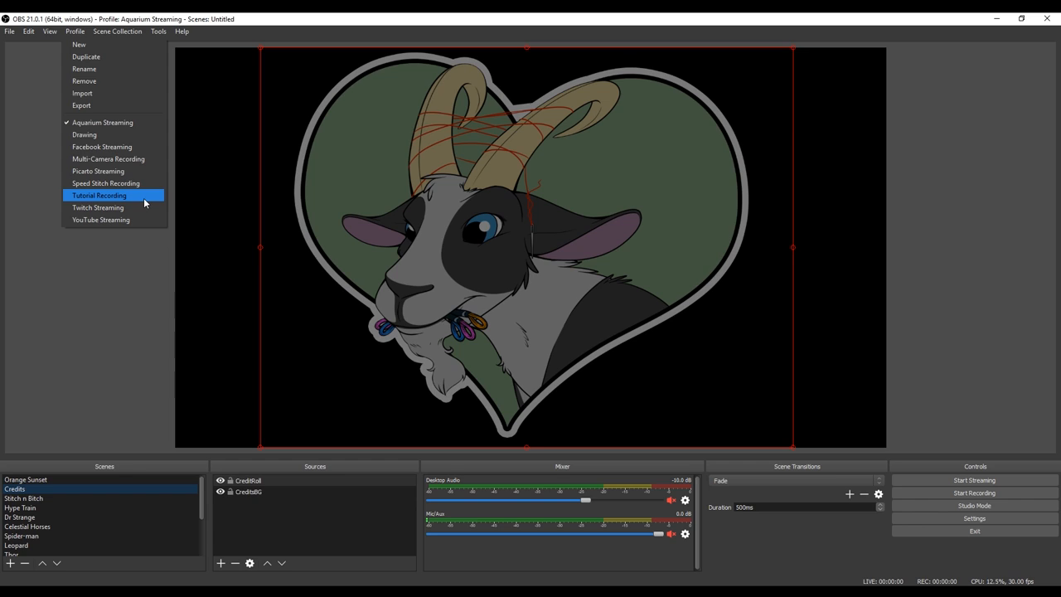
pyautogui.moveTo(105, 183)
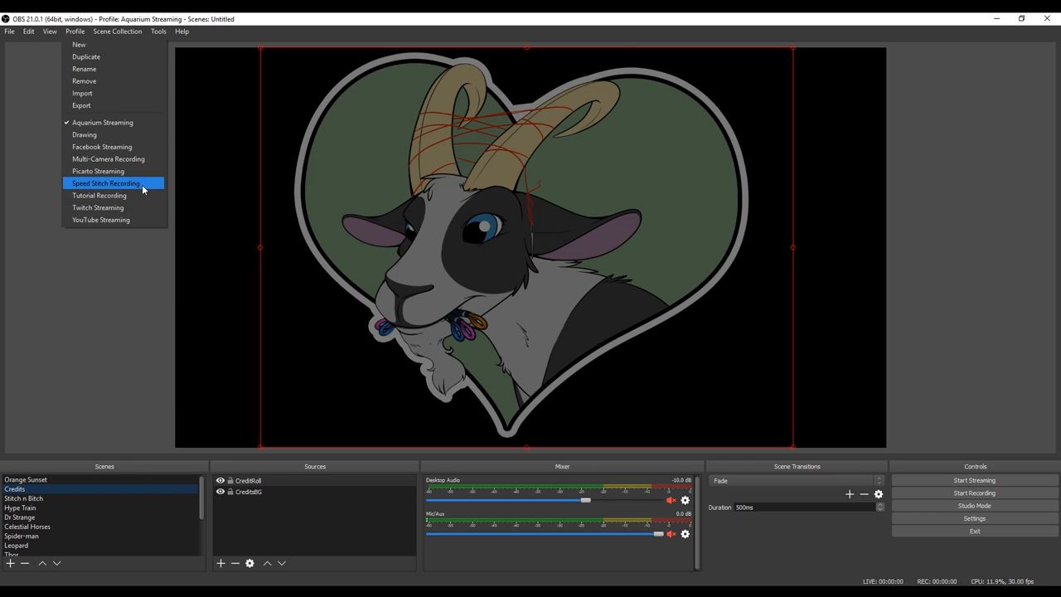
pyautogui.moveTo(79, 44)
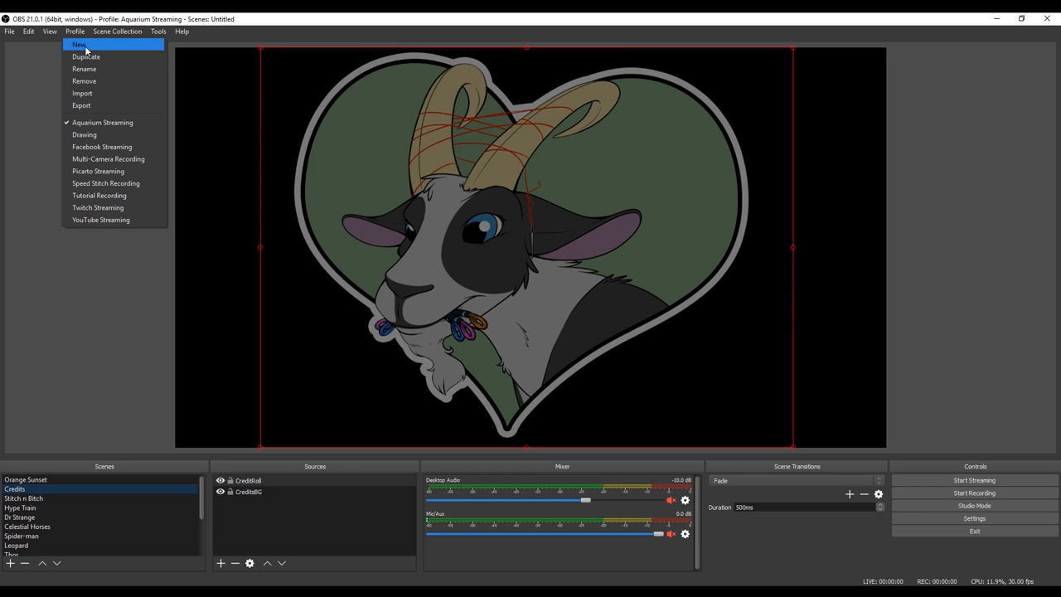
pyautogui.moveTo(102, 122)
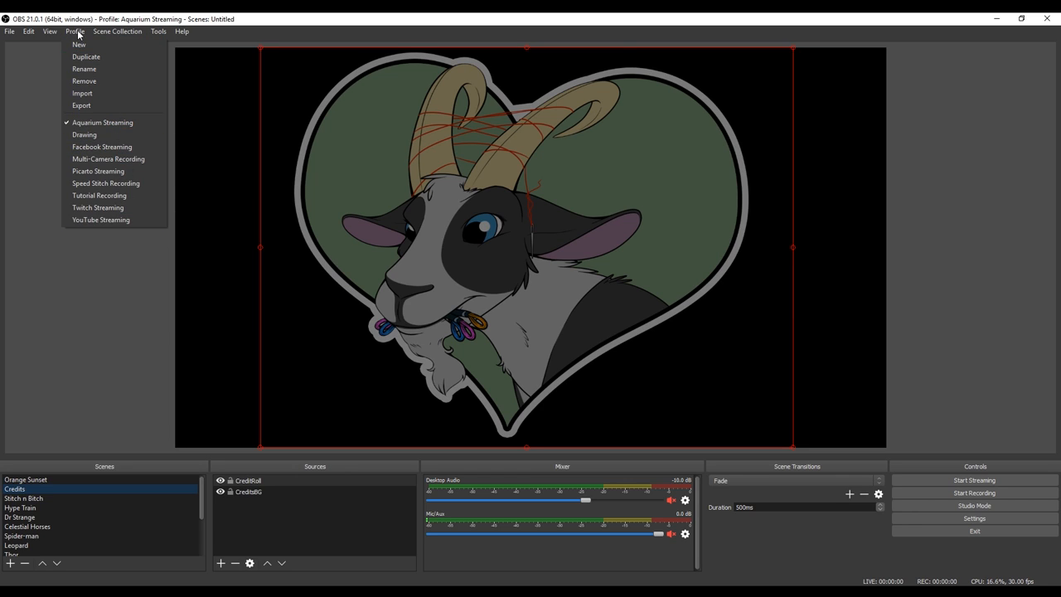
# Create a new profile named 'Example' and confirm it.
pyautogui.click(78, 44)
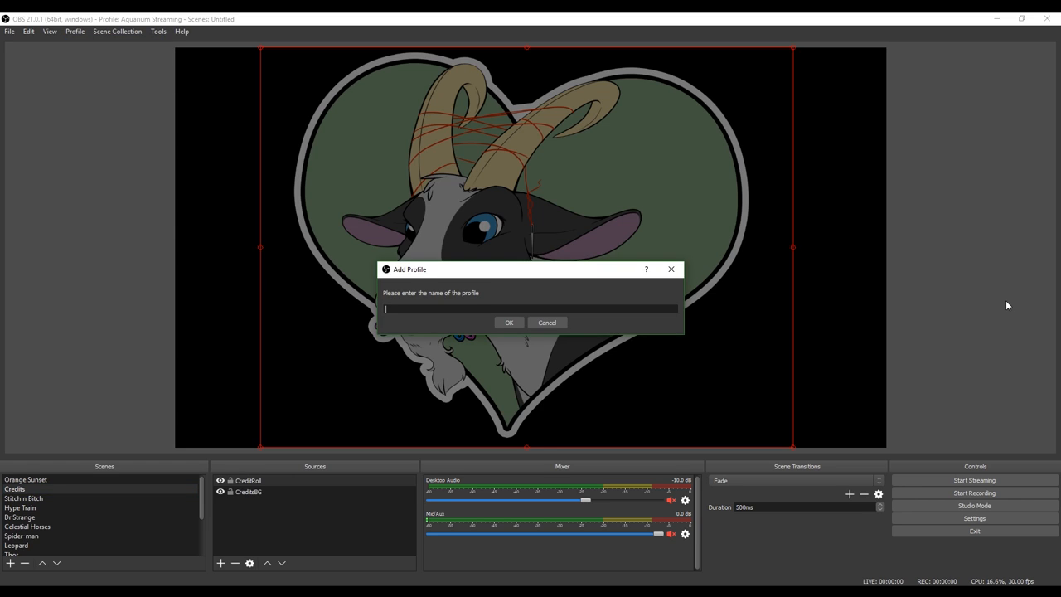
pyautogui.write('Example')
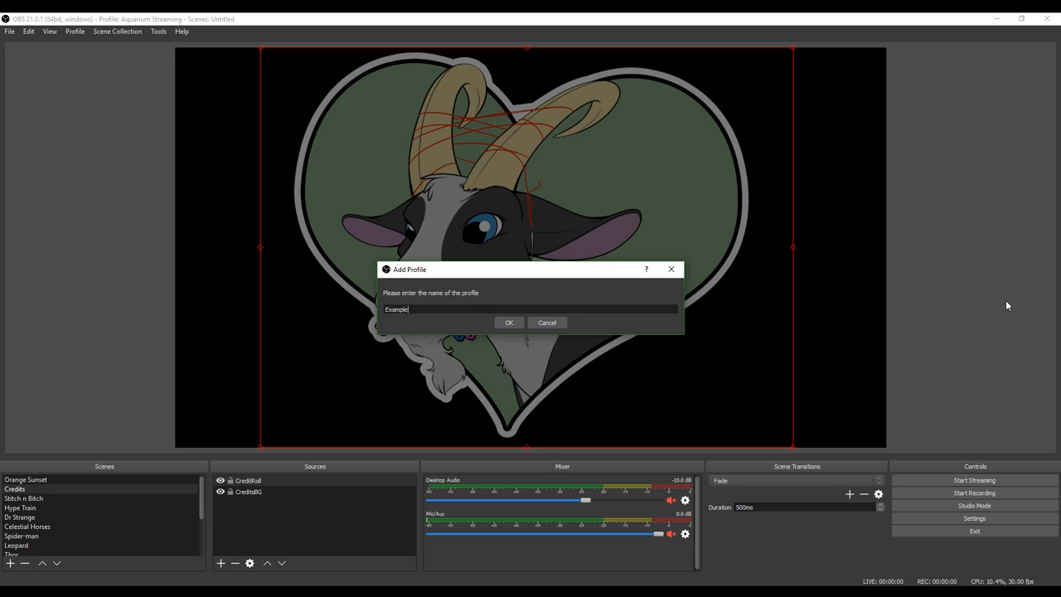
pyautogui.click(508, 322)
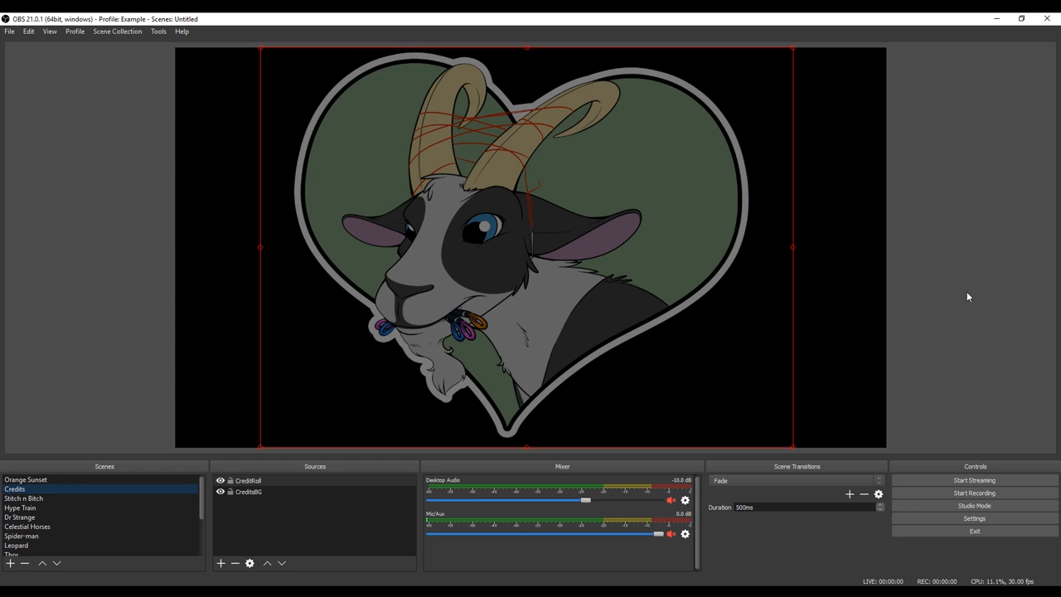
pyautogui.moveTo(106, 26)
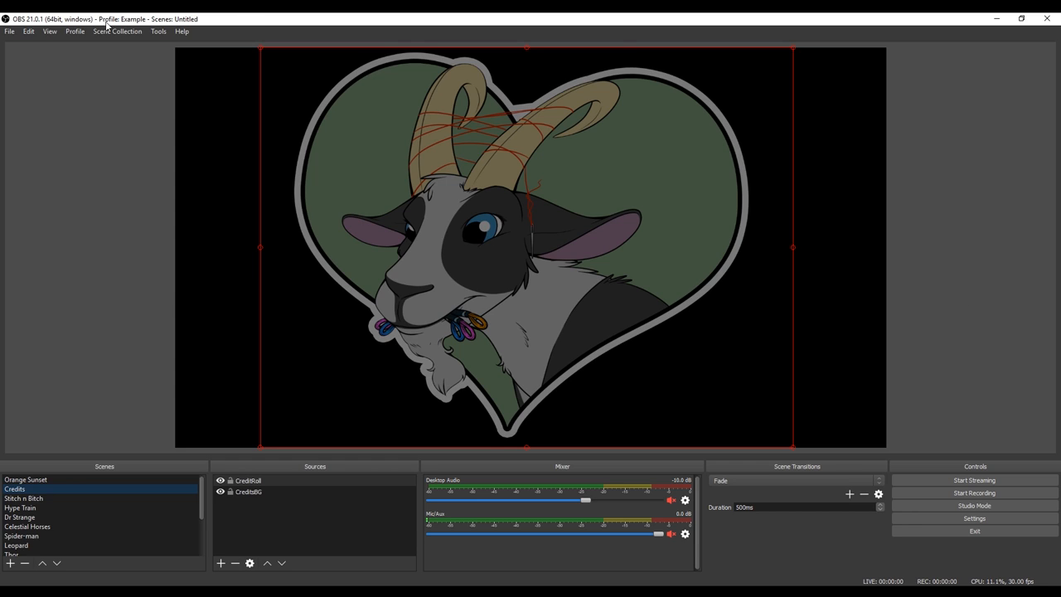
pyautogui.moveTo(136, 24)
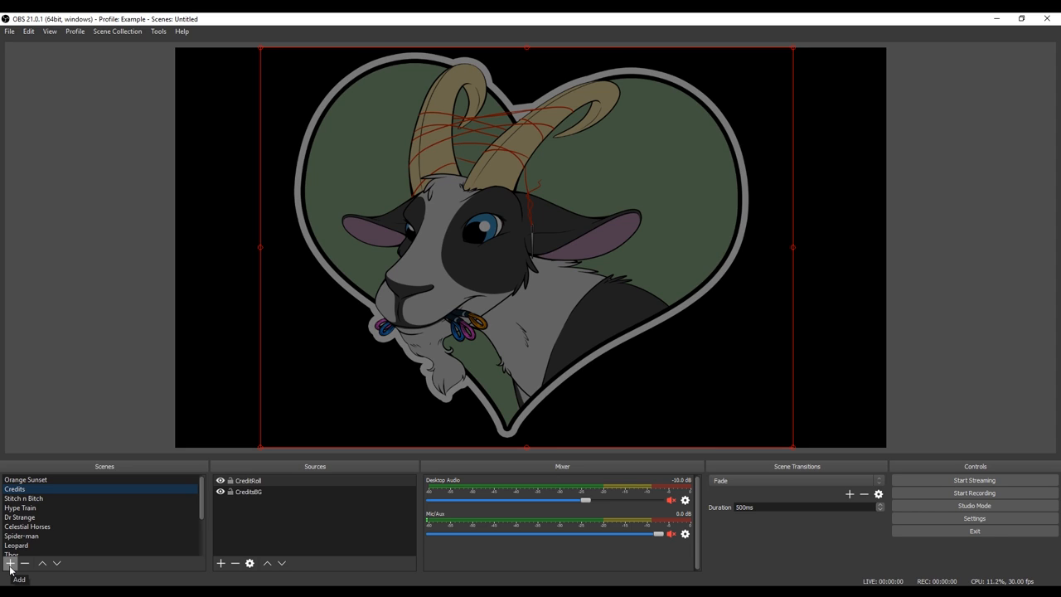
pyautogui.click(10, 563)
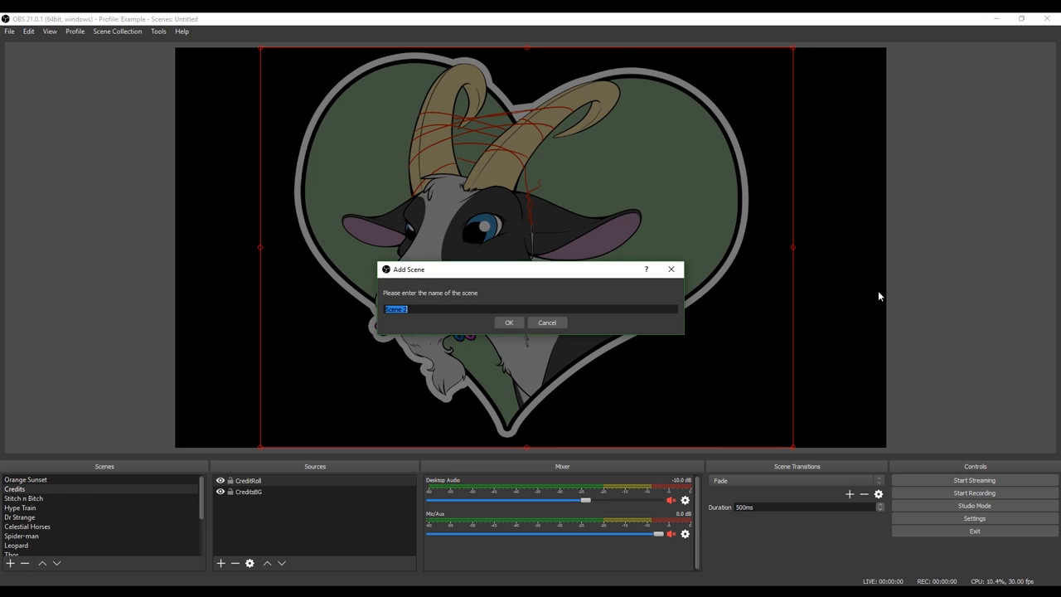
pyautogui.write('Example')
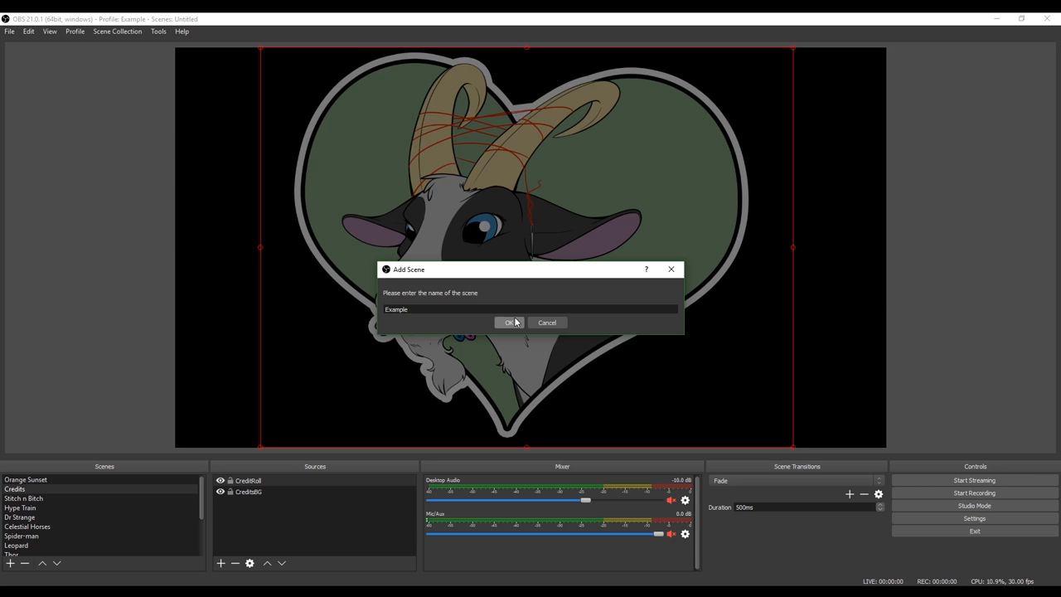
pyautogui.click(508, 322)
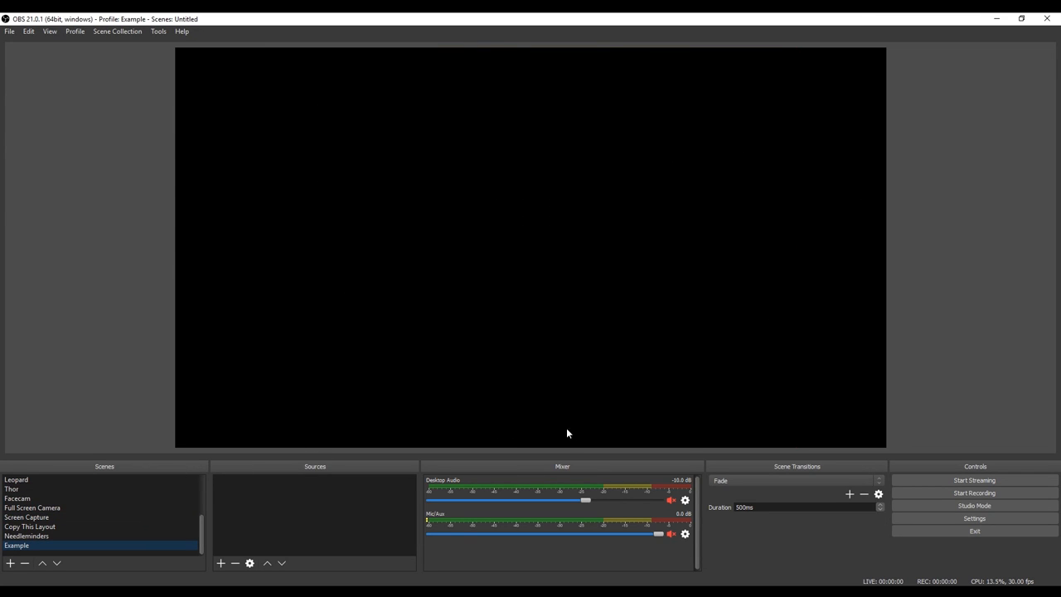
pyautogui.moveTo(267, 194)
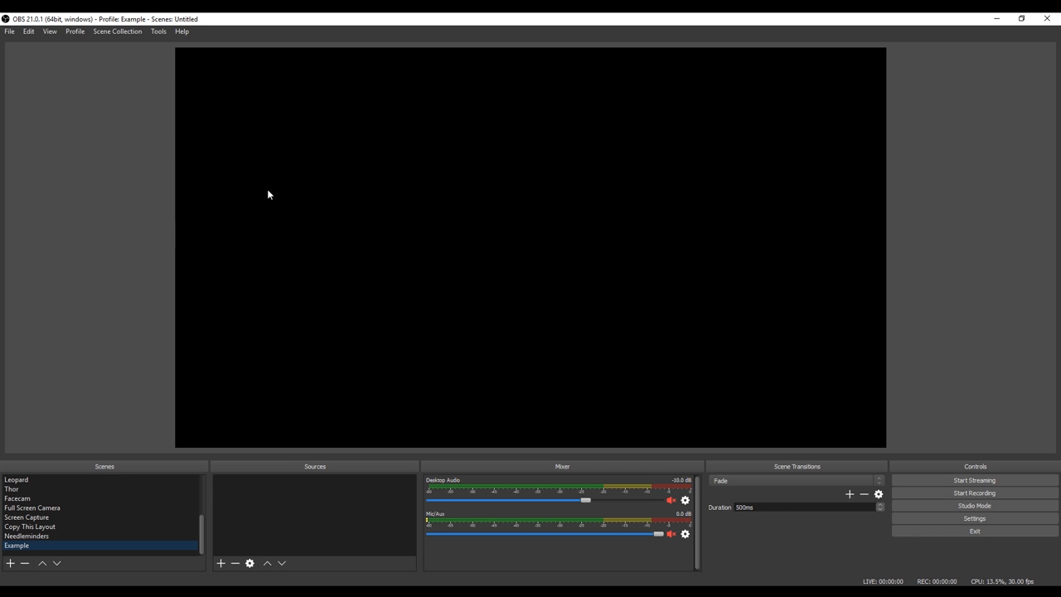
pyautogui.moveTo(418, 301)
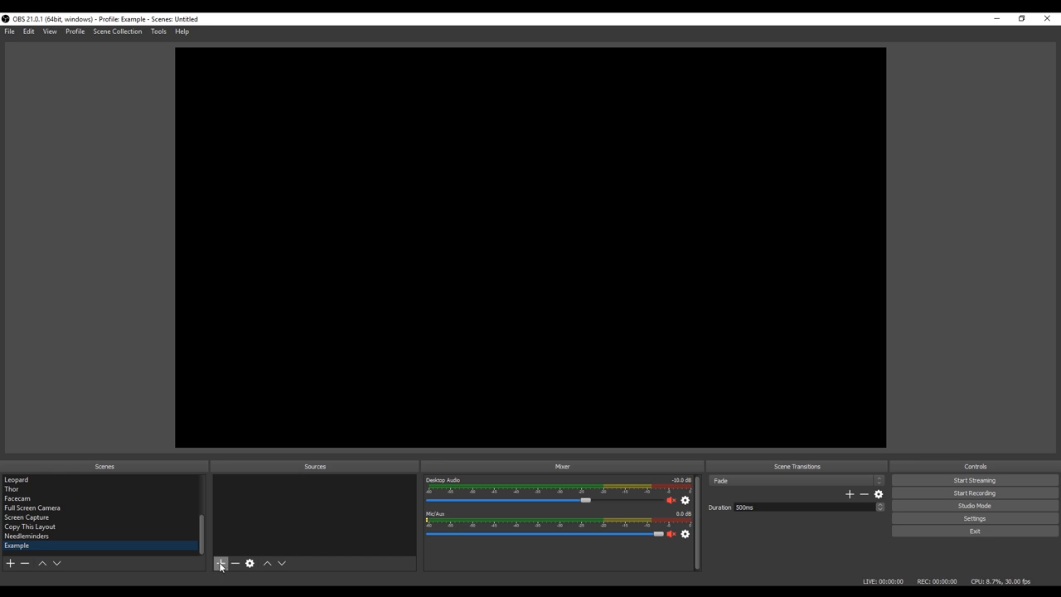
# Add a Video Capture Device source and choose the Logitech webcam as its device.
pyautogui.click(222, 563)
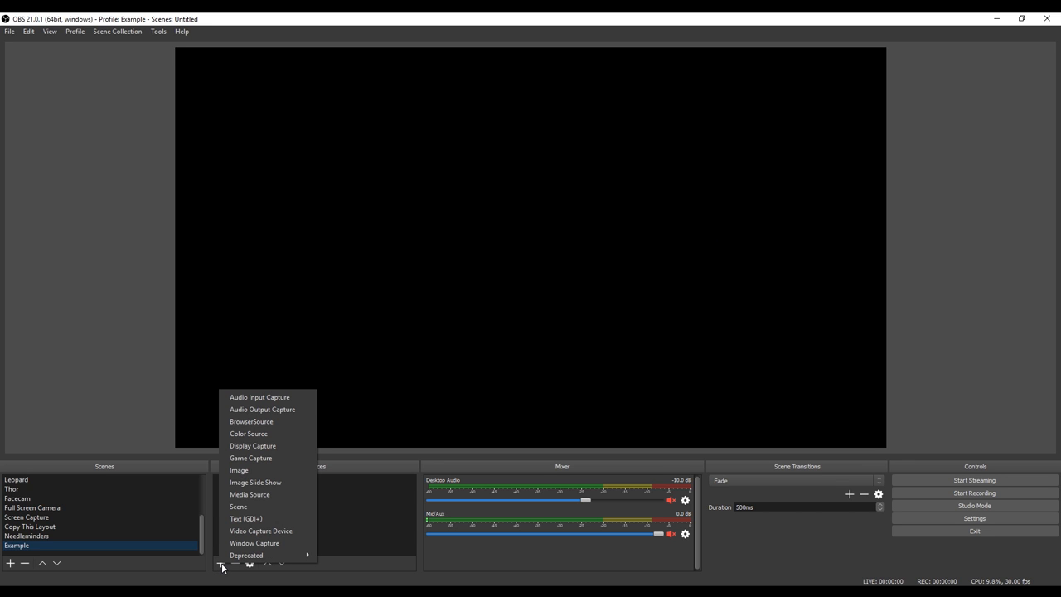
pyautogui.moveTo(266, 531)
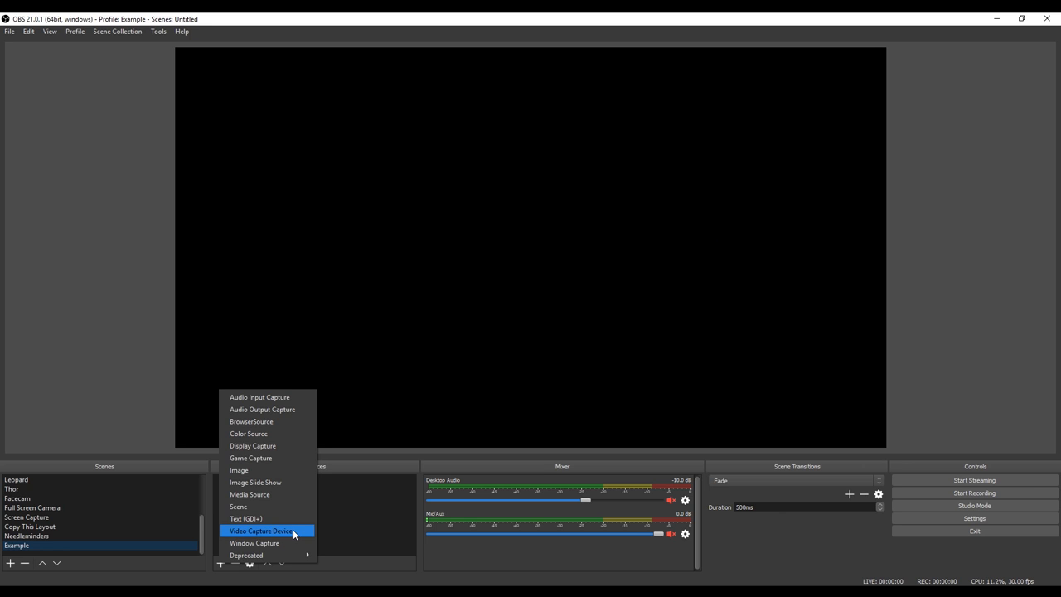
pyautogui.click(261, 530)
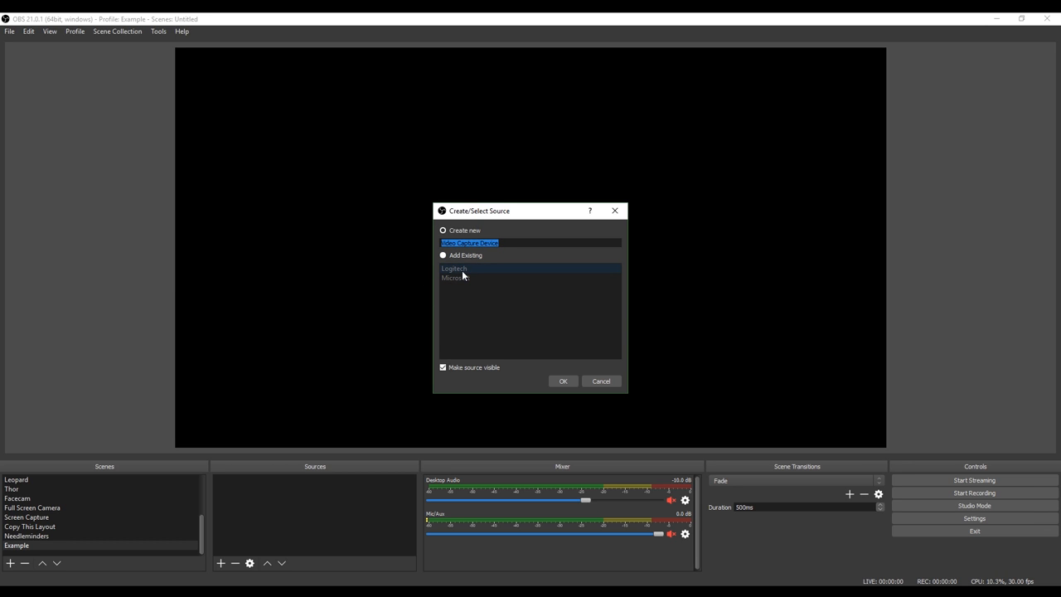
pyautogui.click(442, 229)
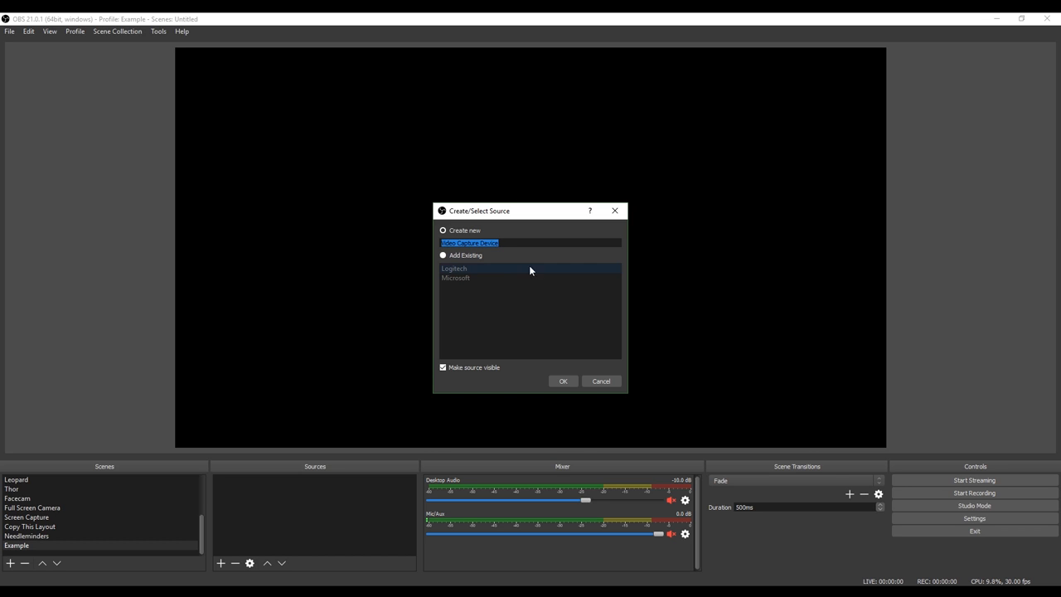
pyautogui.click(563, 380)
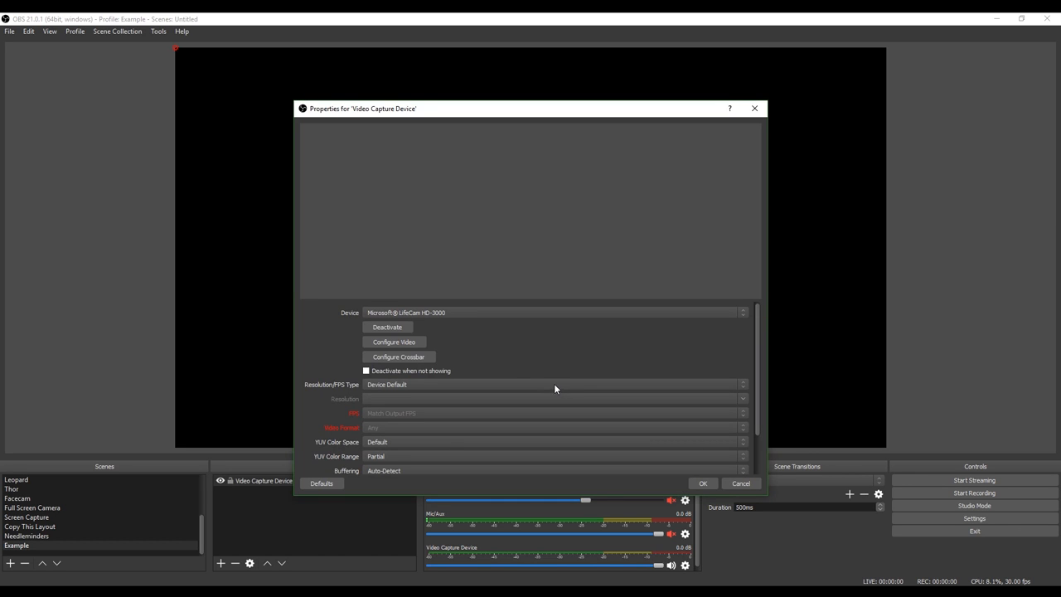
pyautogui.click(555, 313)
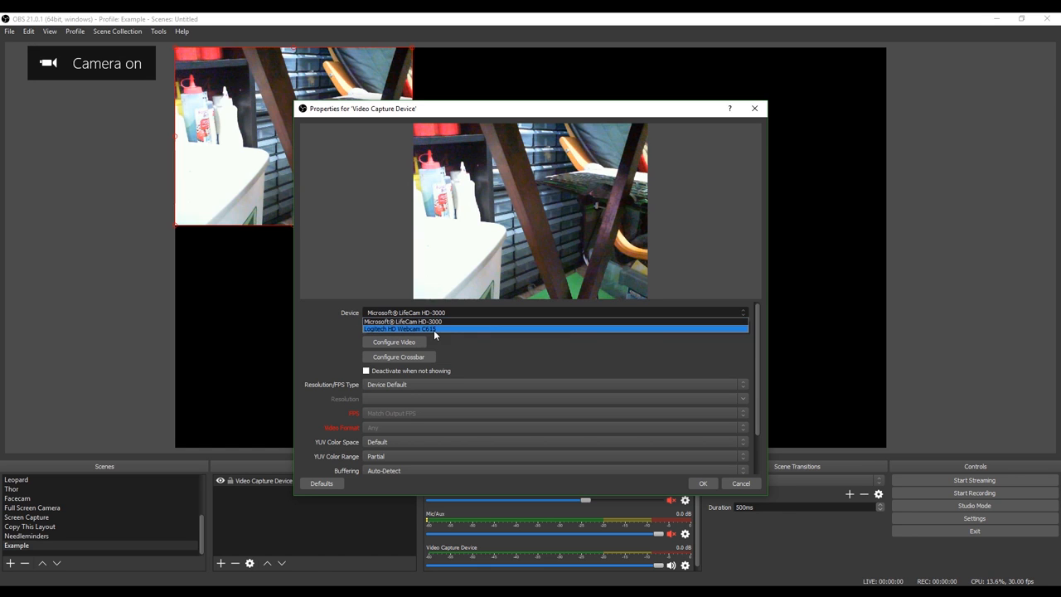
pyautogui.click(740, 483)
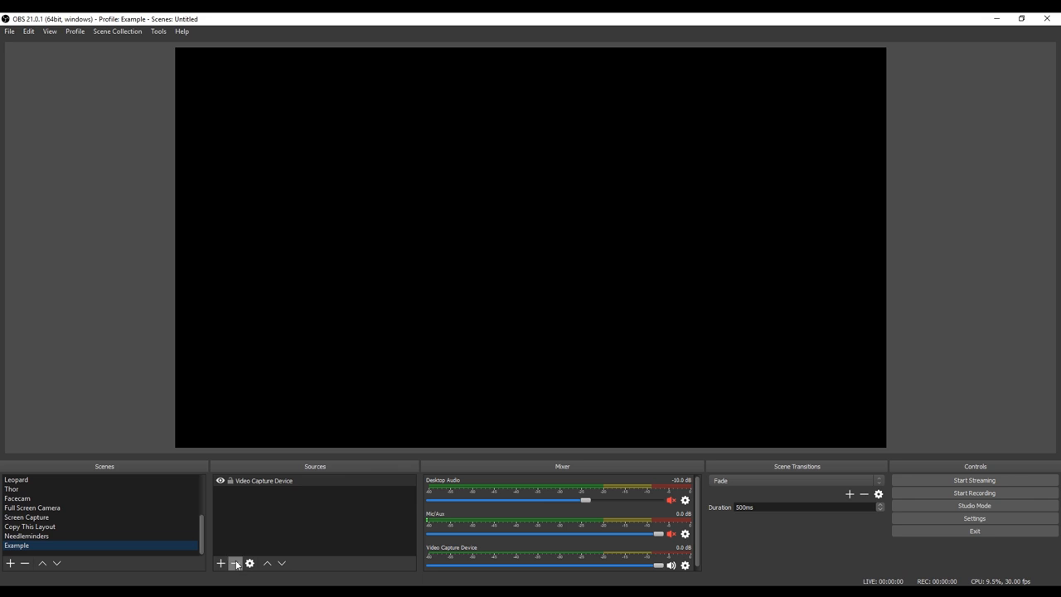
# Remove the new capture source and add the existing Logitech source instead.
pyautogui.click(235, 563)
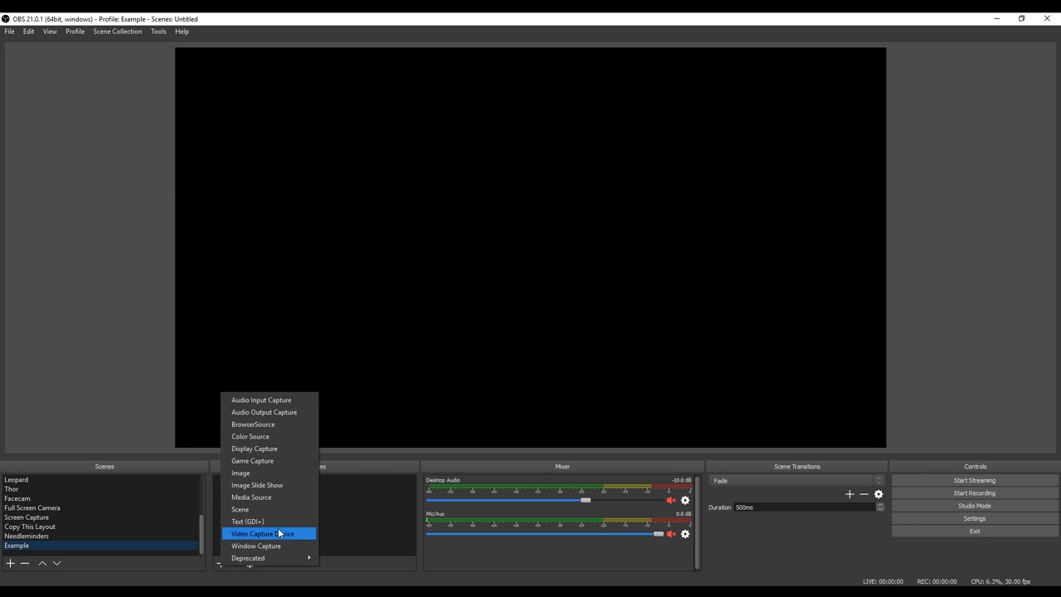
pyautogui.click(257, 533)
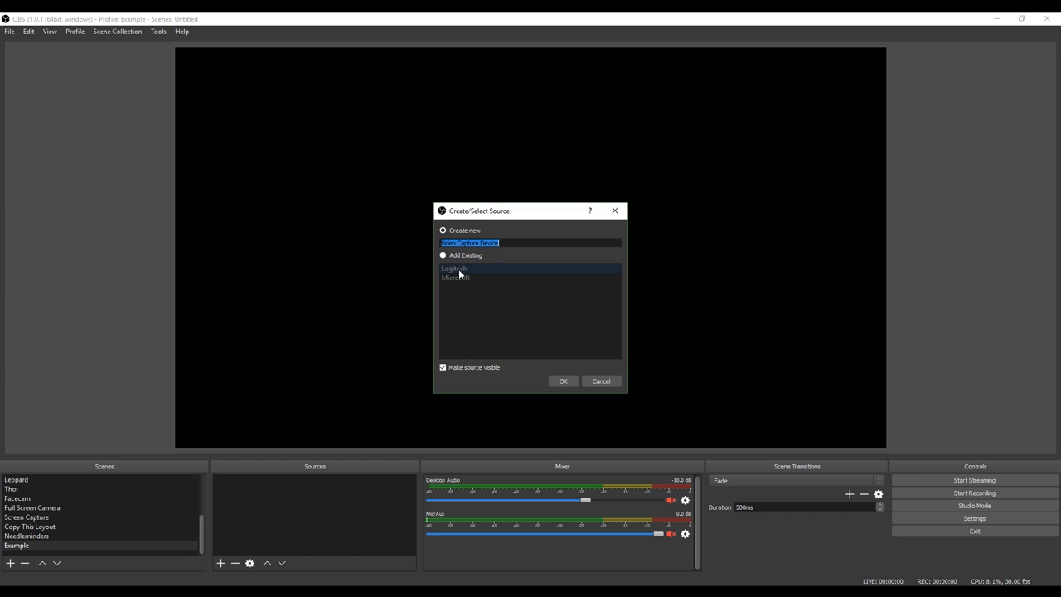
pyautogui.click(442, 255)
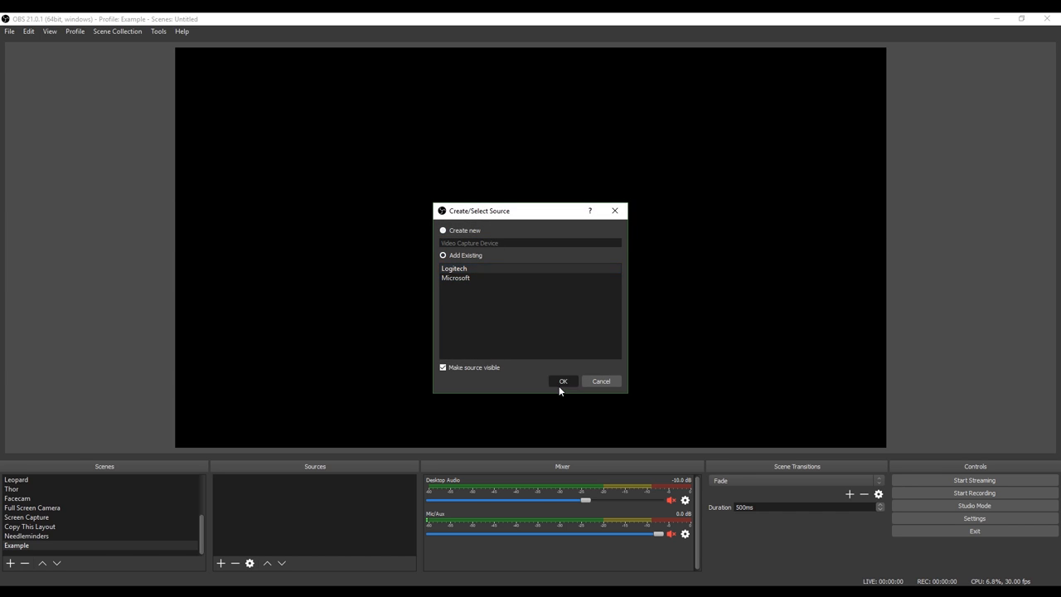
pyautogui.click(563, 380)
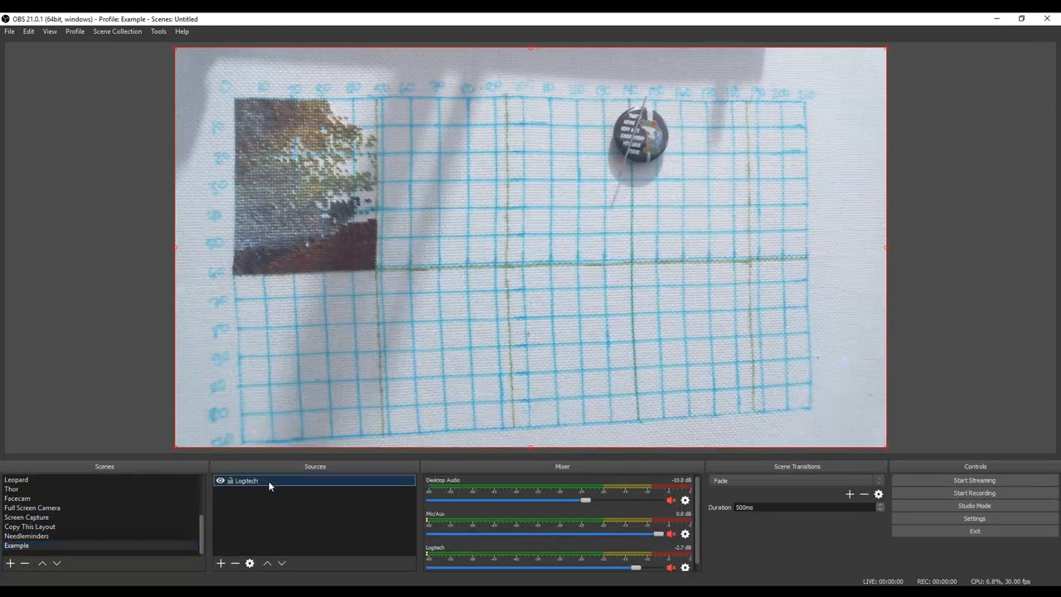
# Set the Logitech source to the HD Webcam C615 with a custom 1920x1080 resolution.
pyautogui.doubleClick(247, 480)
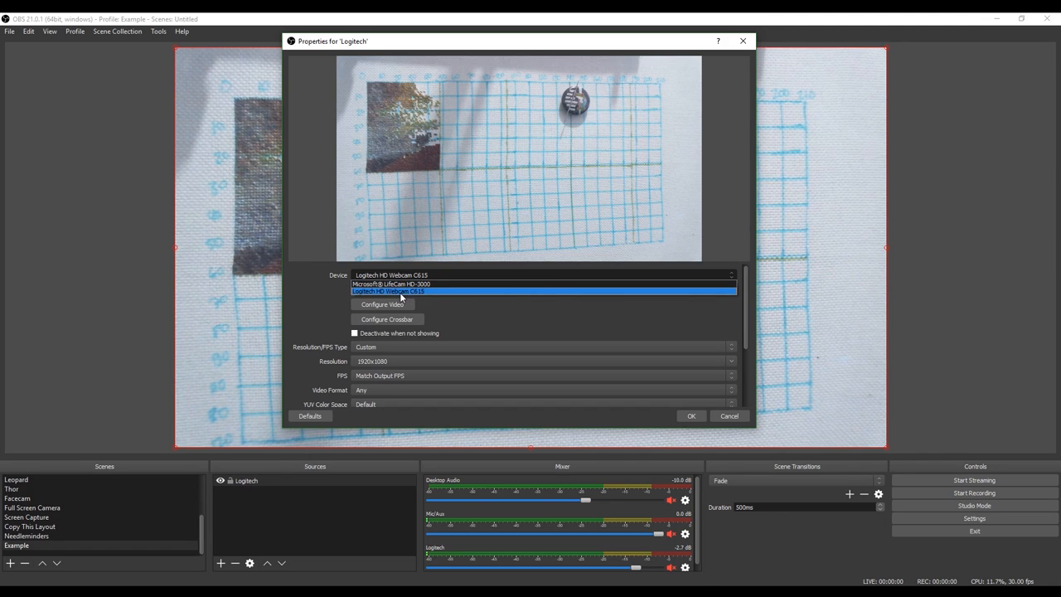
pyautogui.click(387, 291)
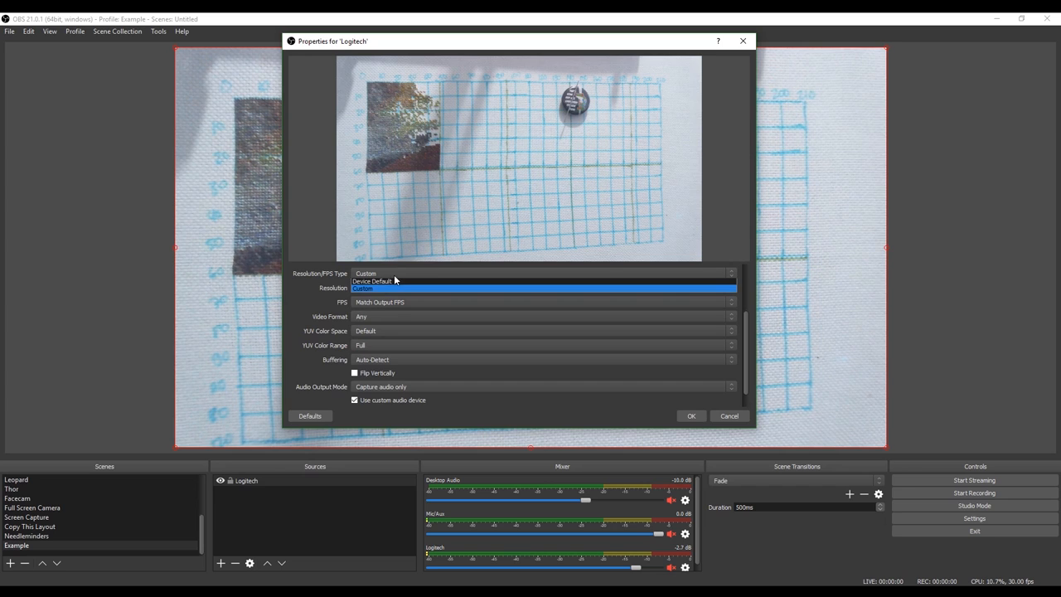
pyautogui.click(373, 281)
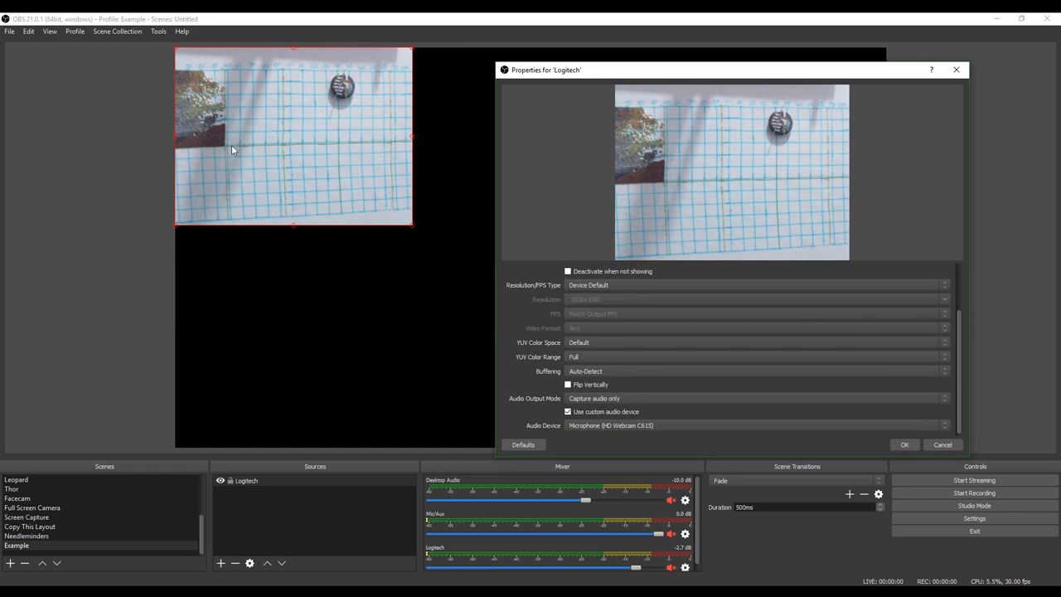
pyautogui.moveTo(313, 203)
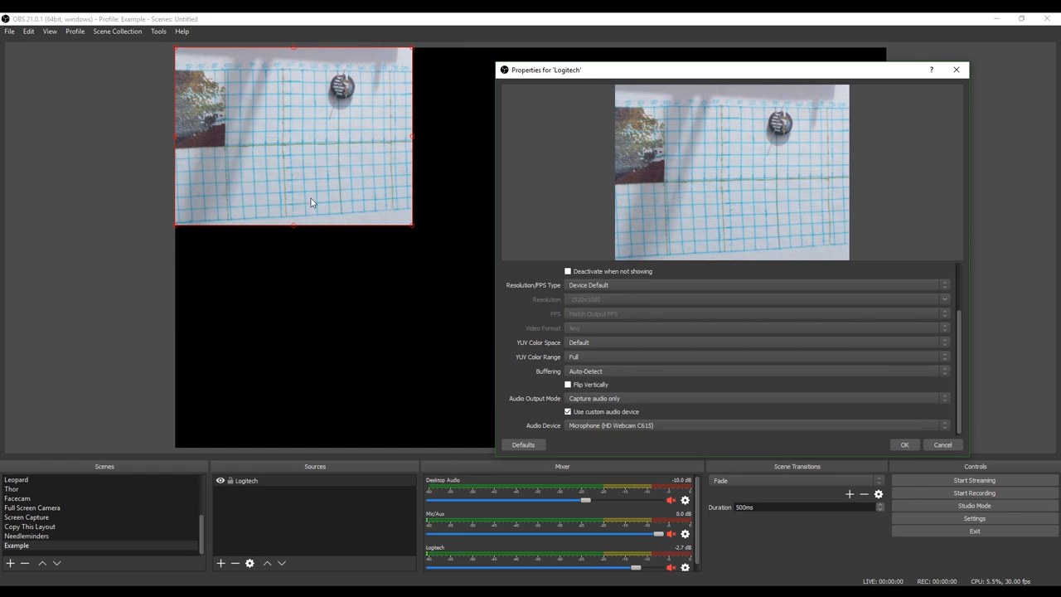
pyautogui.click(754, 284)
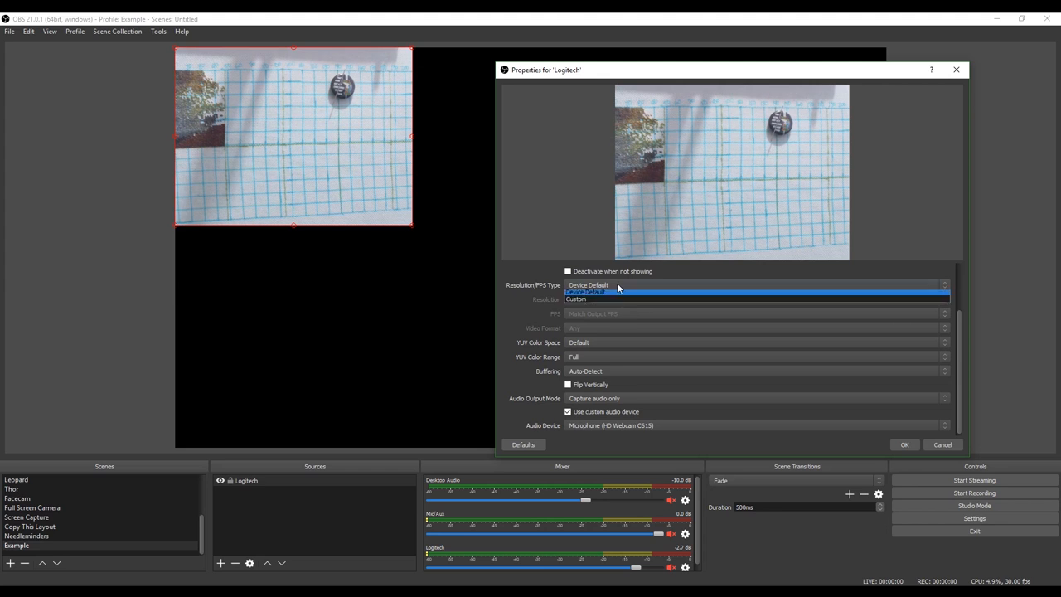
pyautogui.click(586, 299)
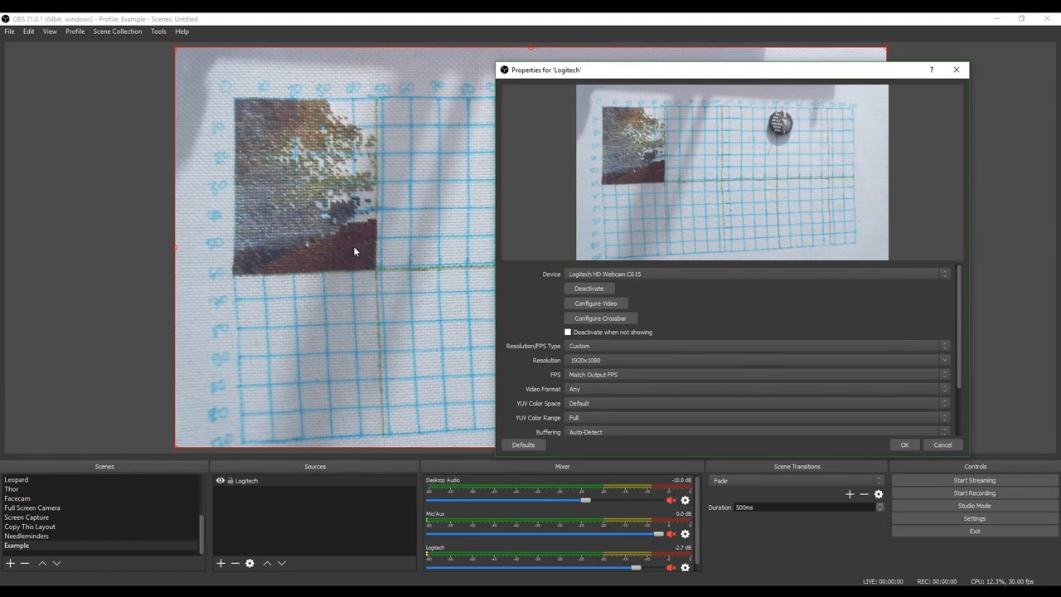
pyautogui.moveTo(615, 313)
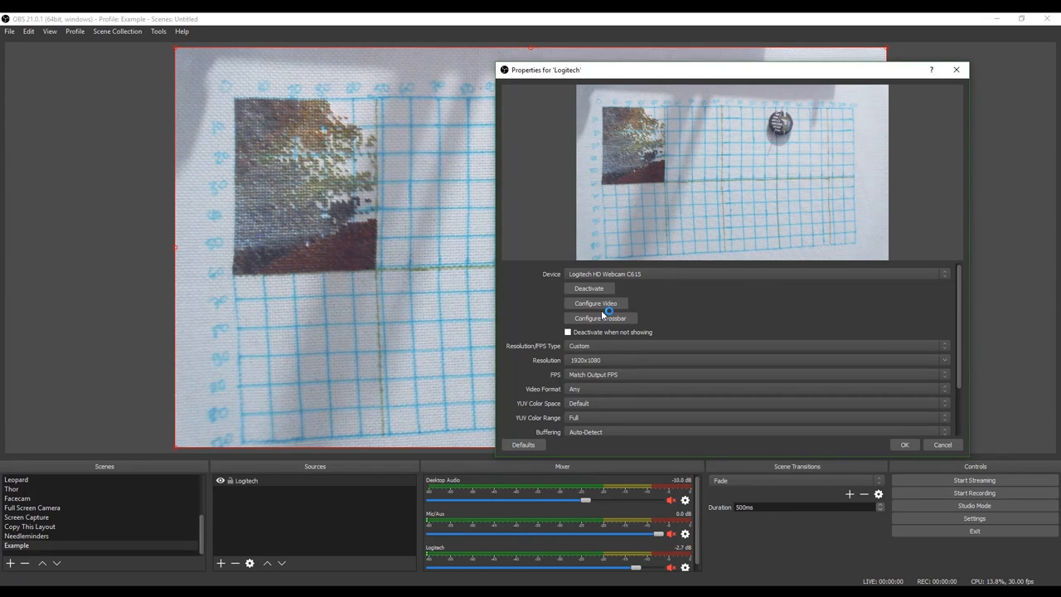
# Open the C615's video configuration, leave auto-focus off, and move the window aside.
pyautogui.click(595, 302)
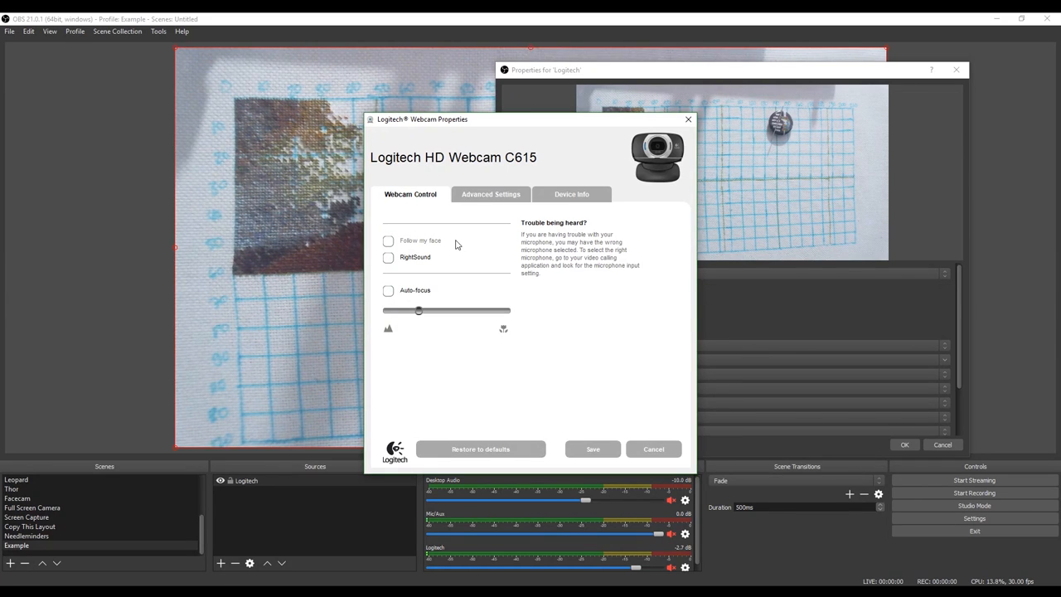
pyautogui.click(388, 290)
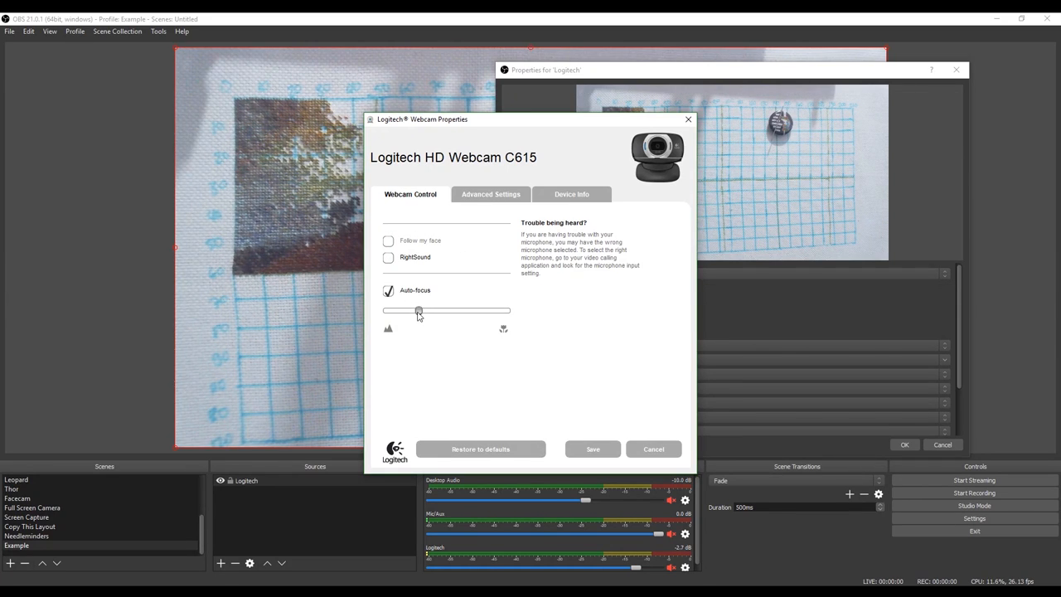
pyautogui.click(388, 290)
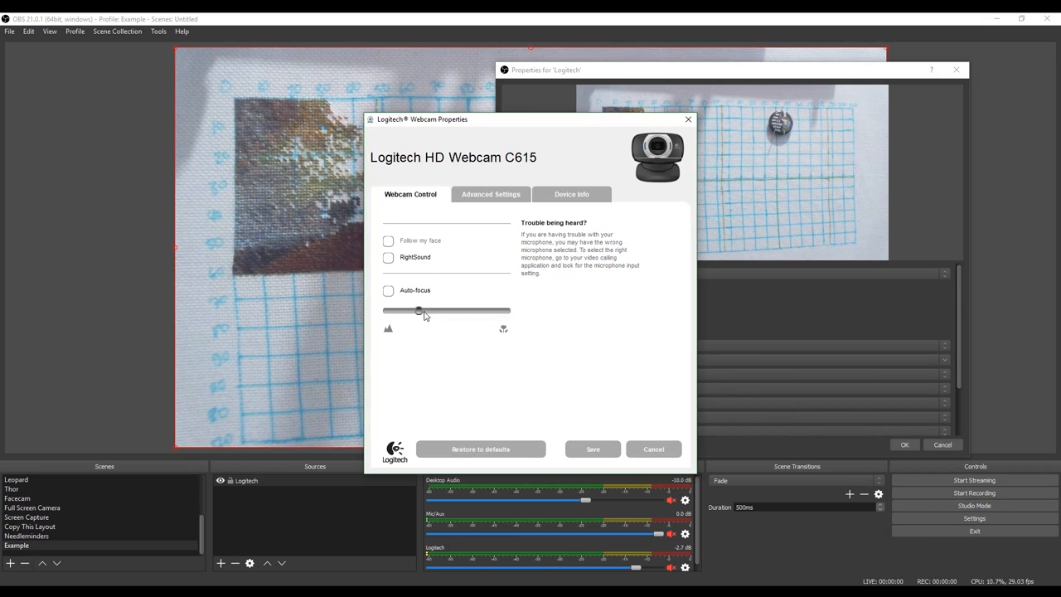
pyautogui.moveTo(423, 119); pyautogui.dragTo(568, 125)
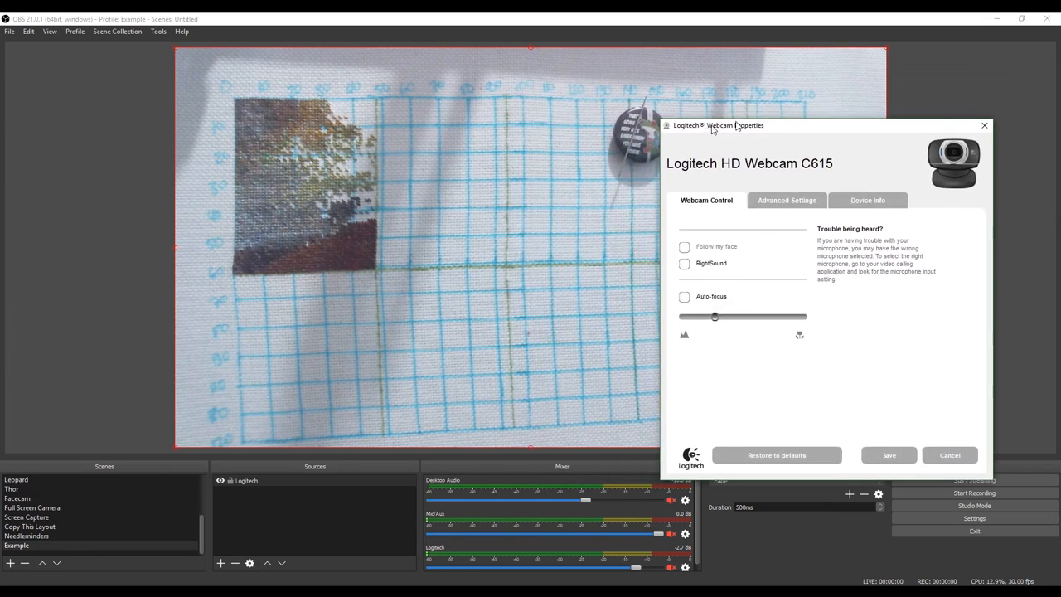
pyautogui.moveTo(717, 125); pyautogui.dragTo(755, 76)
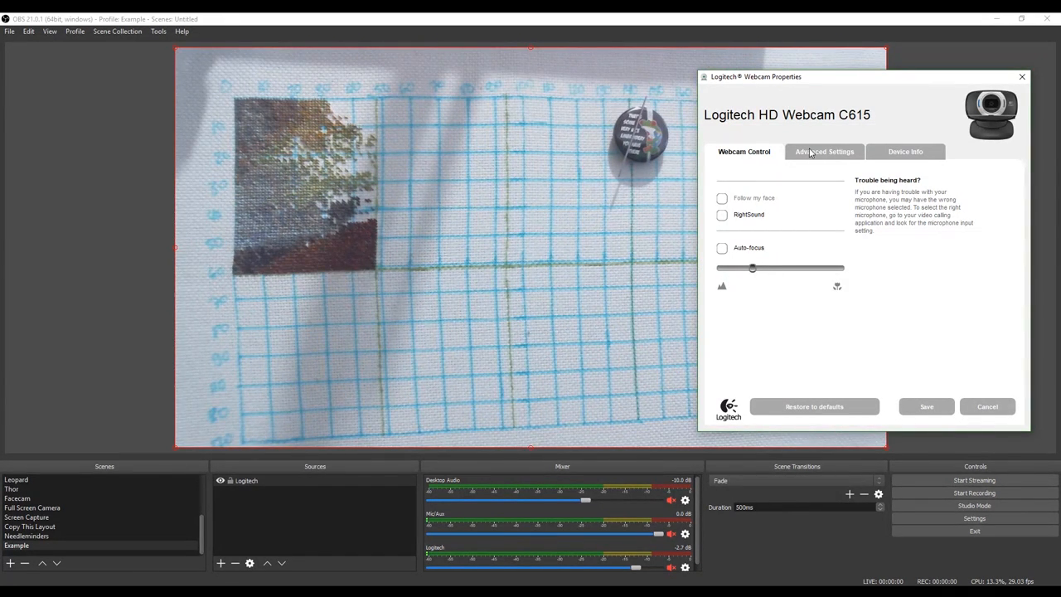
# On Advanced Settings, raise the white balance slider.
pyautogui.click(824, 151)
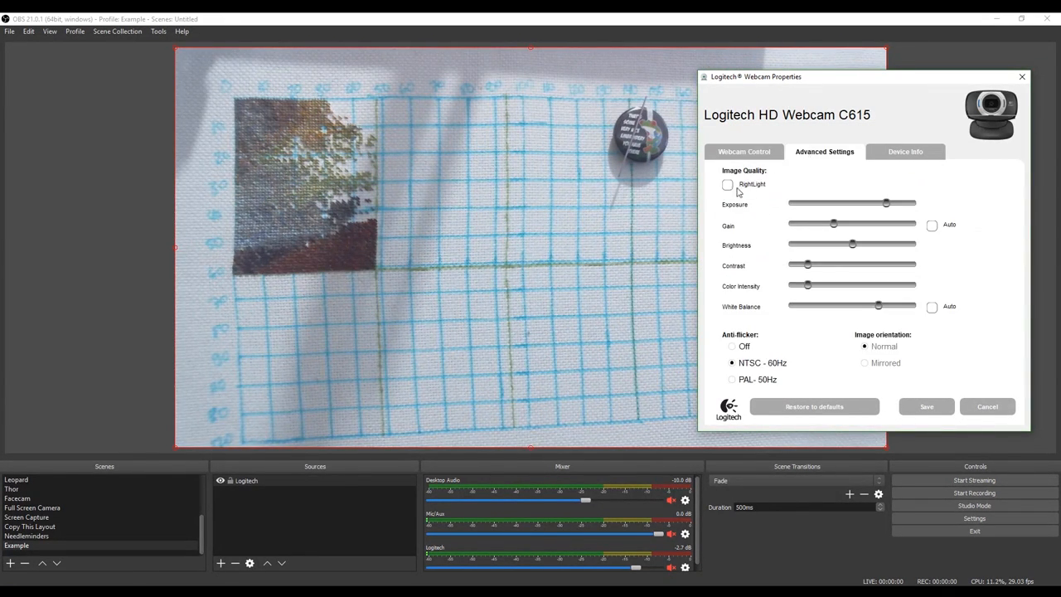
pyautogui.click(931, 225)
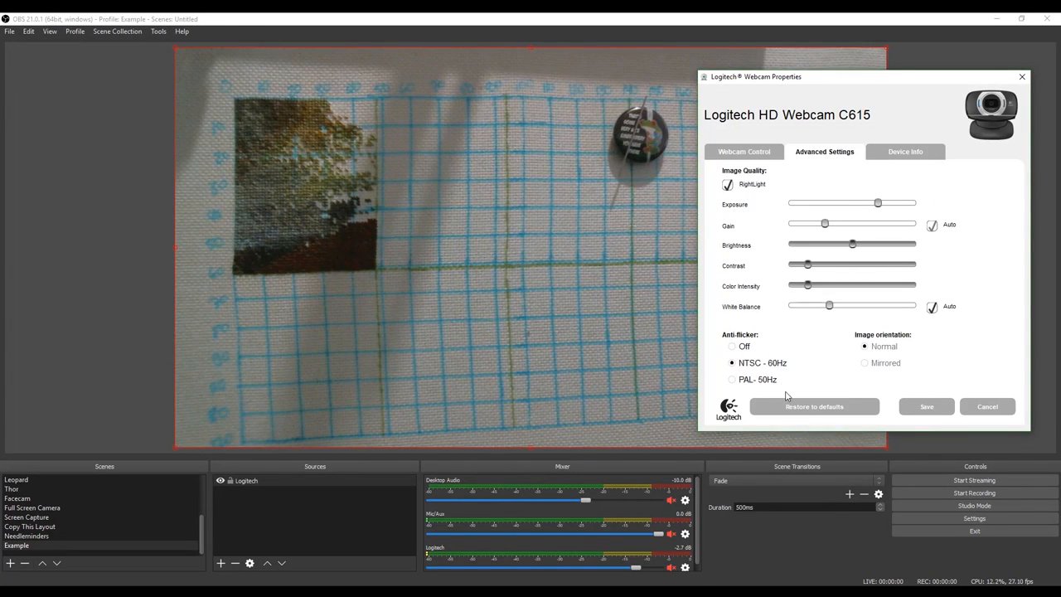
pyautogui.moveTo(830, 305); pyautogui.dragTo(894, 305)
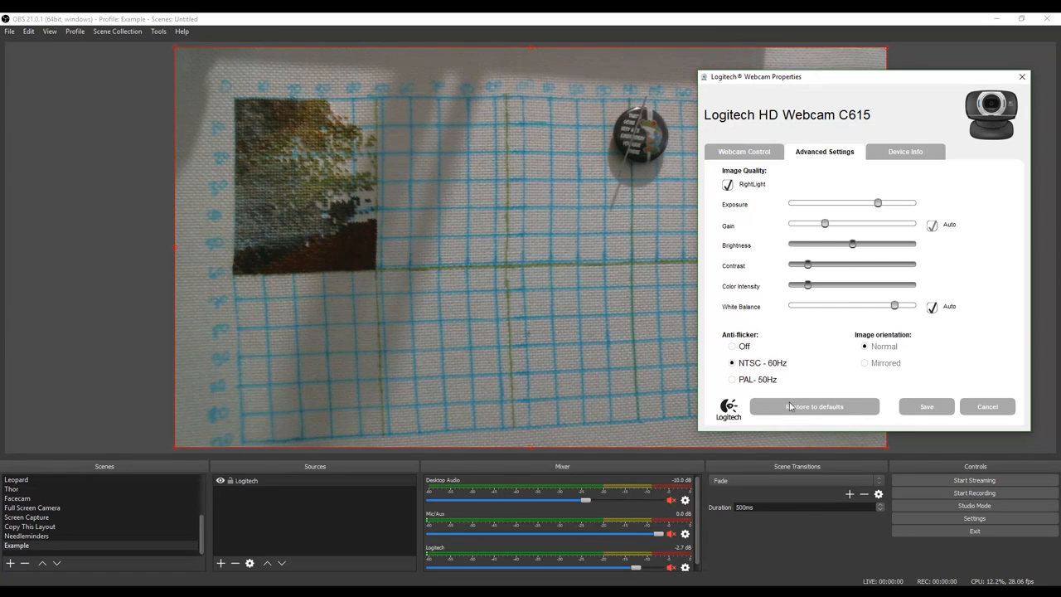
pyautogui.moveTo(945, 301)
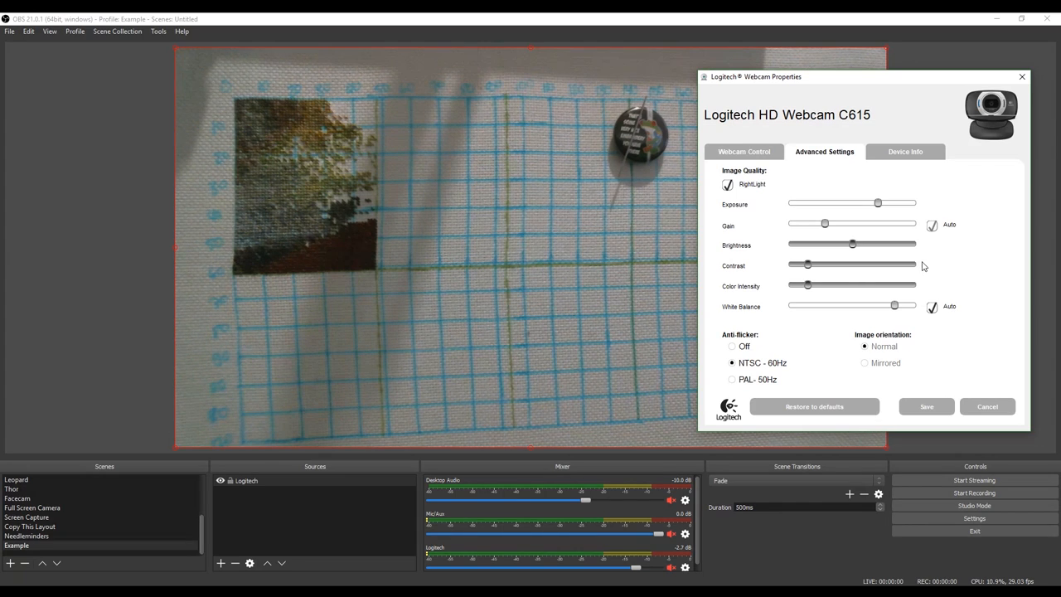
pyautogui.moveTo(959, 275)
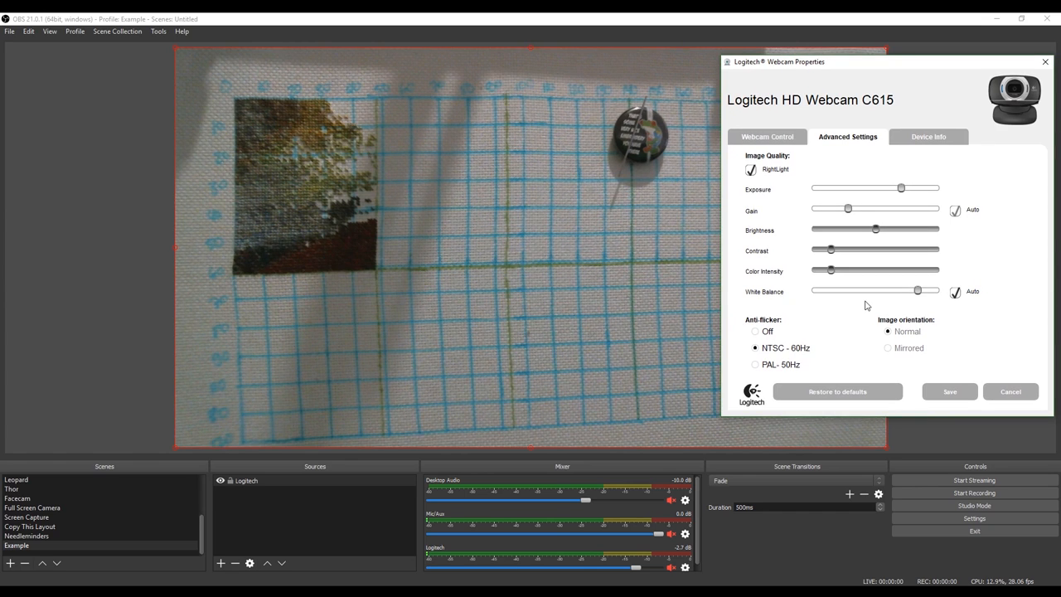
pyautogui.moveTo(425, 265)
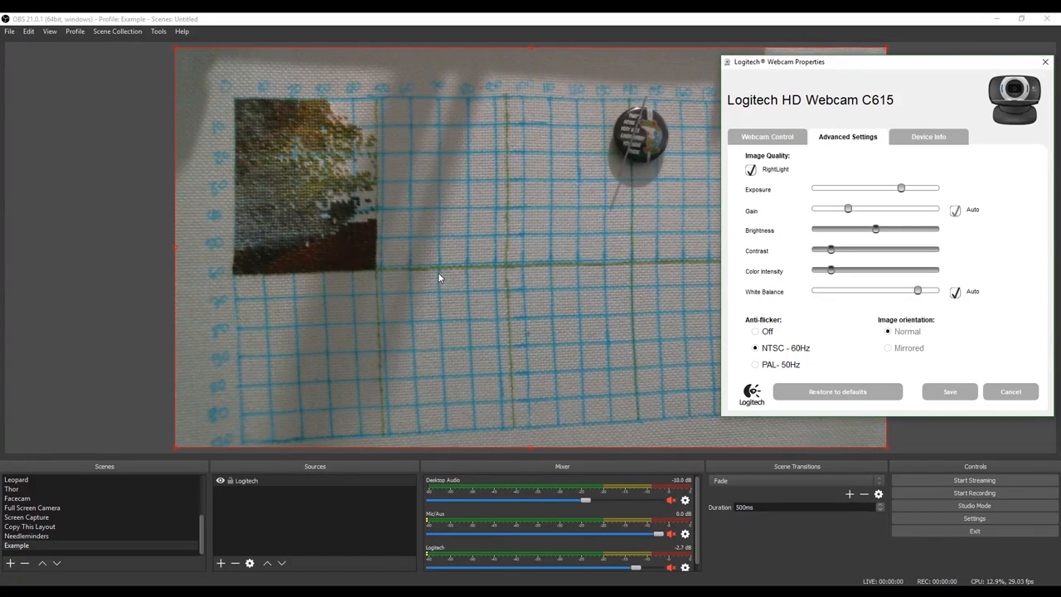
pyautogui.moveTo(987, 312)
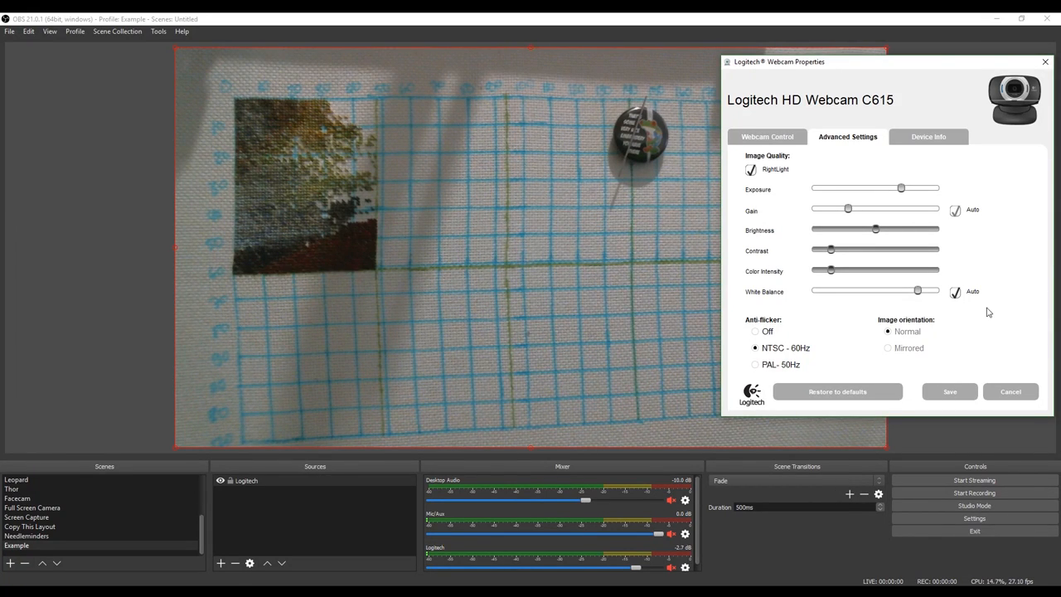
pyautogui.moveTo(592, 274)
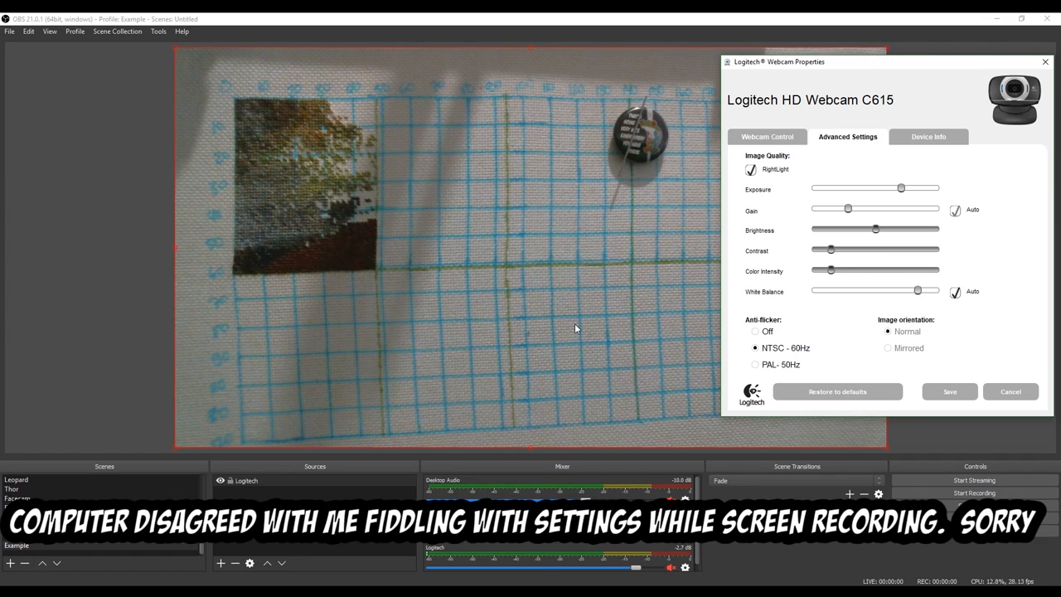
pyautogui.moveTo(416, 108)
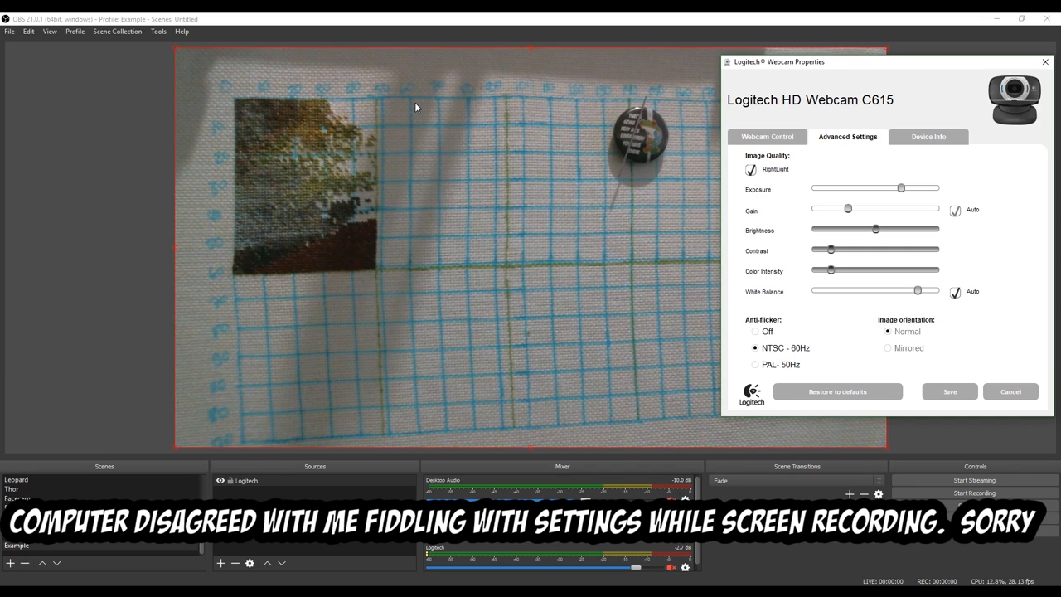
pyautogui.moveTo(269, 292)
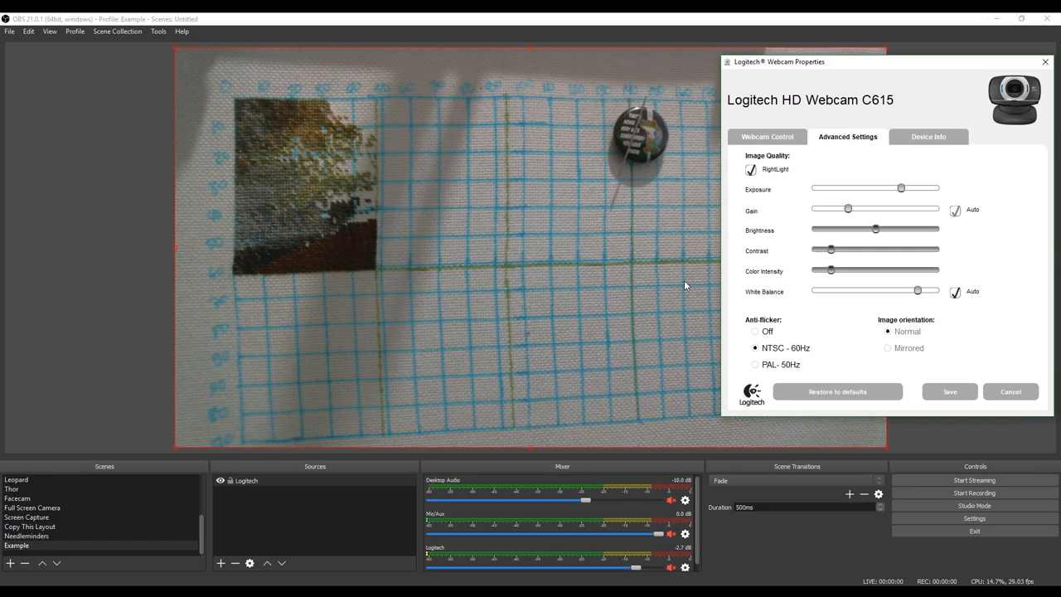
pyautogui.moveTo(518, 255)
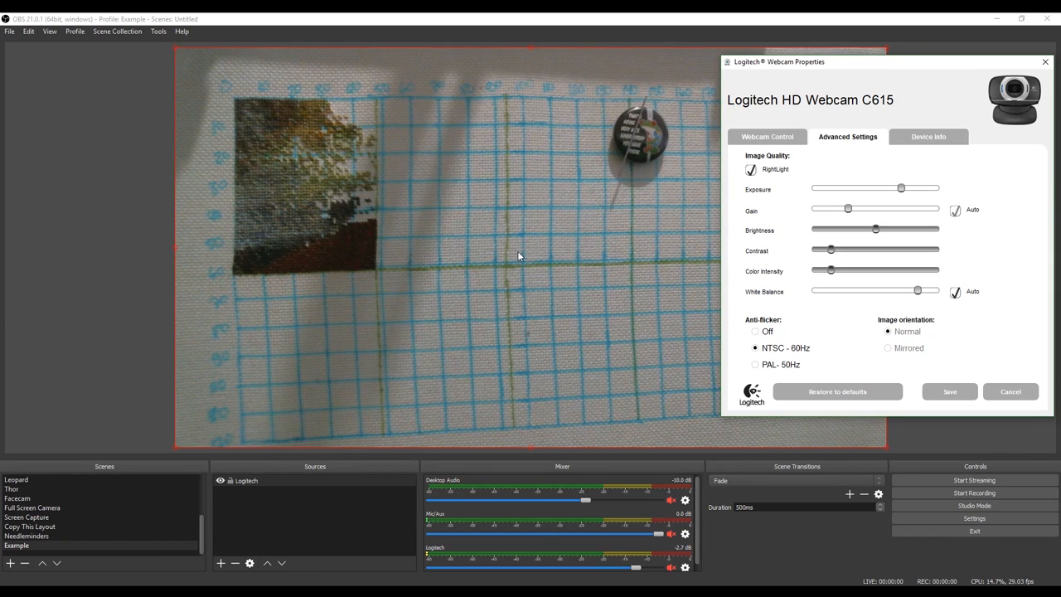
pyautogui.moveTo(623, 213)
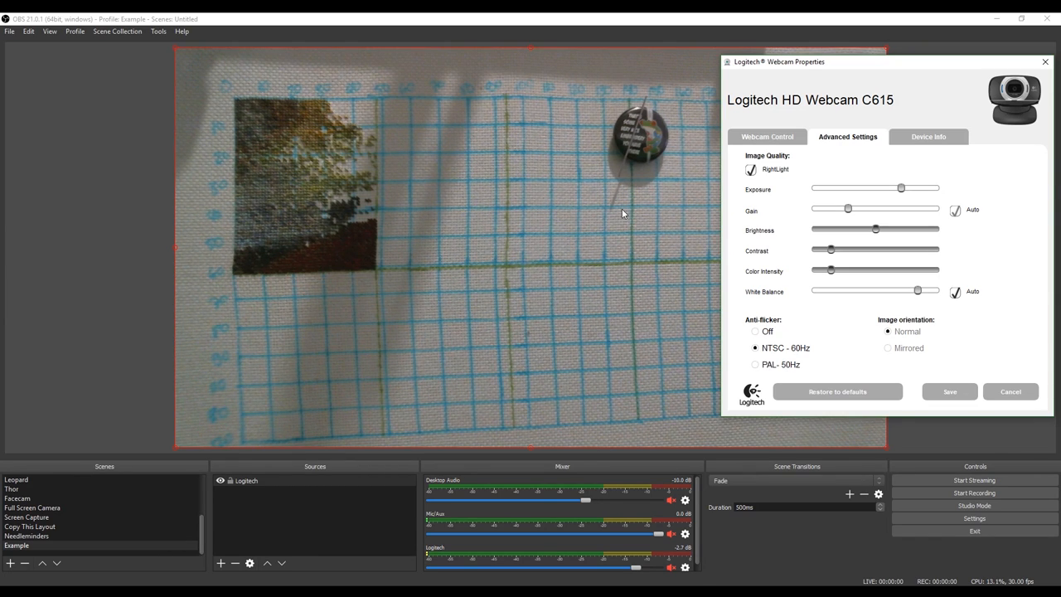
pyautogui.moveTo(579, 290)
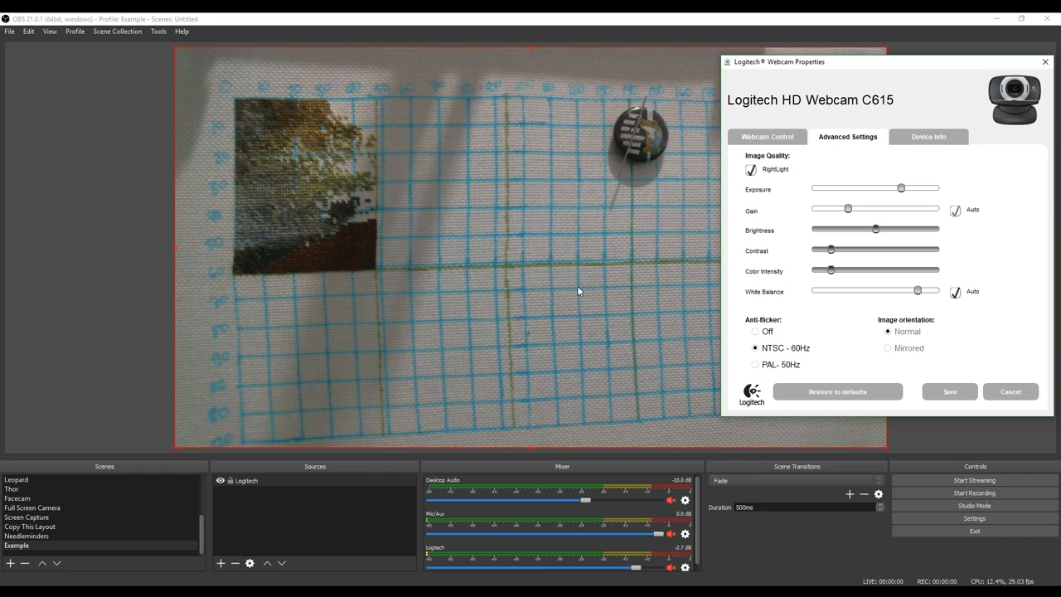
pyautogui.moveTo(543, 344)
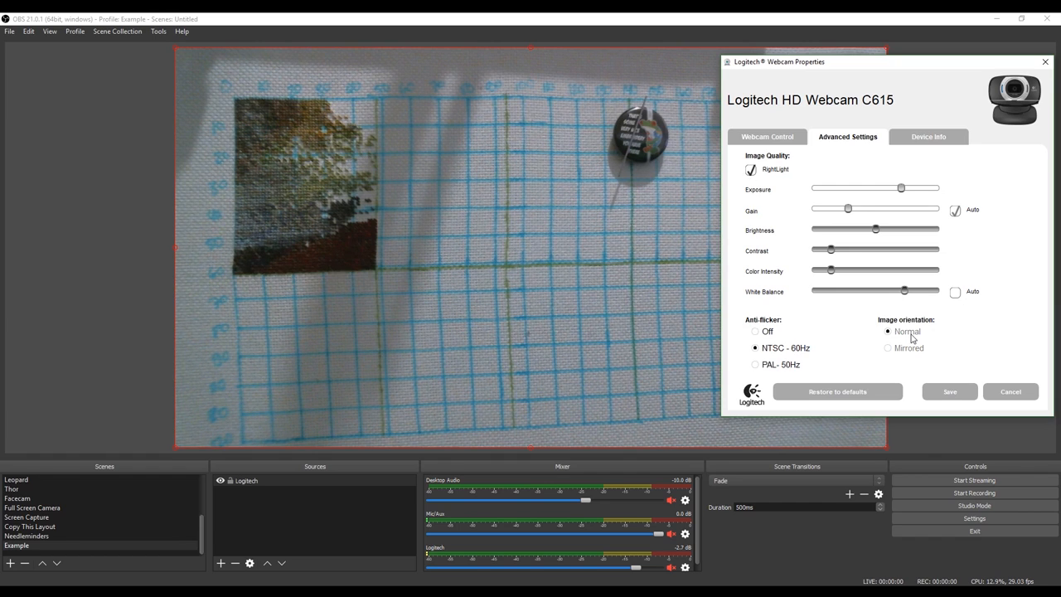
# Turn off RightLight and adjust the gain level by hand.
pyautogui.click(751, 169)
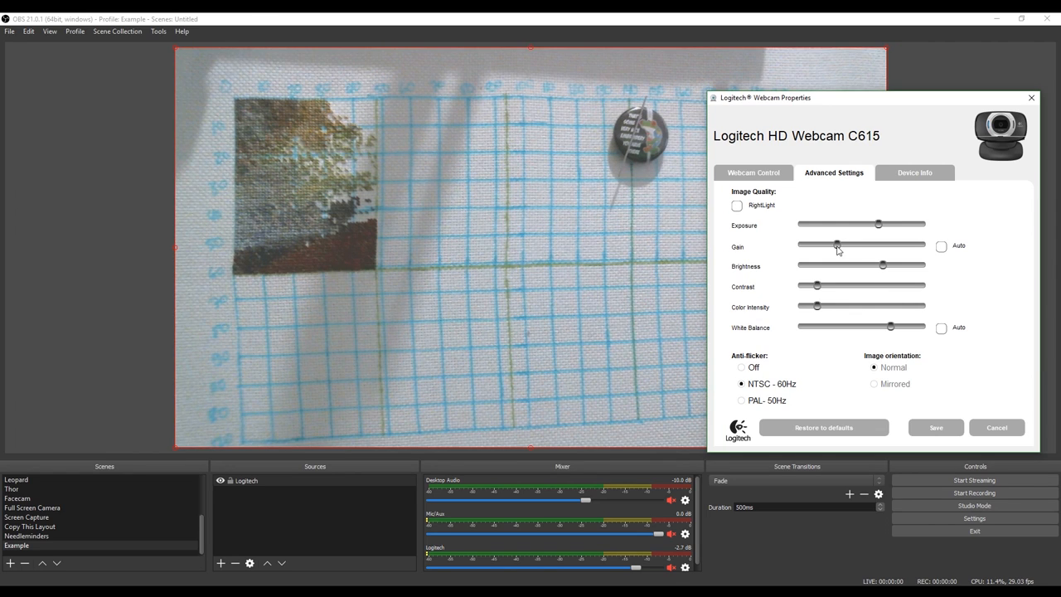
pyautogui.moveTo(878, 224); pyautogui.dragTo(895, 224)
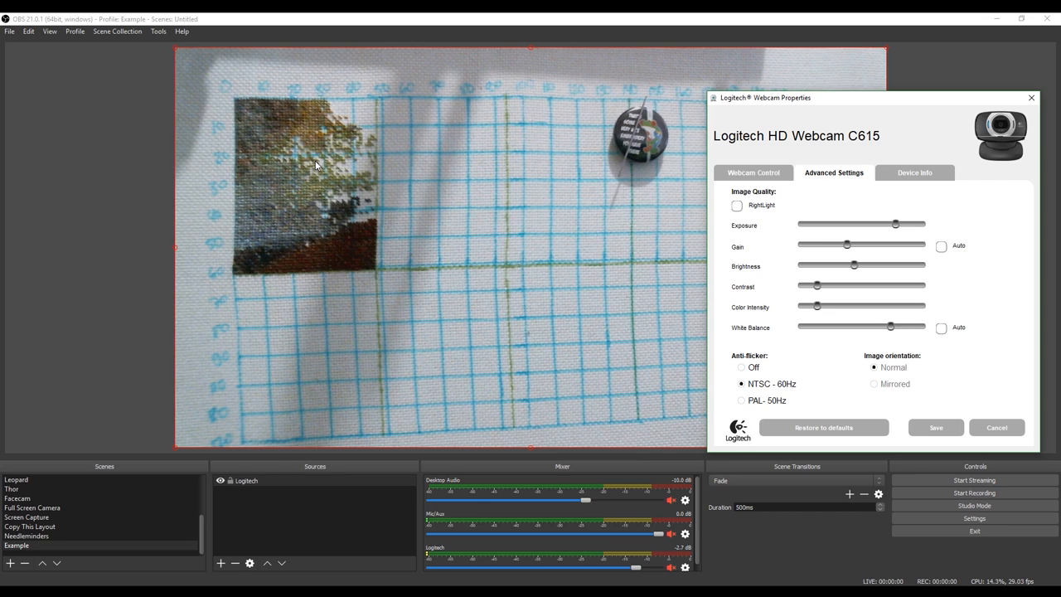
pyautogui.moveTo(348, 177)
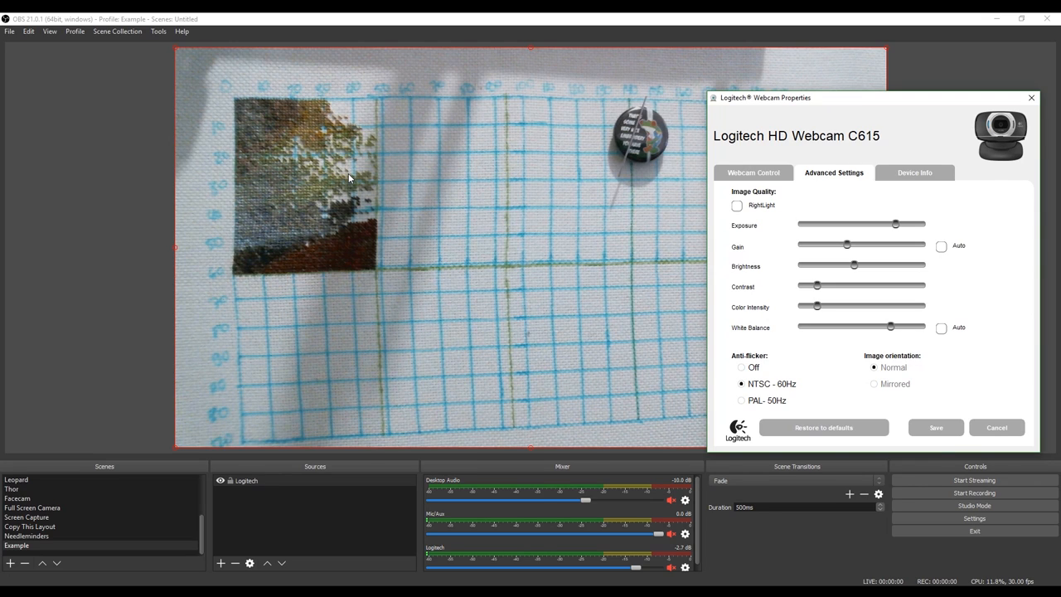
pyautogui.moveTo(839, 284)
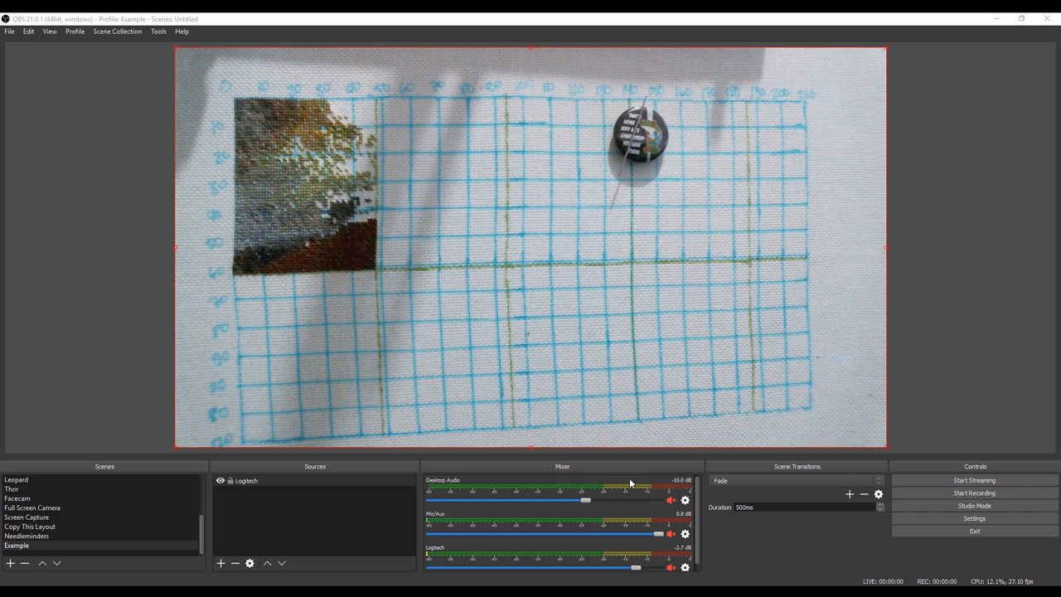
pyautogui.moveTo(661, 581)
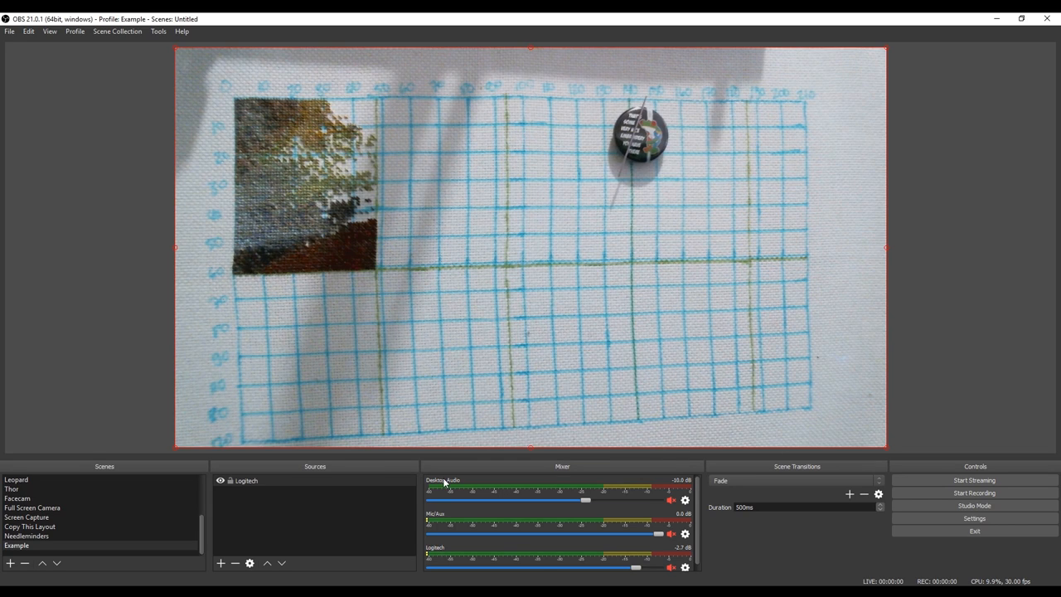
# Open OBS Studio's Settings window from the Controls dock.
pyautogui.click(973, 518)
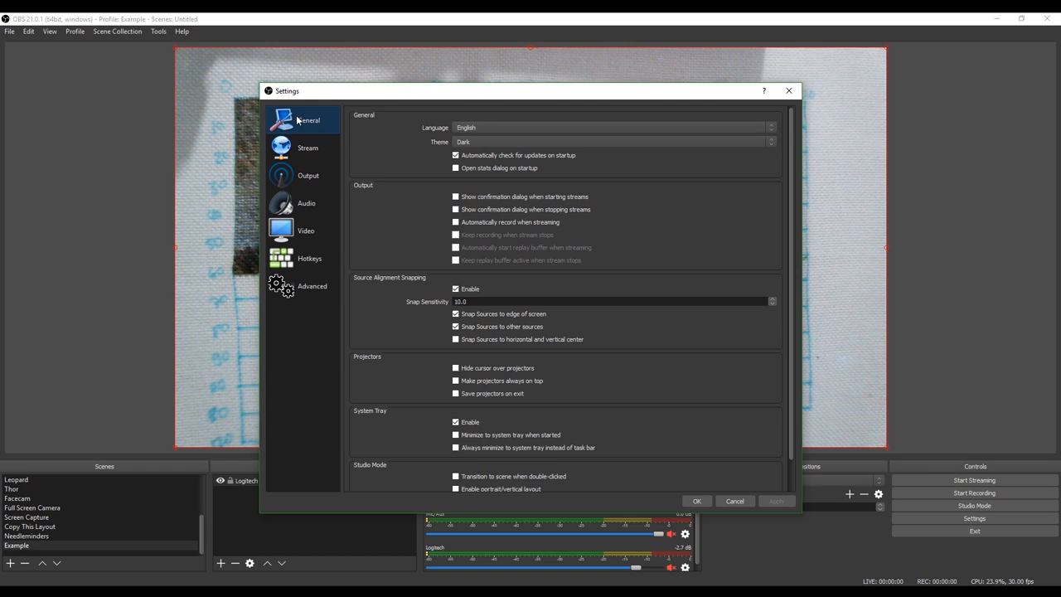
pyautogui.moveTo(372, 291)
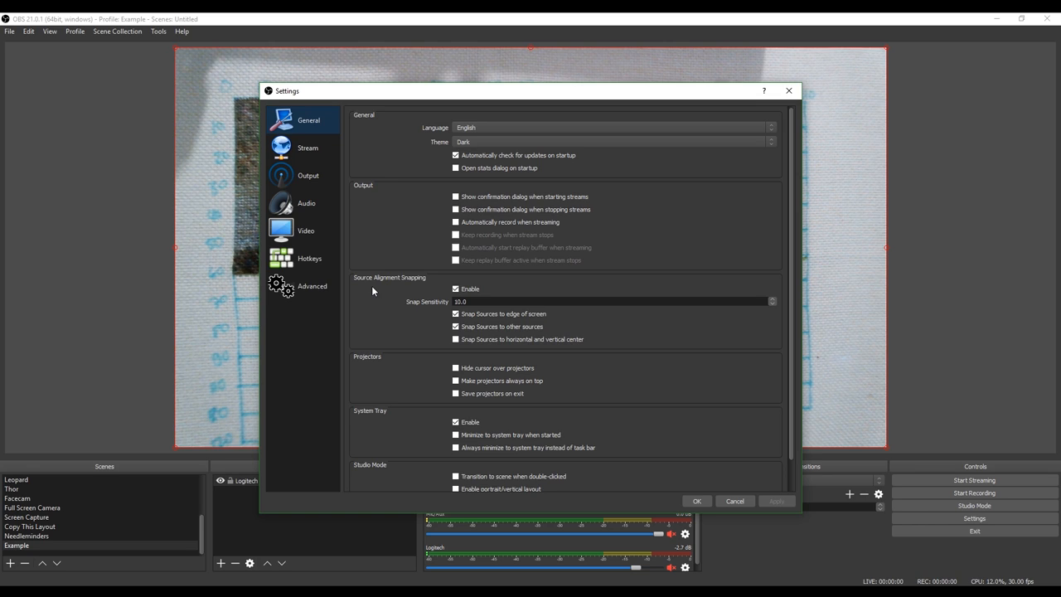
pyautogui.moveTo(605, 122)
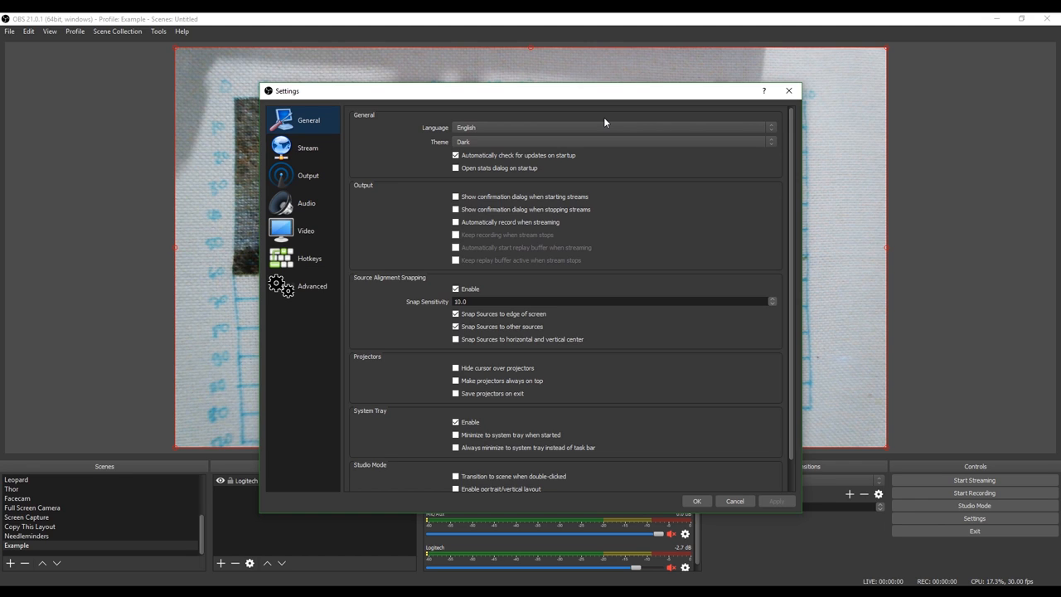
pyautogui.click(307, 147)
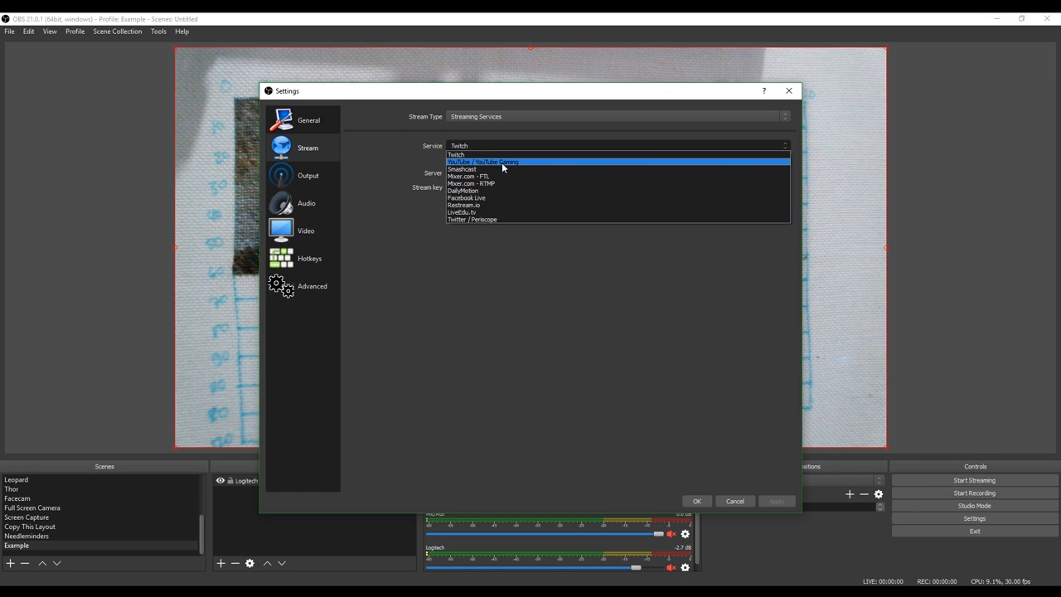
pyautogui.moveTo(528, 170)
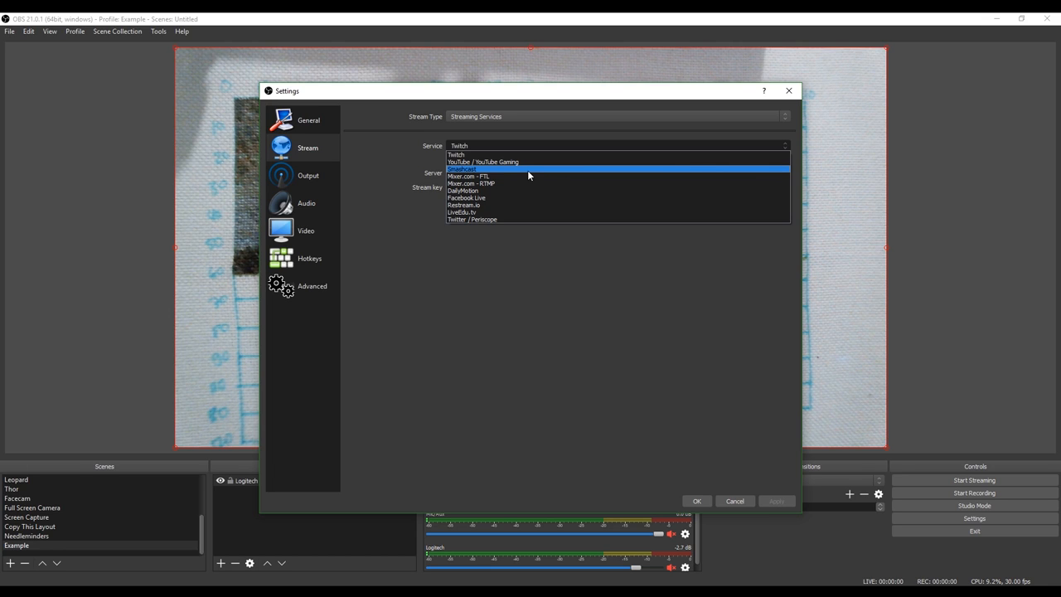
# Leave stream type on Custom Streaming Server and go to the Output page.
pyautogui.click(615, 116)
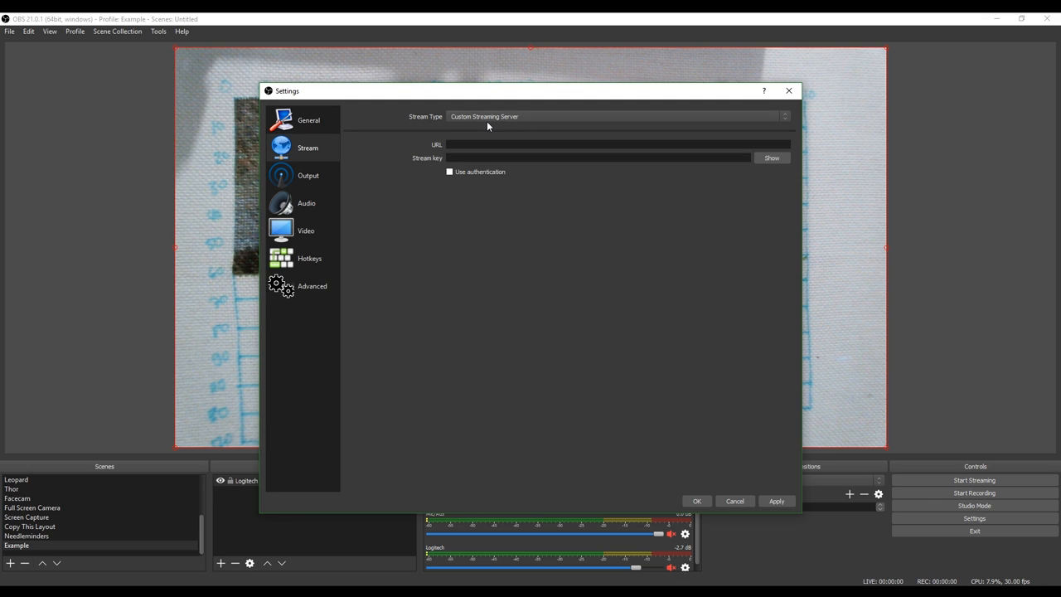
pyautogui.click(617, 116)
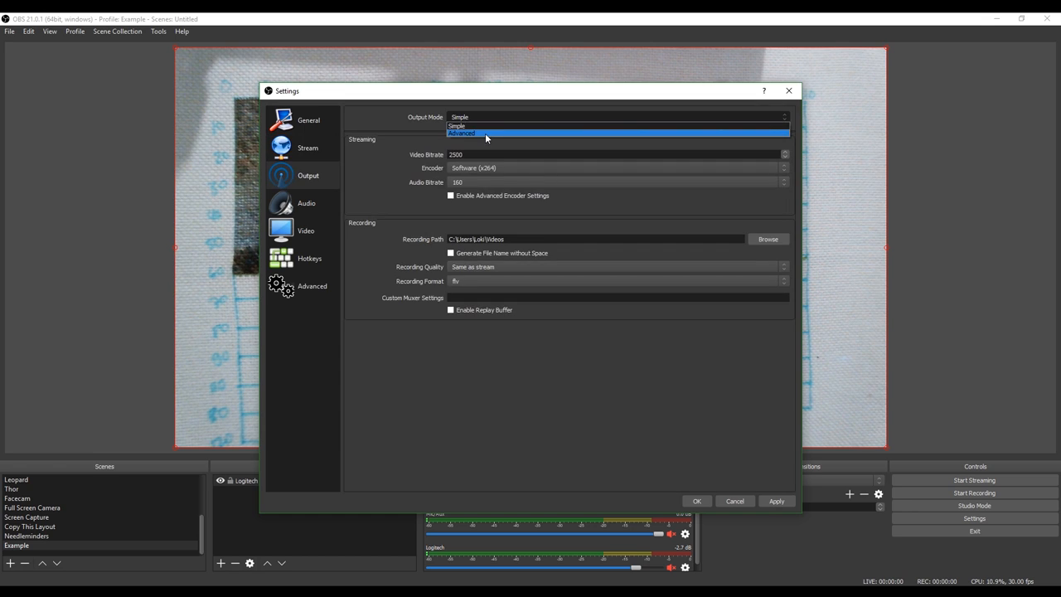
# Switch Output to Advanced mode with bitrate 4000, keyframe interval 2 and ultrafast preset.
pyautogui.click(462, 133)
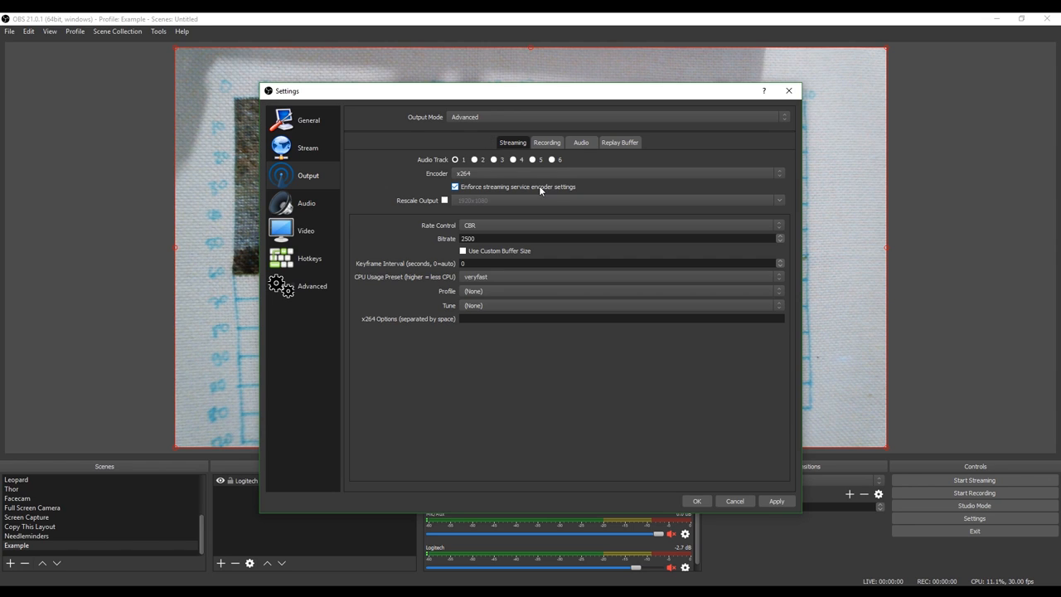
pyautogui.moveTo(638, 372)
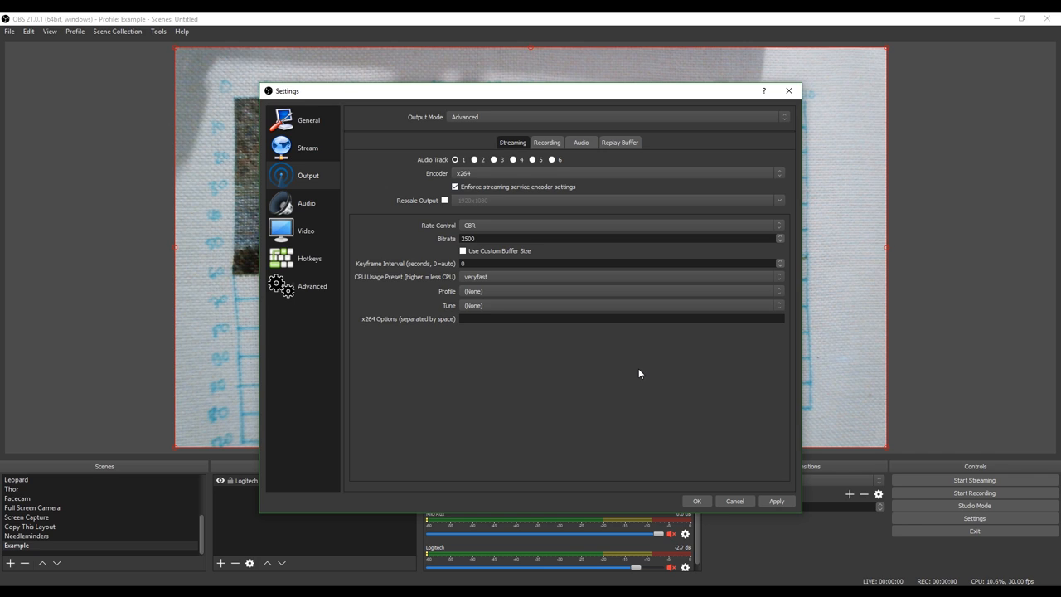
pyautogui.moveTo(702, 216)
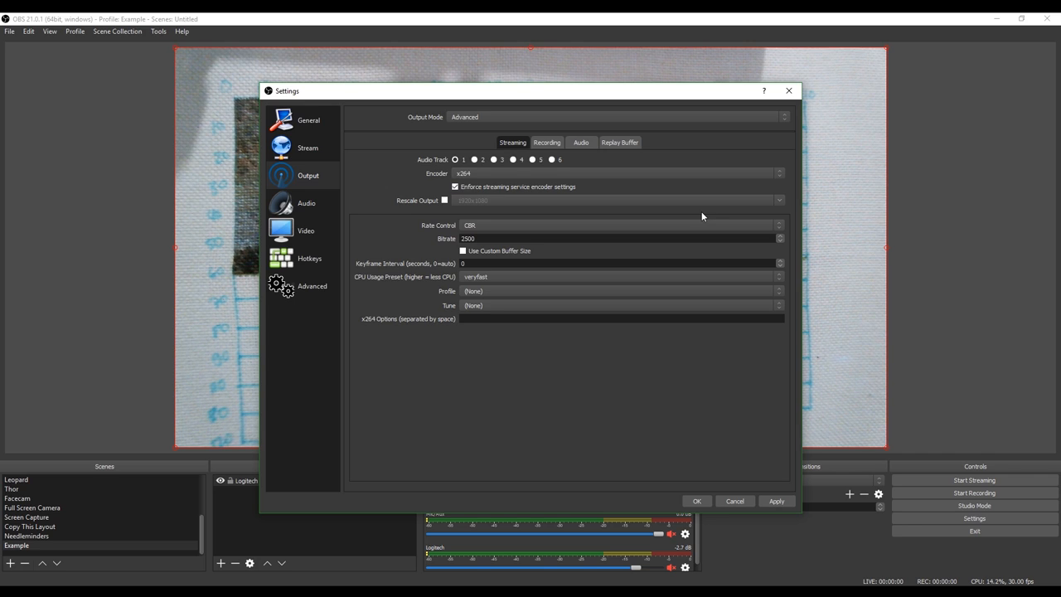
pyautogui.moveTo(711, 157)
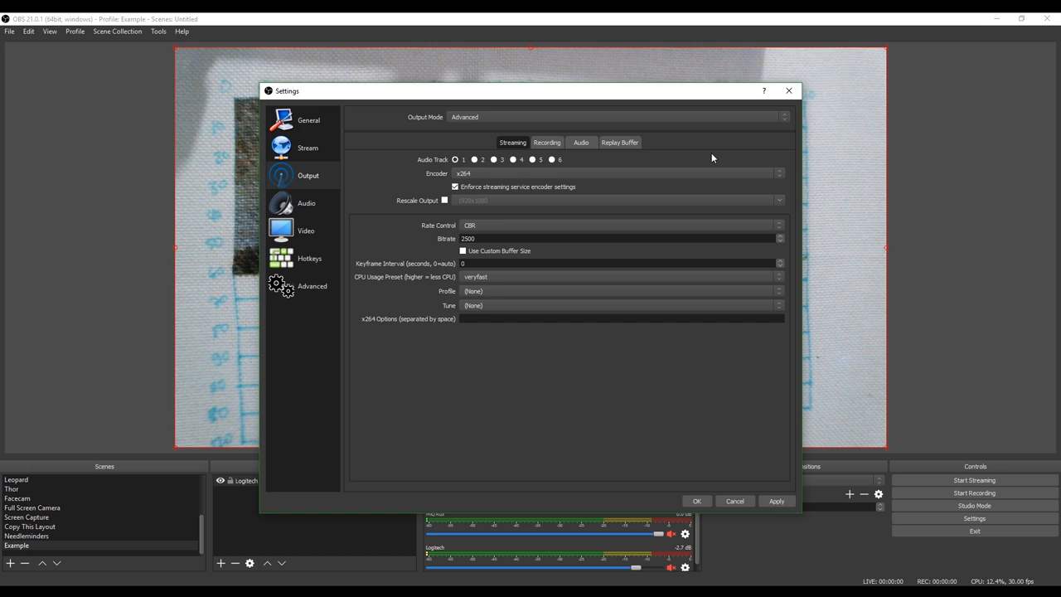
pyautogui.moveTo(469, 176)
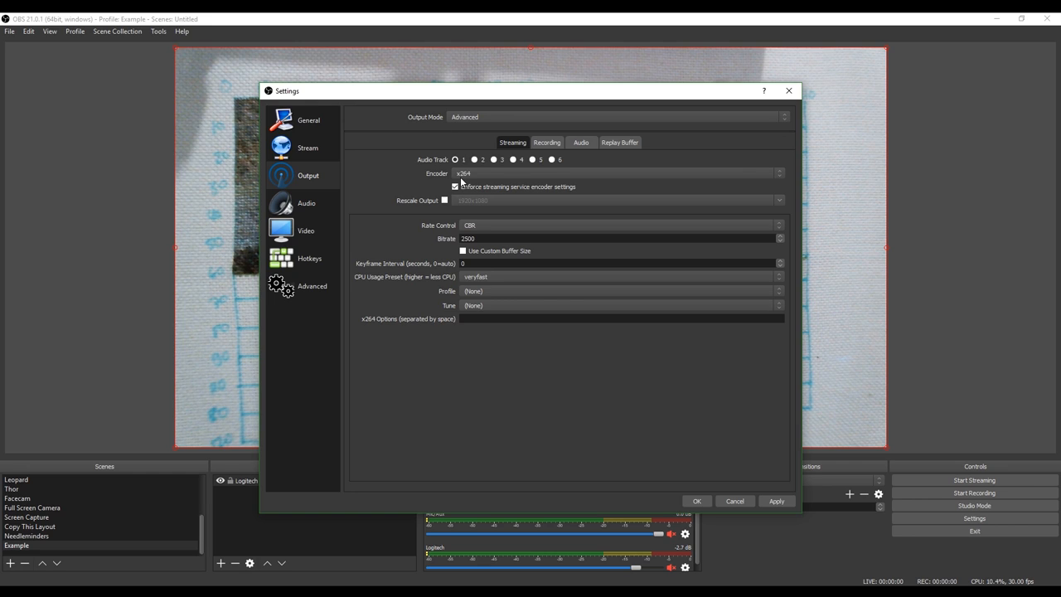
pyautogui.click(455, 187)
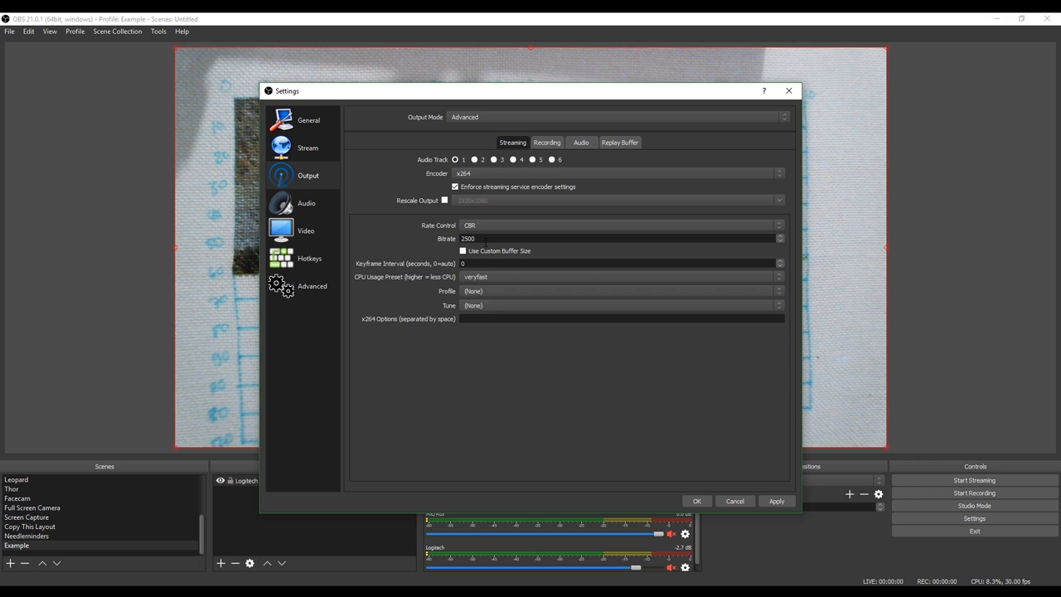
pyautogui.write('4000')
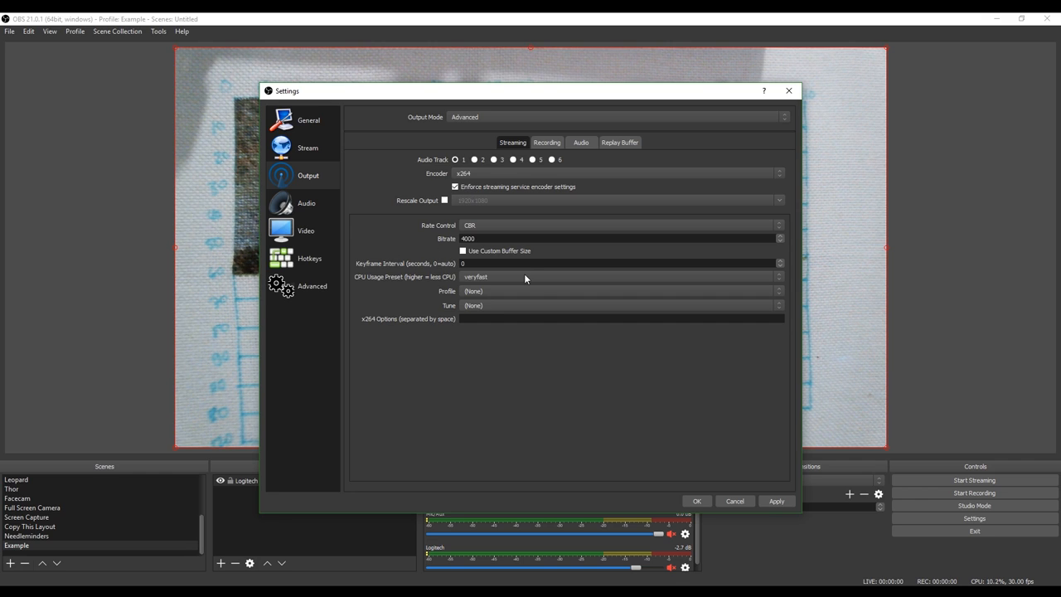
pyautogui.moveTo(405, 284)
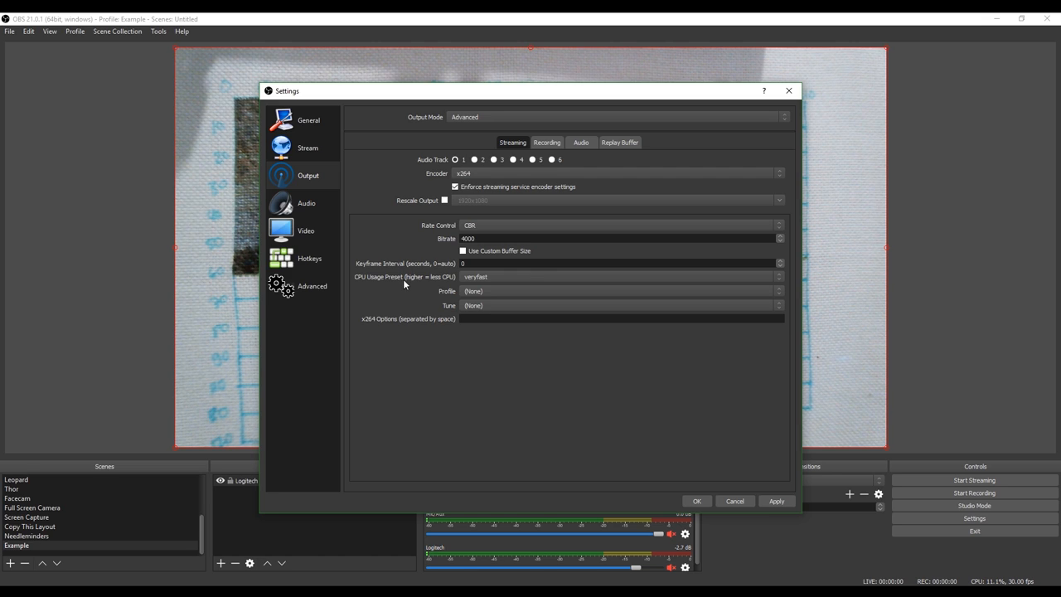
pyautogui.moveTo(378, 271)
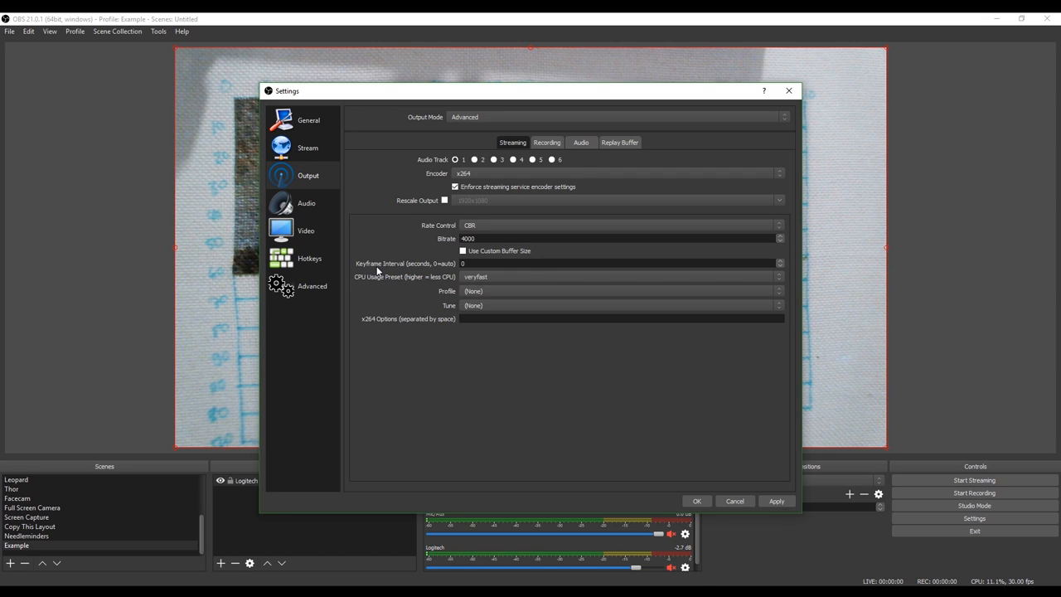
pyautogui.moveTo(395, 271)
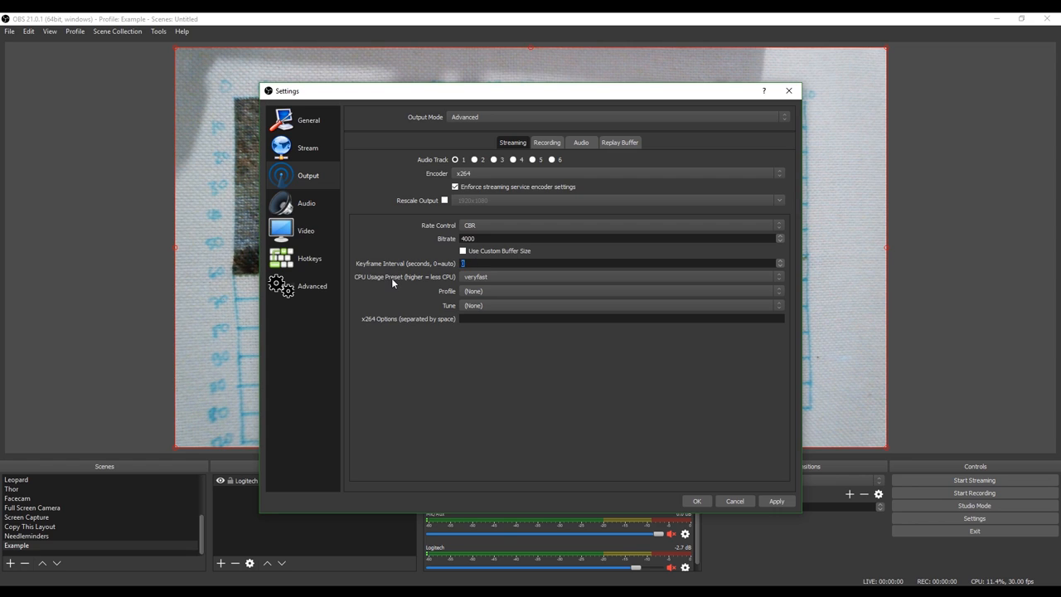
pyautogui.write('2')
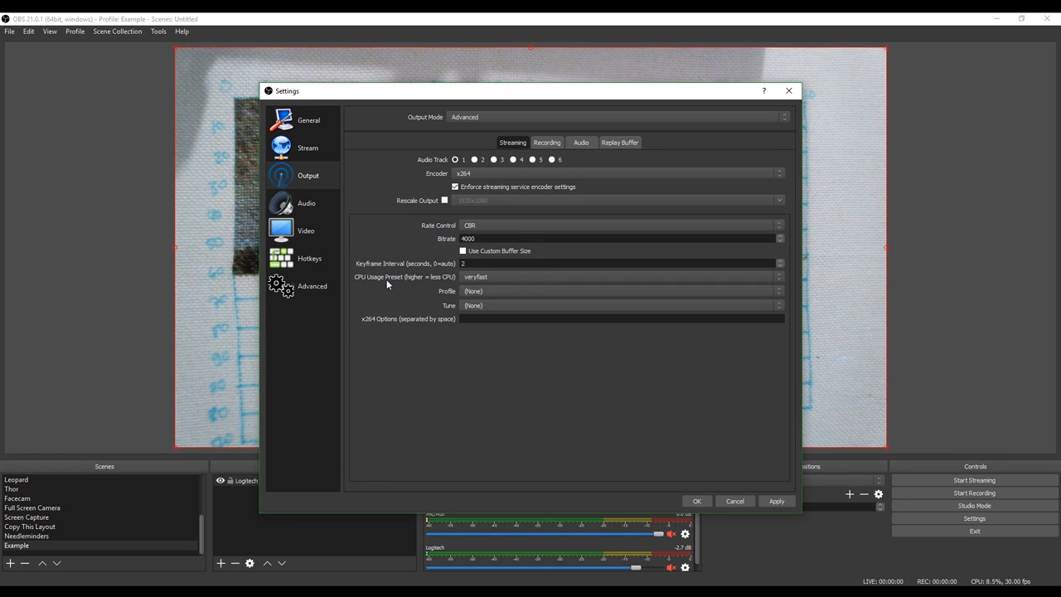
pyautogui.click(617, 276)
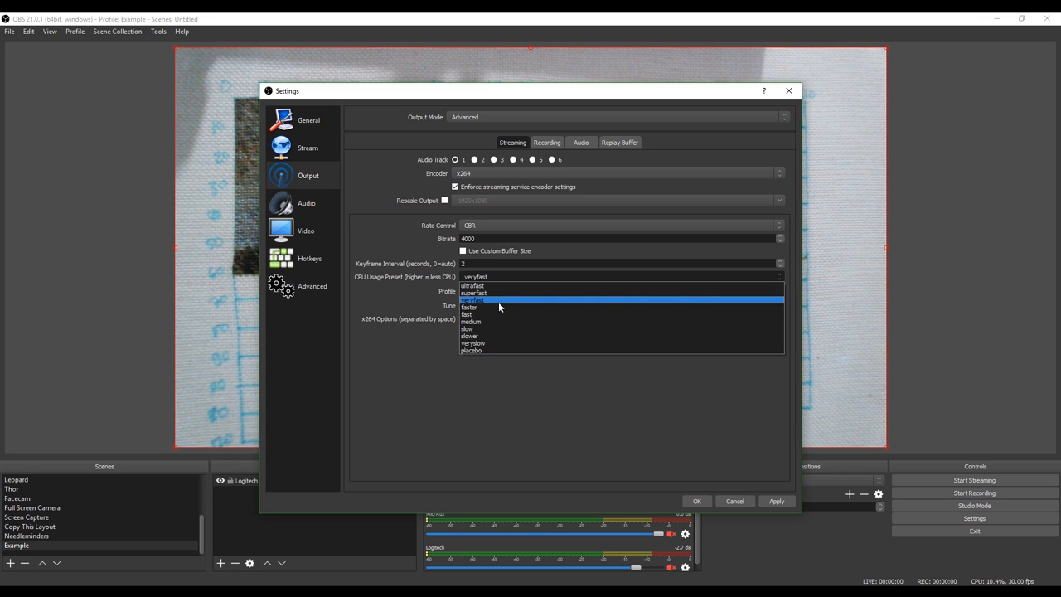
pyautogui.moveTo(493, 291)
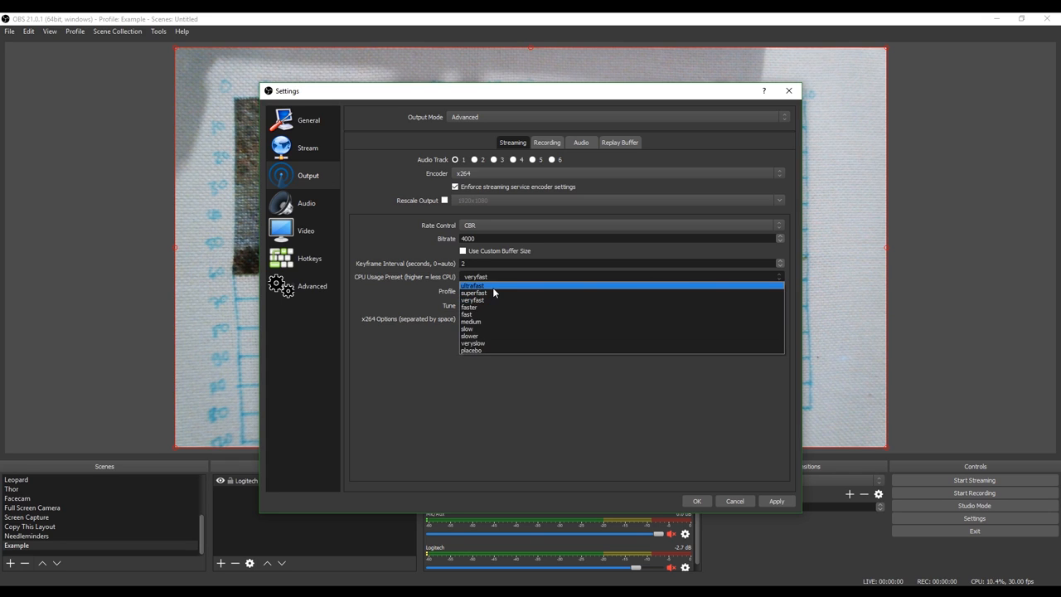
pyautogui.click(472, 286)
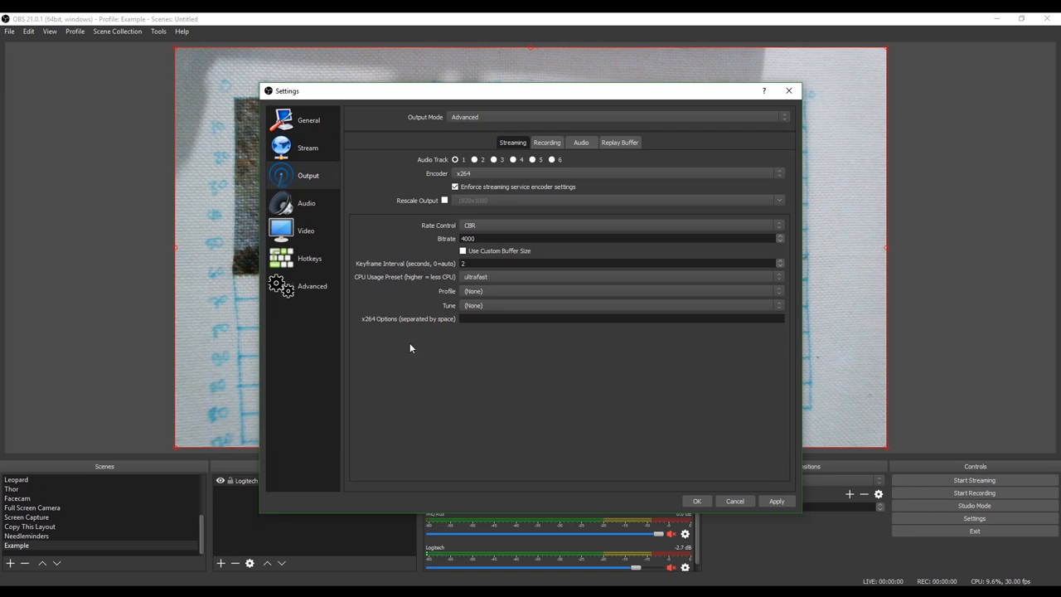
pyautogui.moveTo(576, 328)
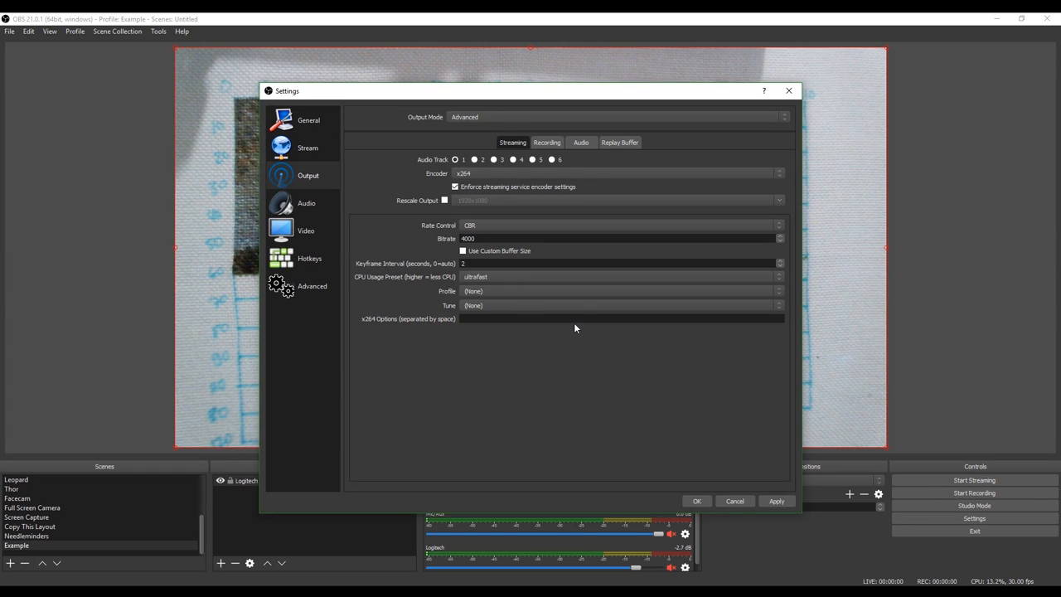
pyautogui.moveTo(453, 328)
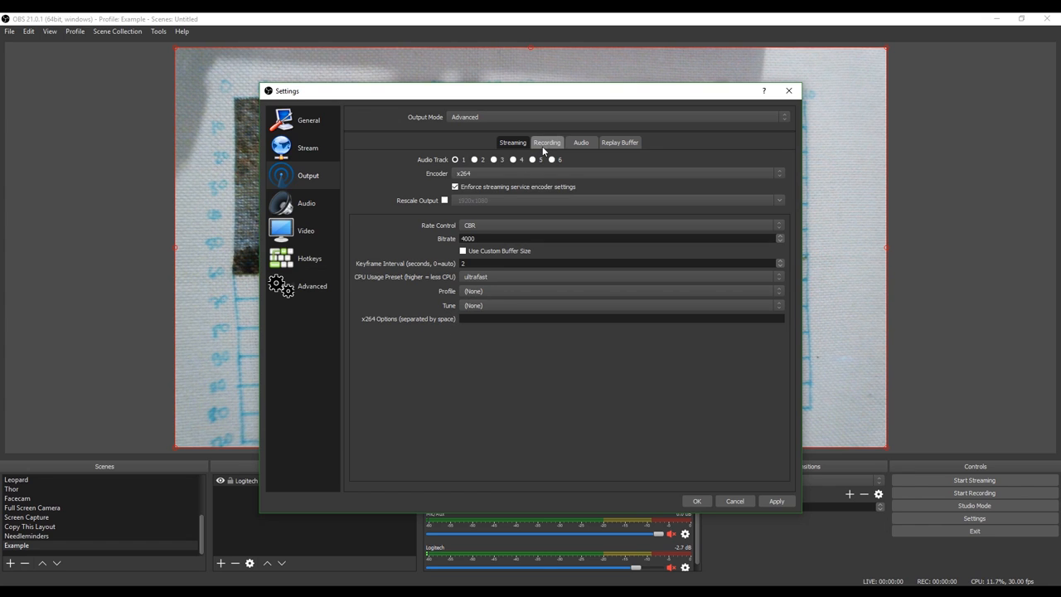
# Show the Recording tab with Standard type, flv format and the stream encoder.
pyautogui.click(546, 142)
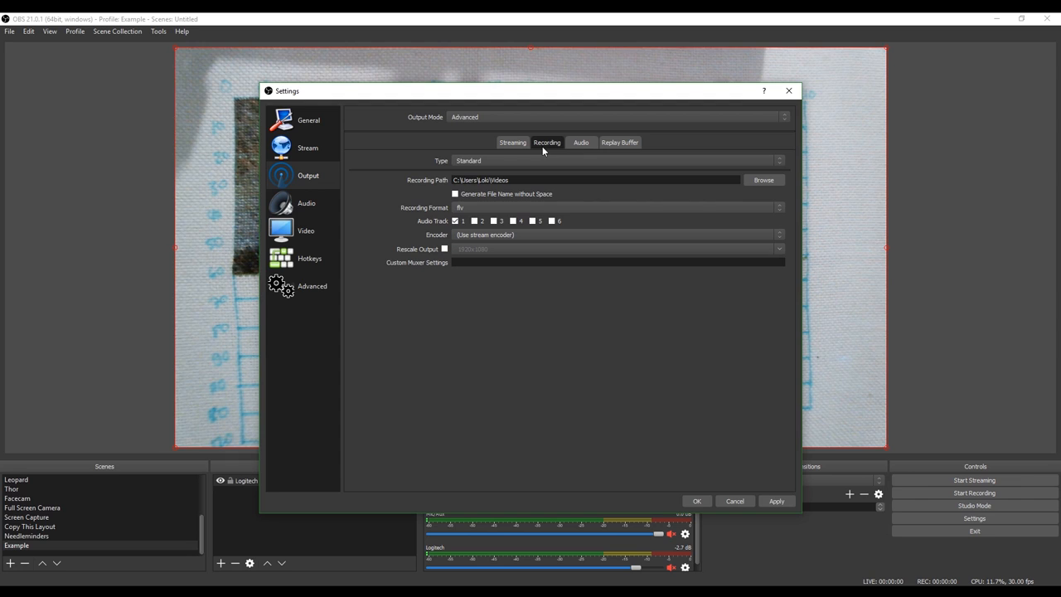
pyautogui.moveTo(475, 166)
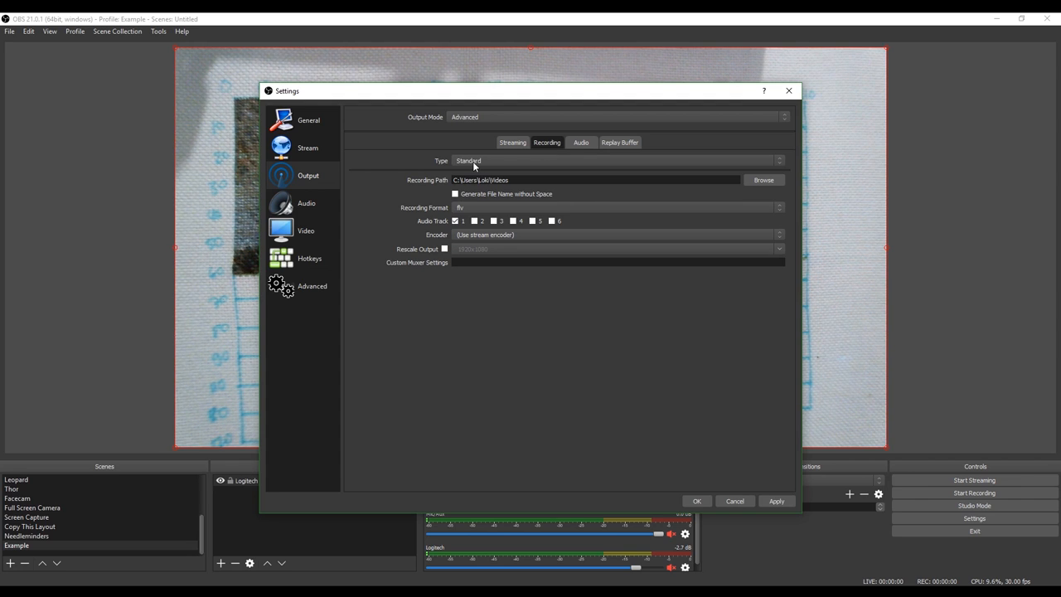
pyautogui.moveTo(472, 174)
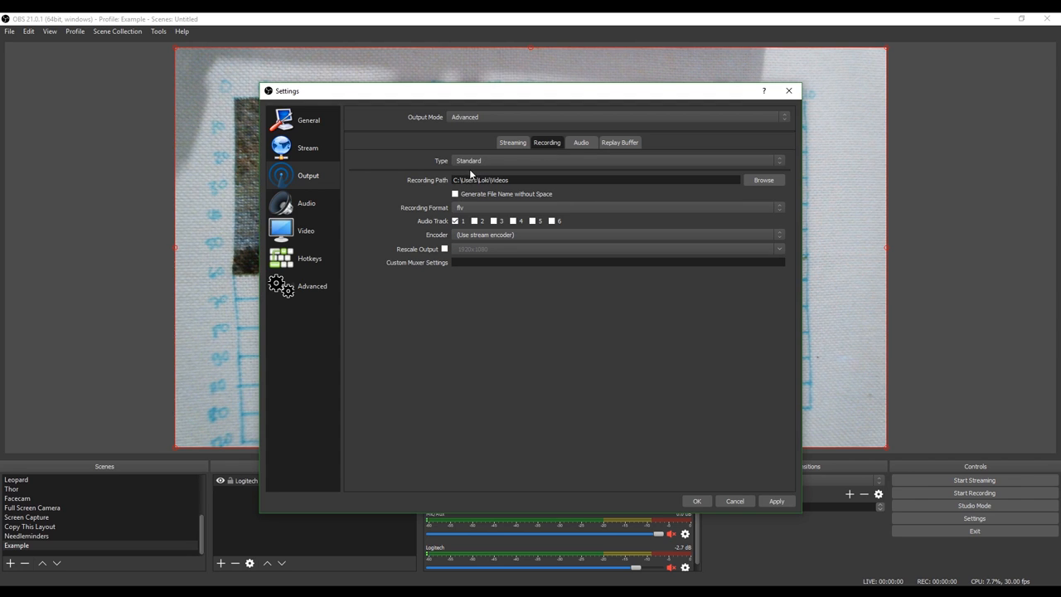
pyautogui.click(514, 180)
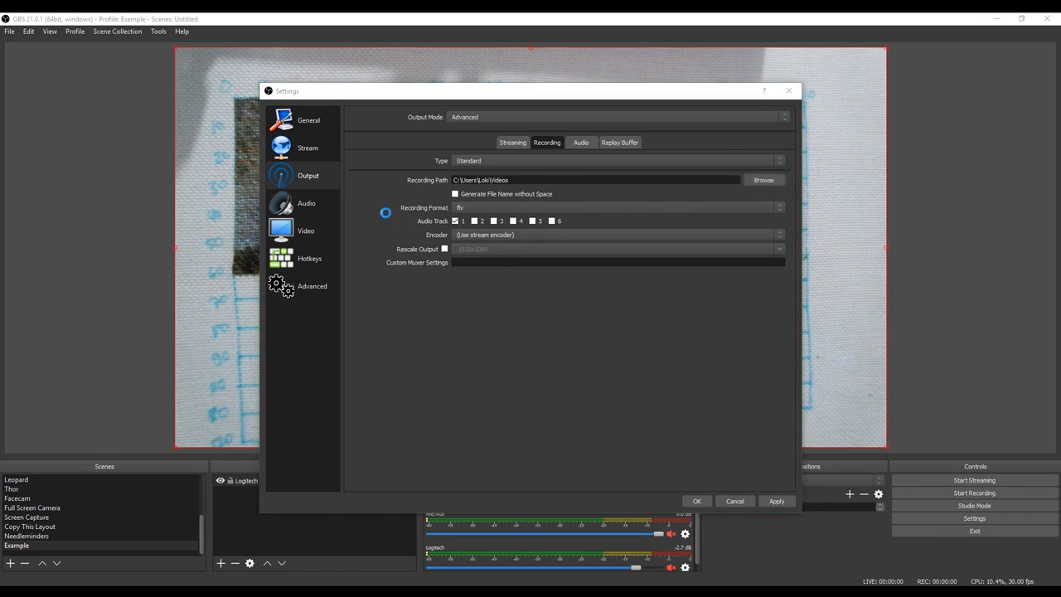
pyautogui.click(763, 180)
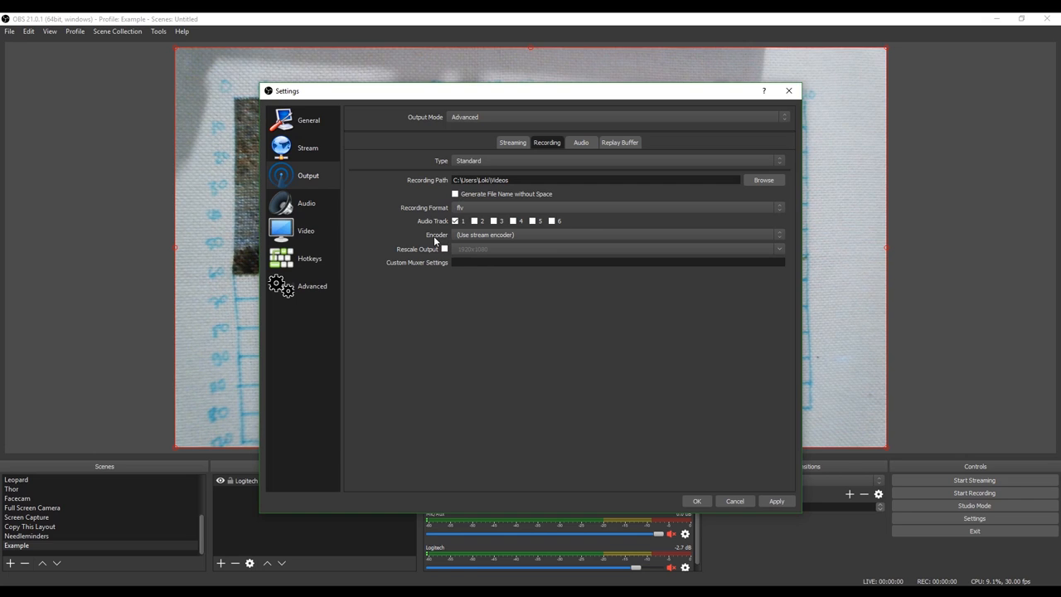
pyautogui.moveTo(493, 240)
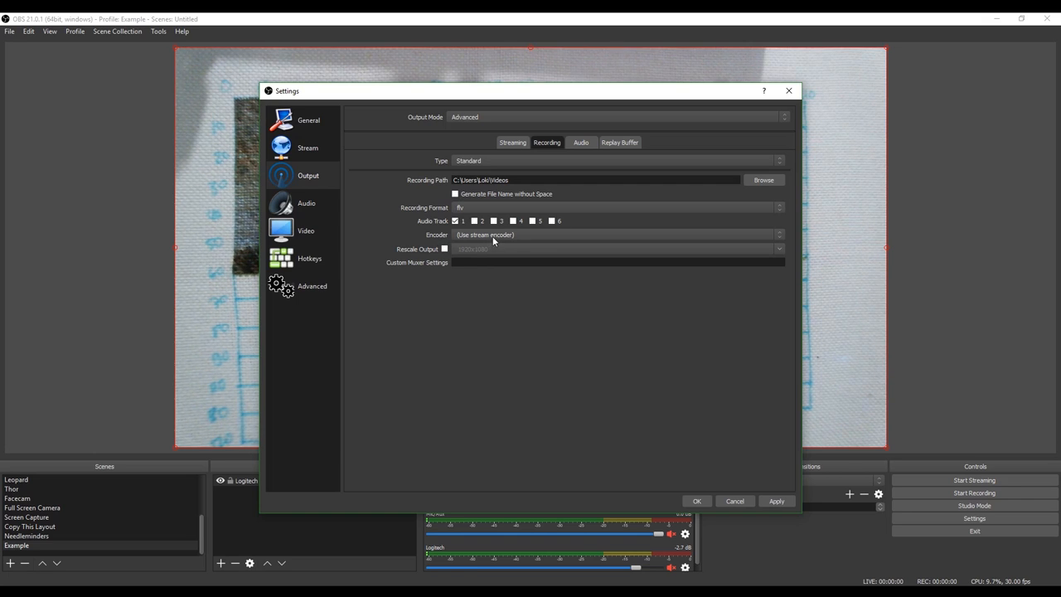
pyautogui.moveTo(707, 265)
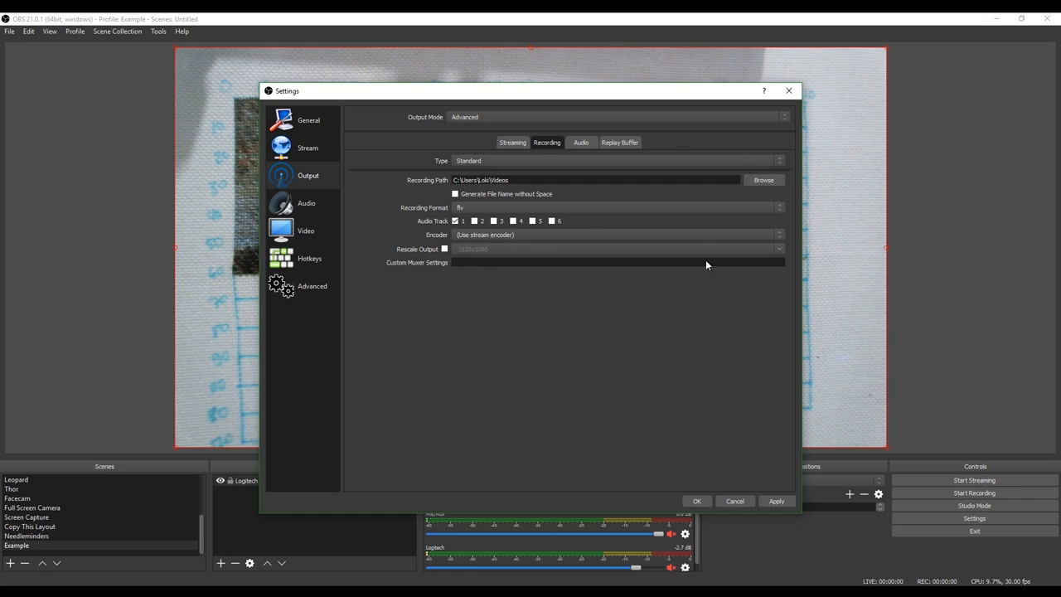
pyautogui.moveTo(650, 356)
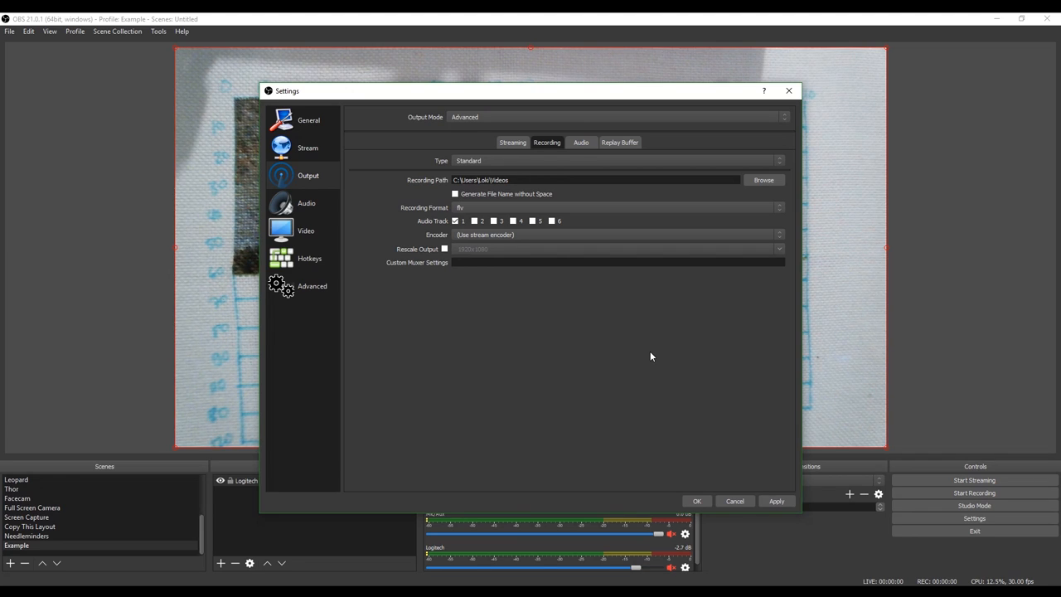
pyautogui.moveTo(480, 208)
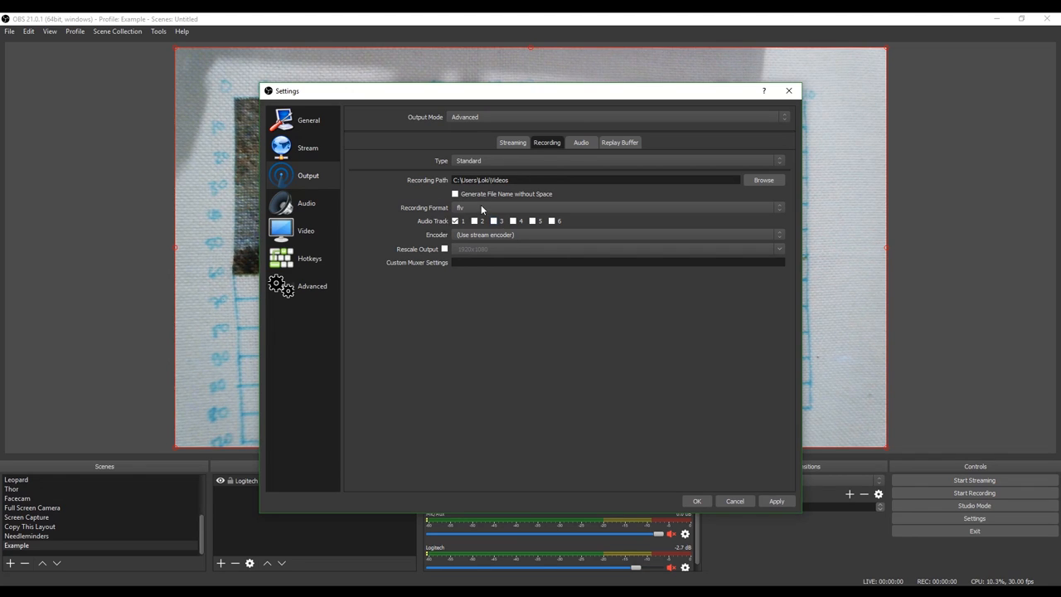
pyautogui.moveTo(432, 217)
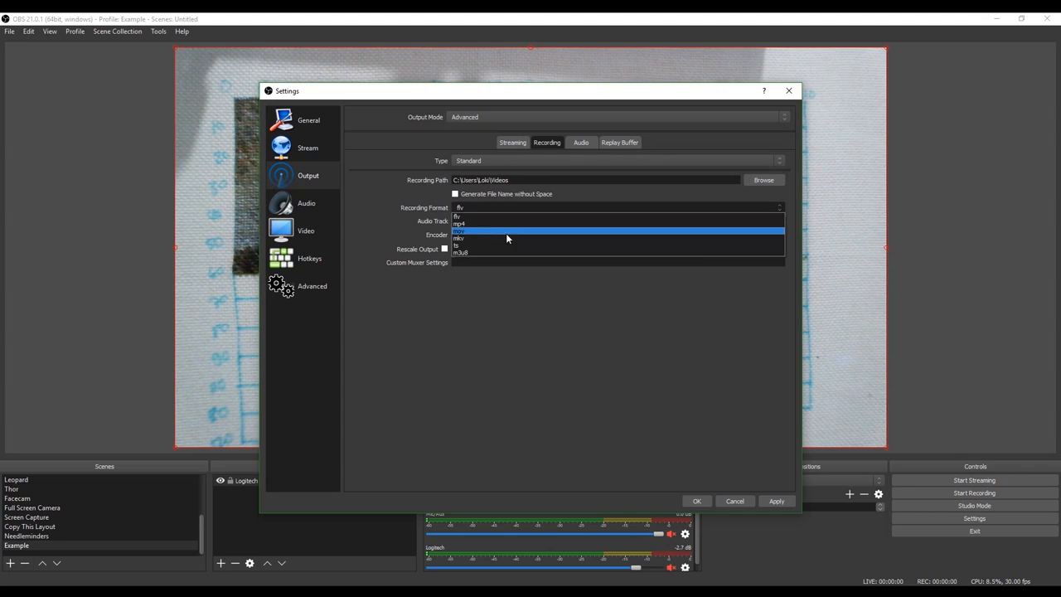
pyautogui.moveTo(514, 228)
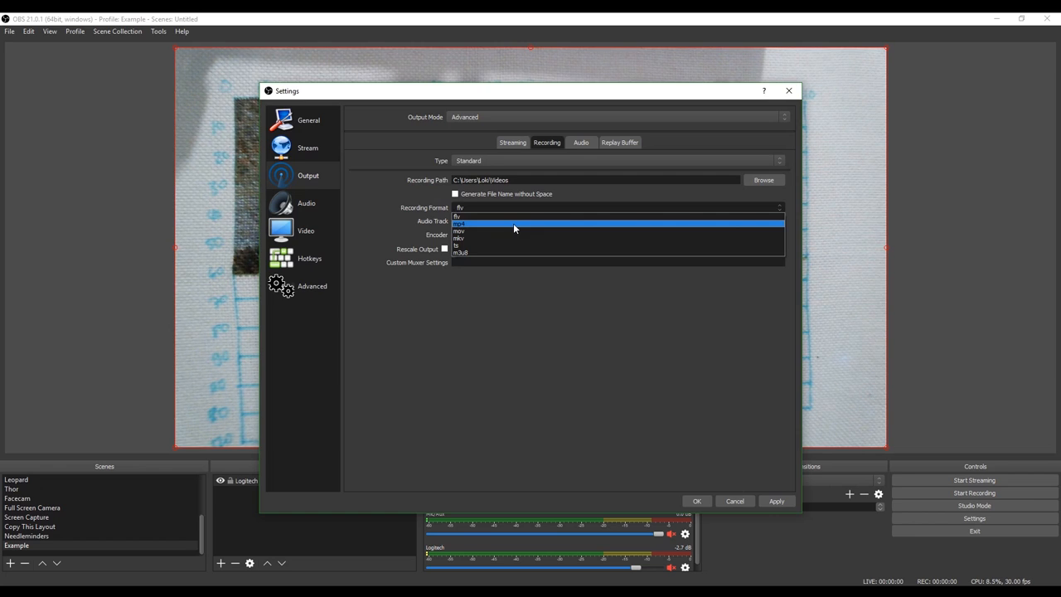
# Change the Recording Format dropdown to mkv after briefly trying mp4.
pyautogui.click(459, 223)
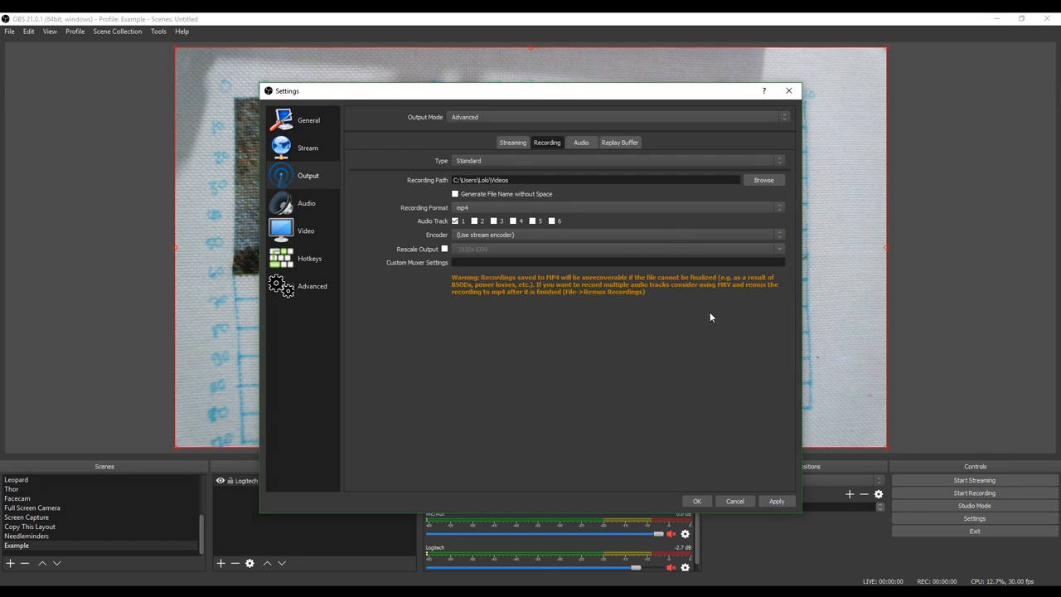
pyautogui.moveTo(628, 283)
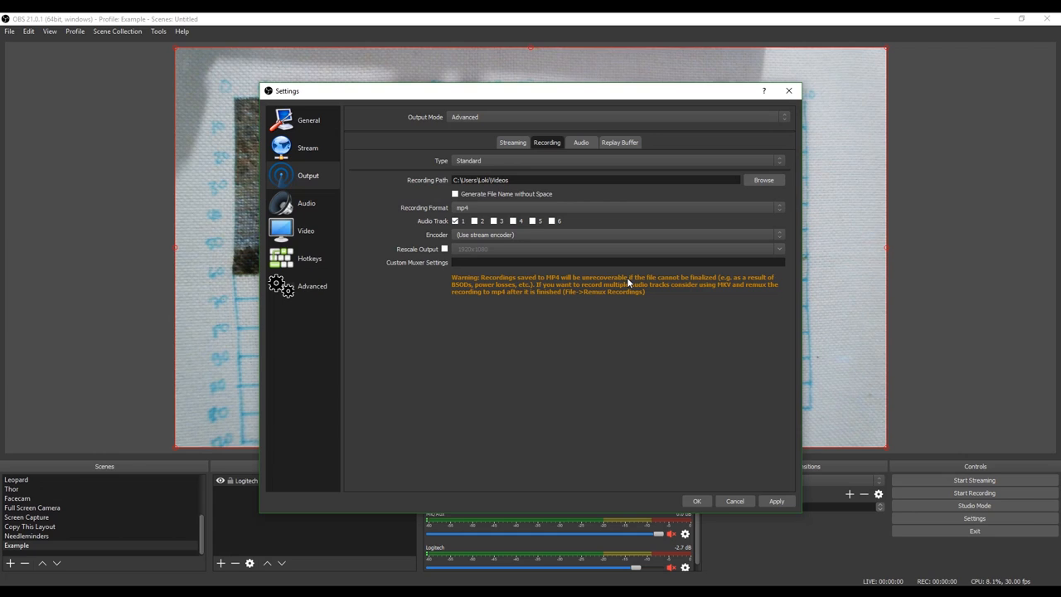
pyautogui.moveTo(734, 301)
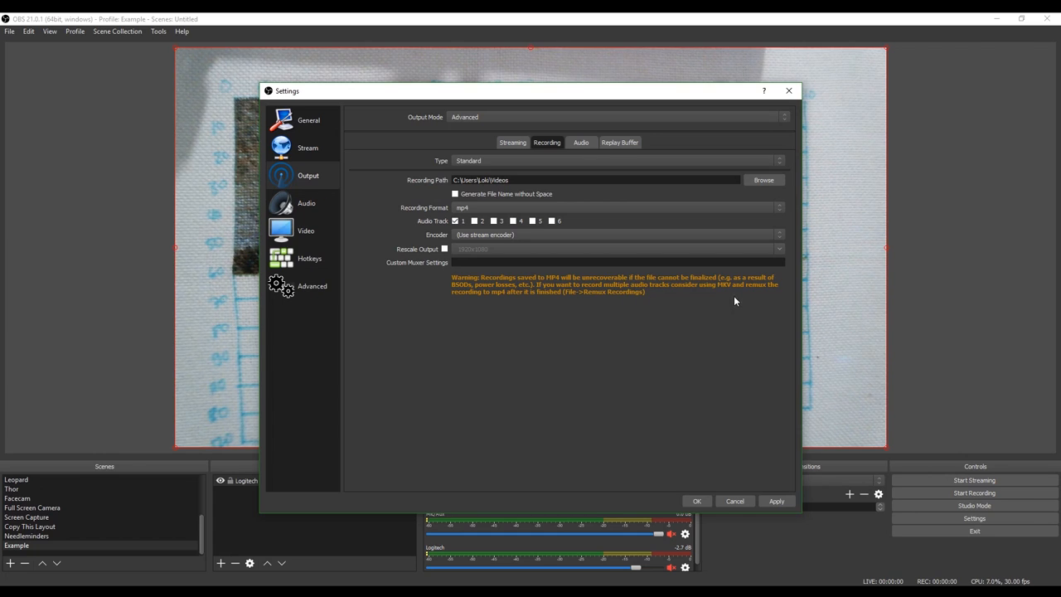
pyautogui.moveTo(605, 320)
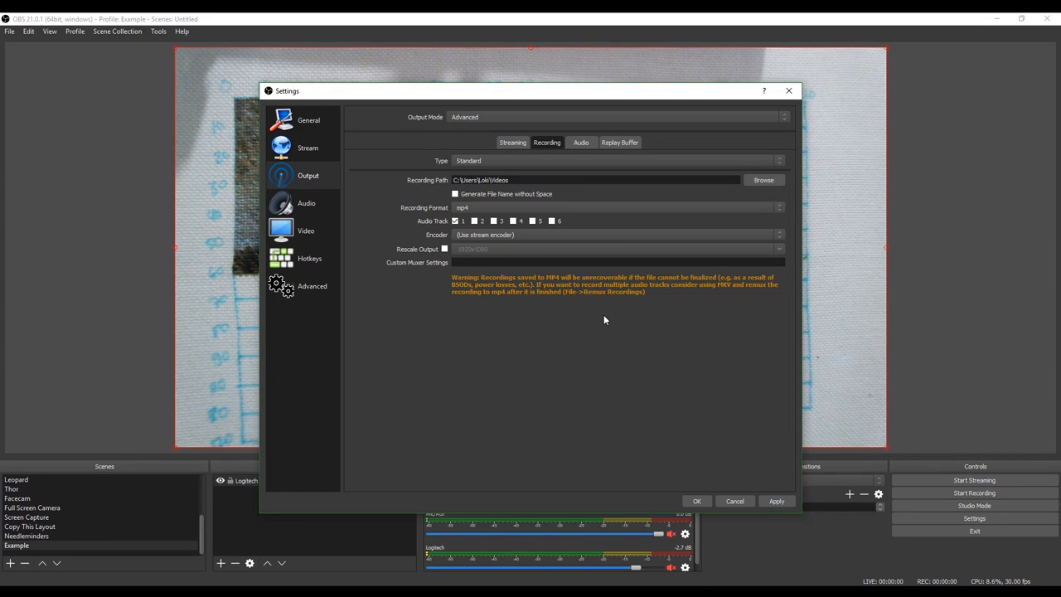
pyautogui.moveTo(454, 216)
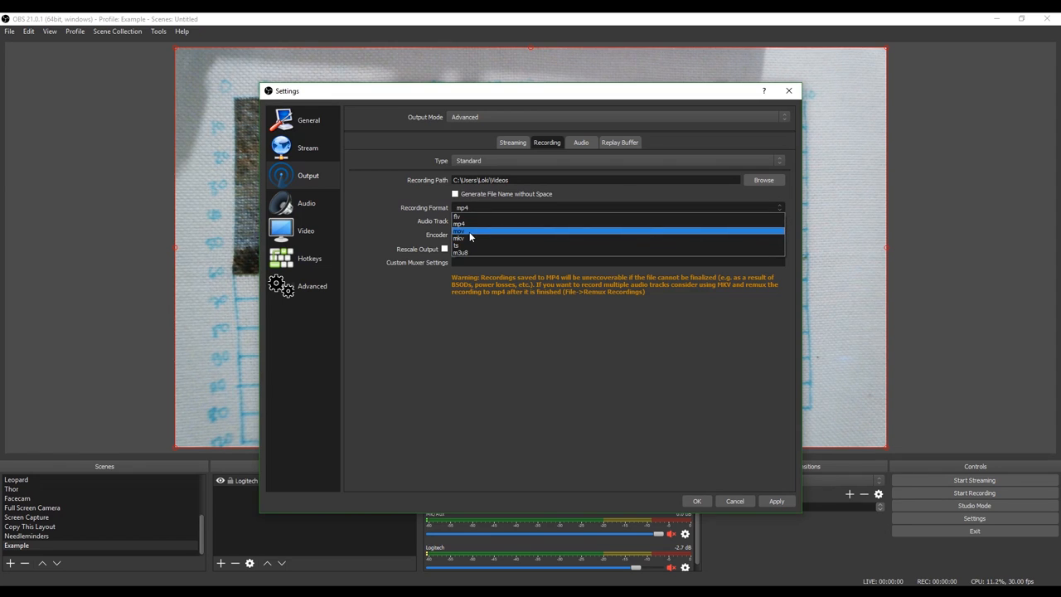
pyautogui.click(458, 229)
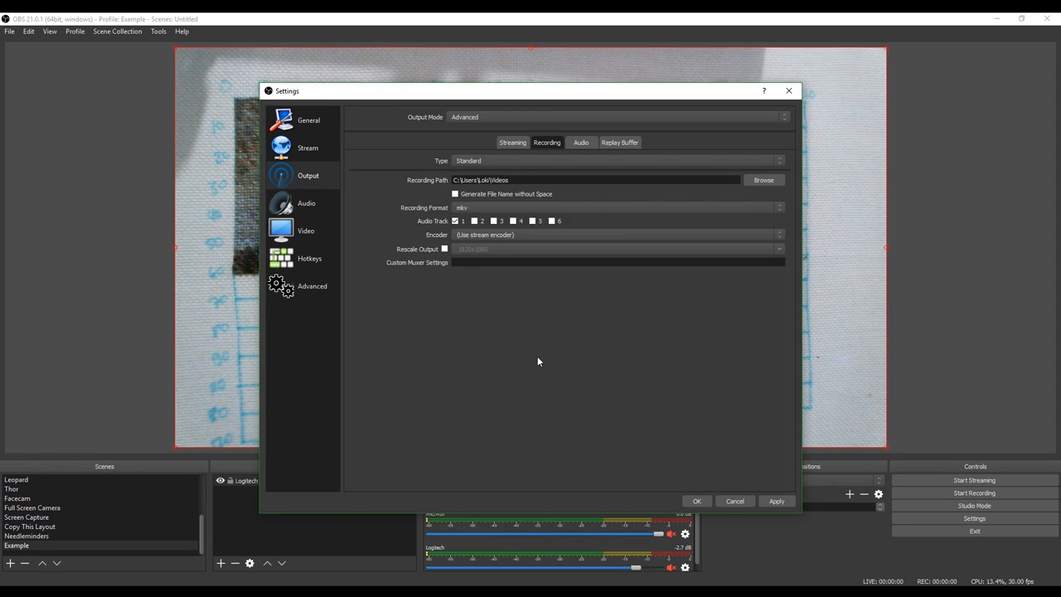
pyautogui.moveTo(621, 326)
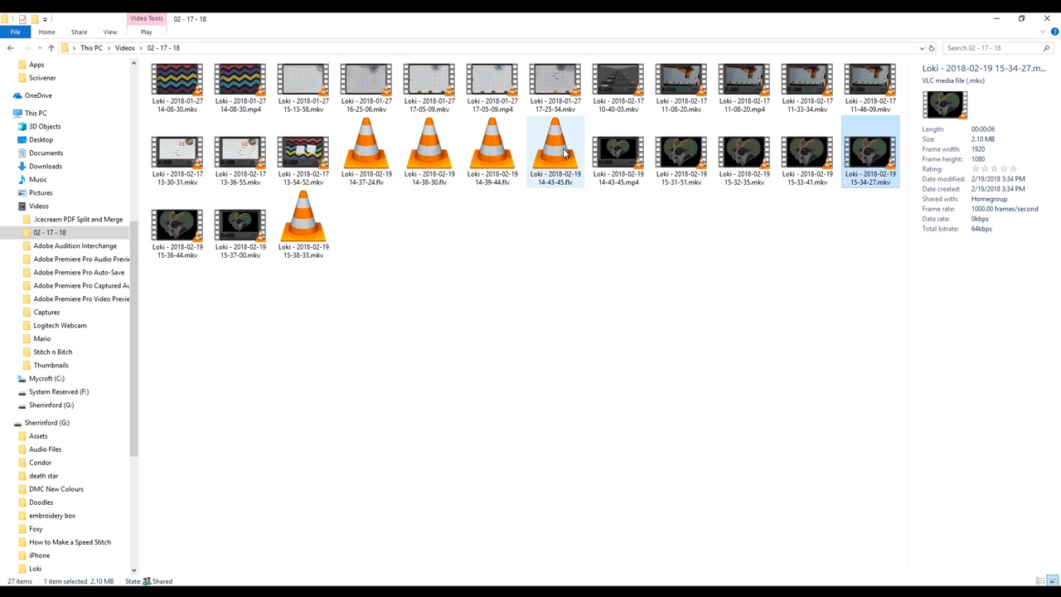
# Select an earlier recording in Videos > 02 - 17 - 18 to view its details.
pyautogui.click(303, 153)
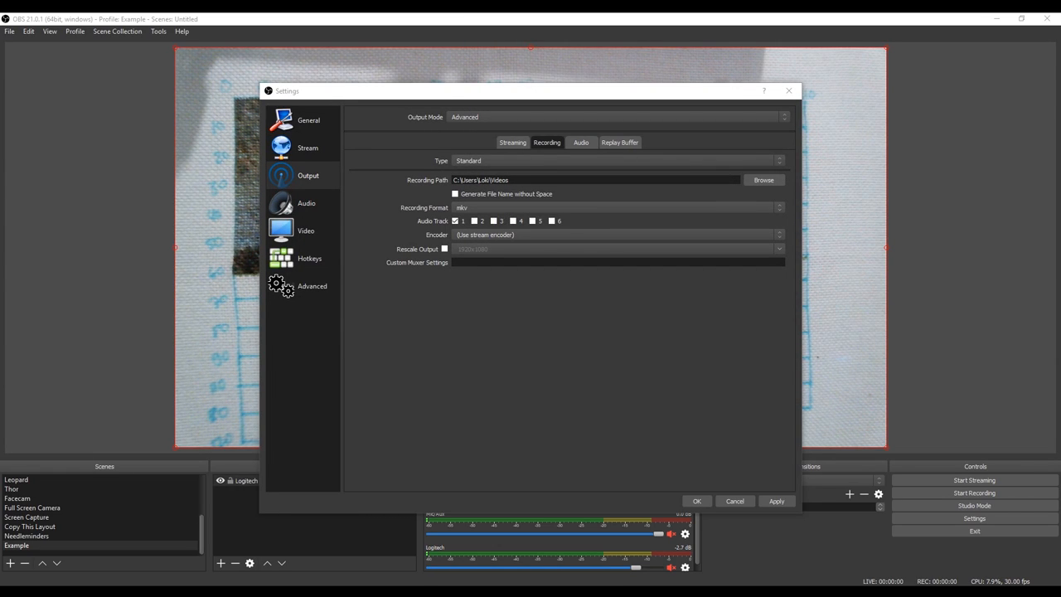
pyautogui.moveTo(499, 392)
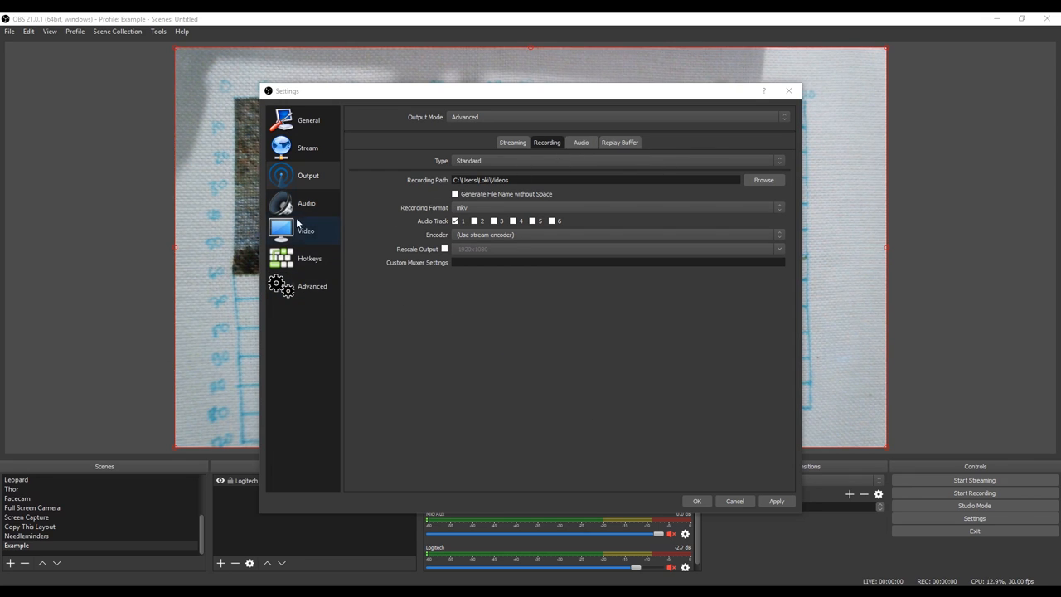
# Show the Audio page with stereo 44.1 kHz and Realtek desktop and mic devices.
pyautogui.click(306, 203)
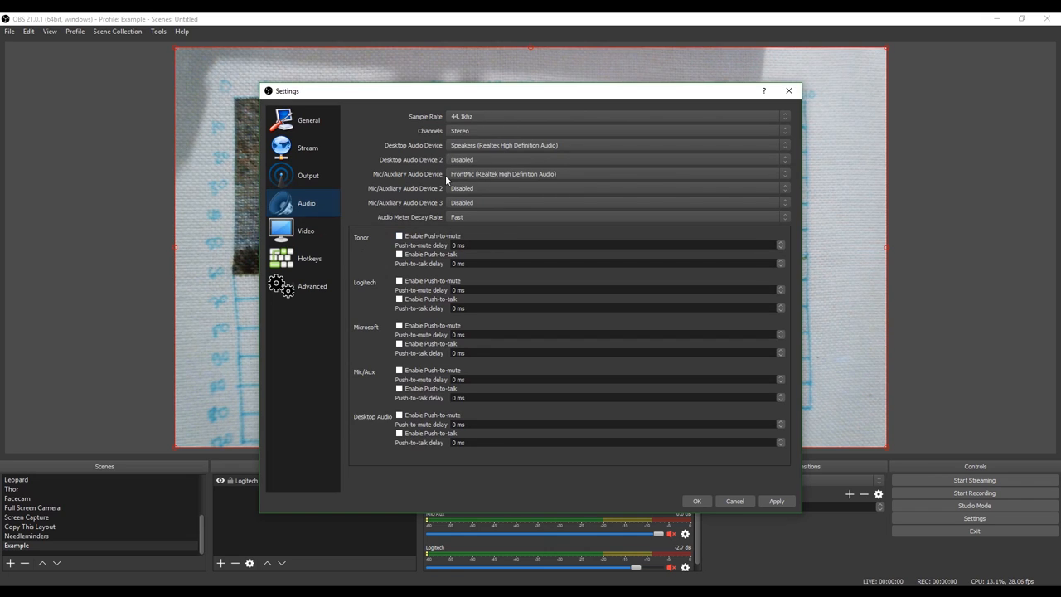
# On the Video page, set Output (Scaled) Resolution to 1920x1080 and keep the canvas at 1920x1080.
pyautogui.click(305, 231)
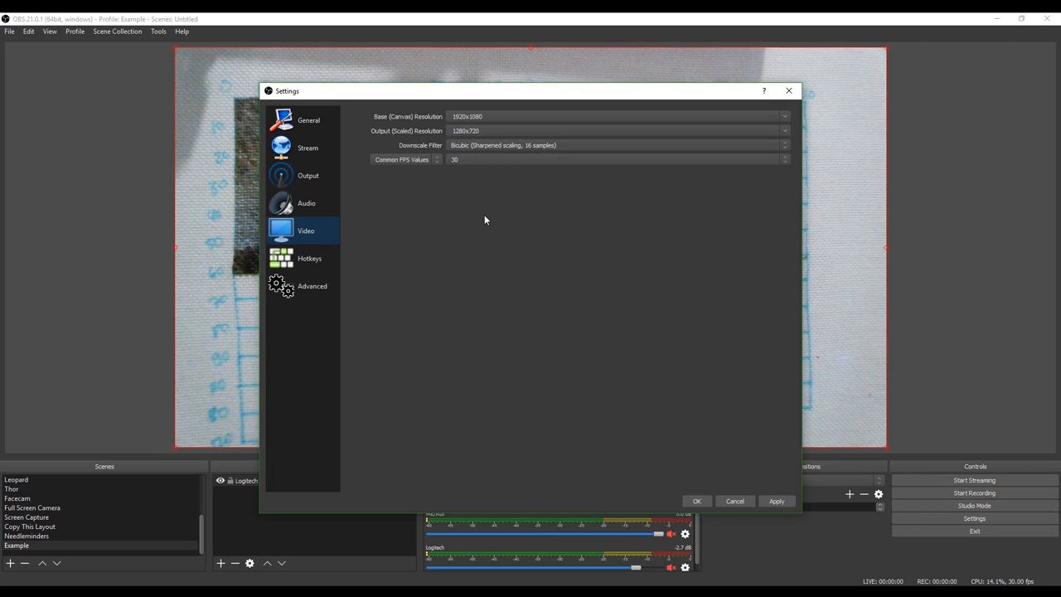
pyautogui.moveTo(419, 126)
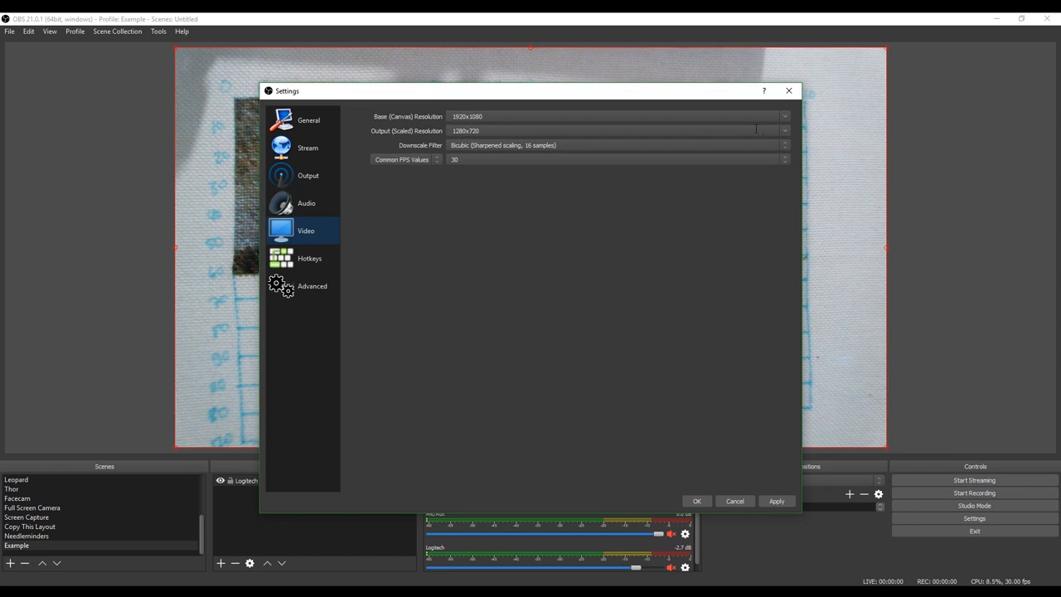
pyautogui.click(616, 131)
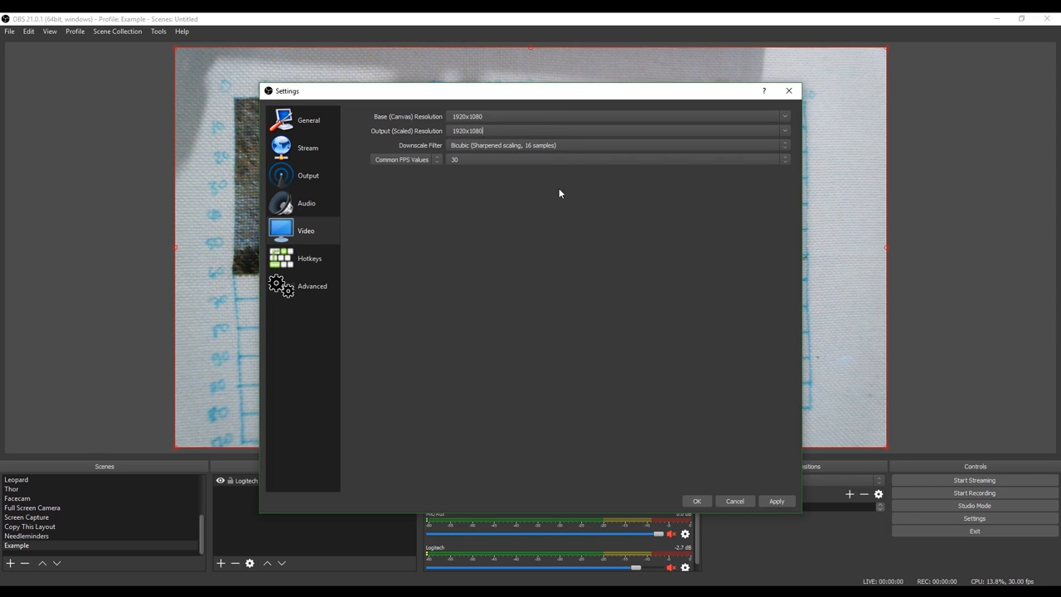
pyautogui.moveTo(555, 191)
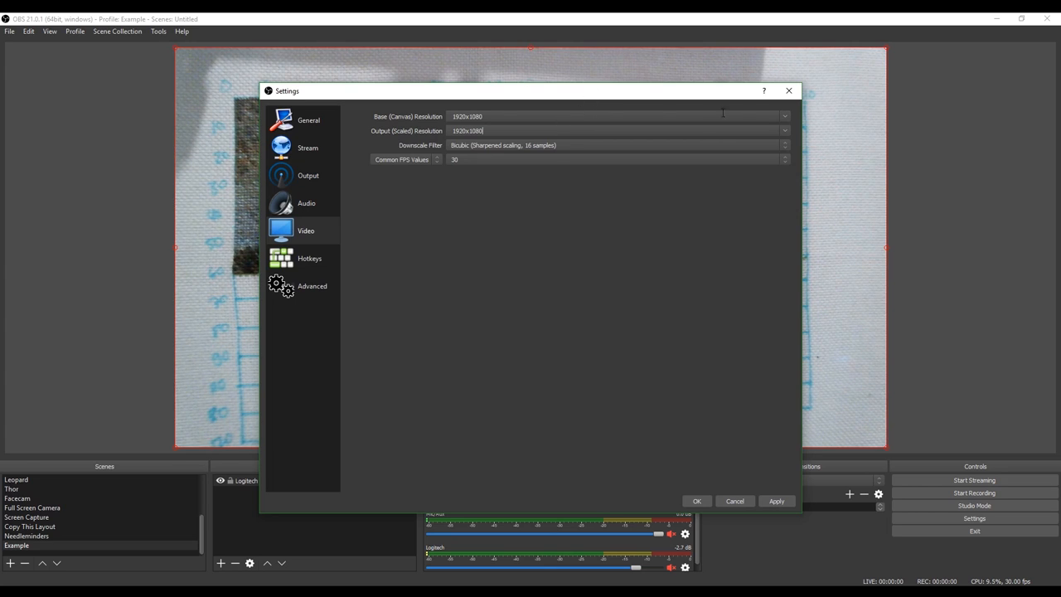
pyautogui.click(783, 116)
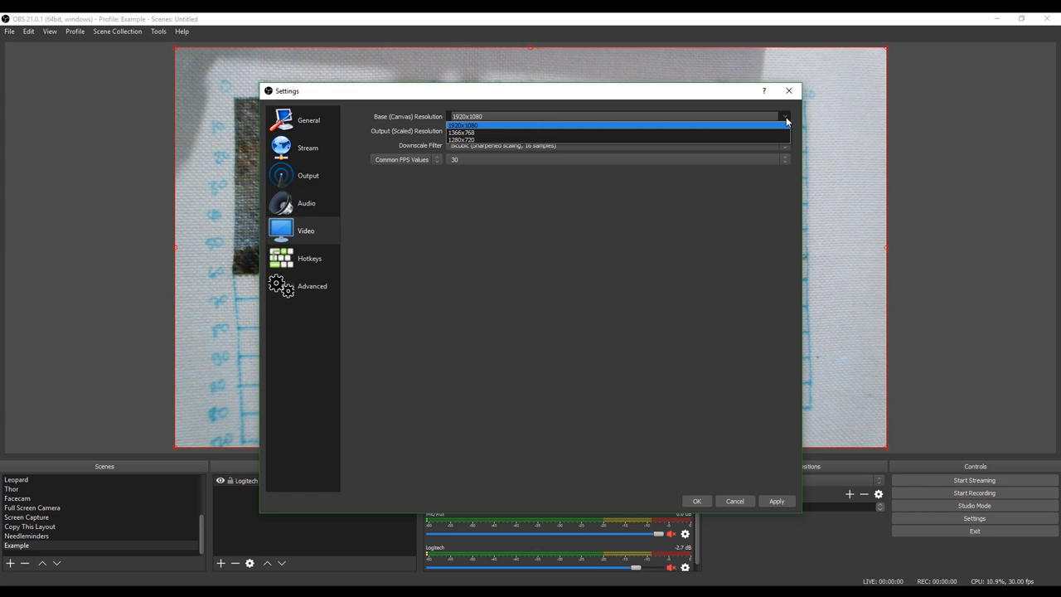
pyautogui.click(463, 124)
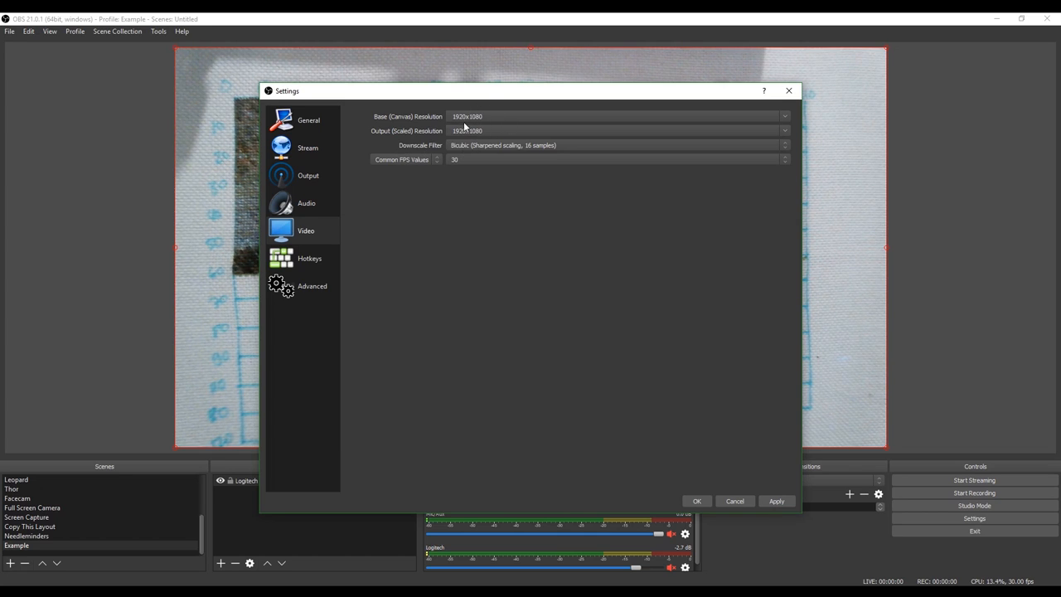
pyautogui.moveTo(427, 165)
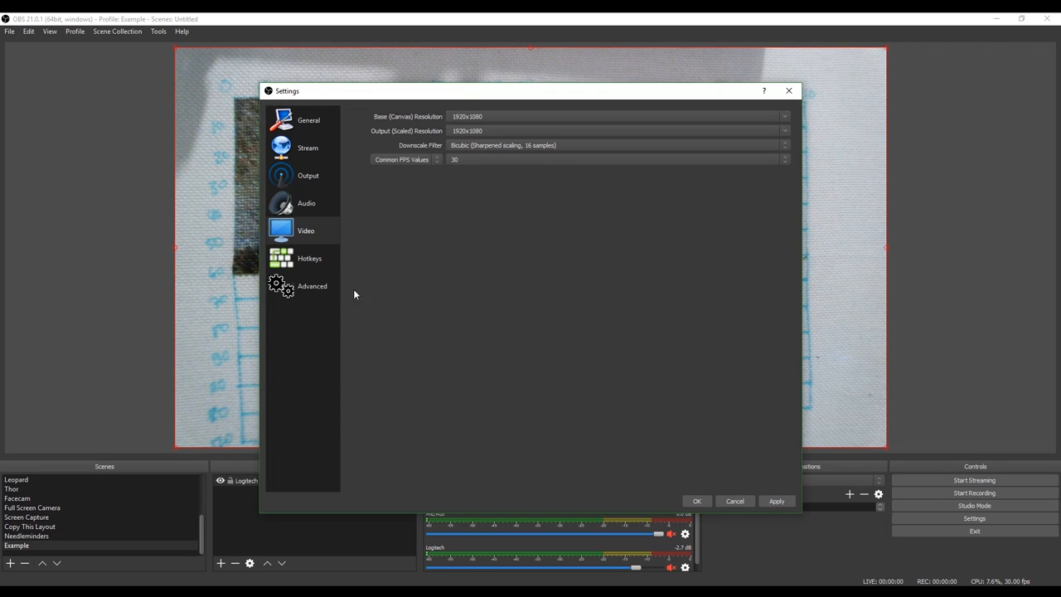
# On the Hotkeys page, bind the P key to Start Recording and Stop Recording.
pyautogui.click(309, 258)
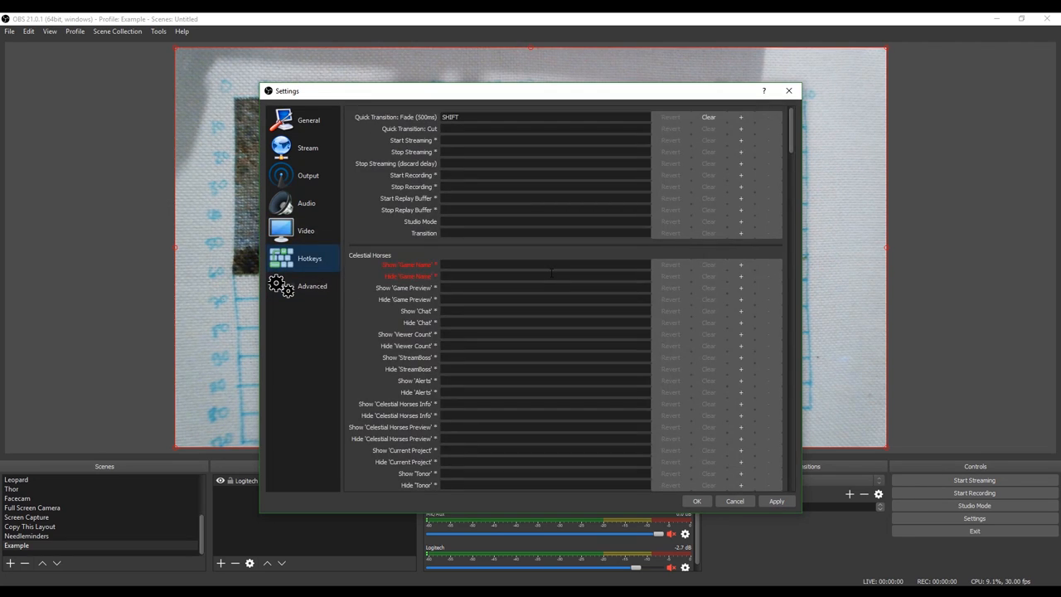
pyautogui.moveTo(542, 276)
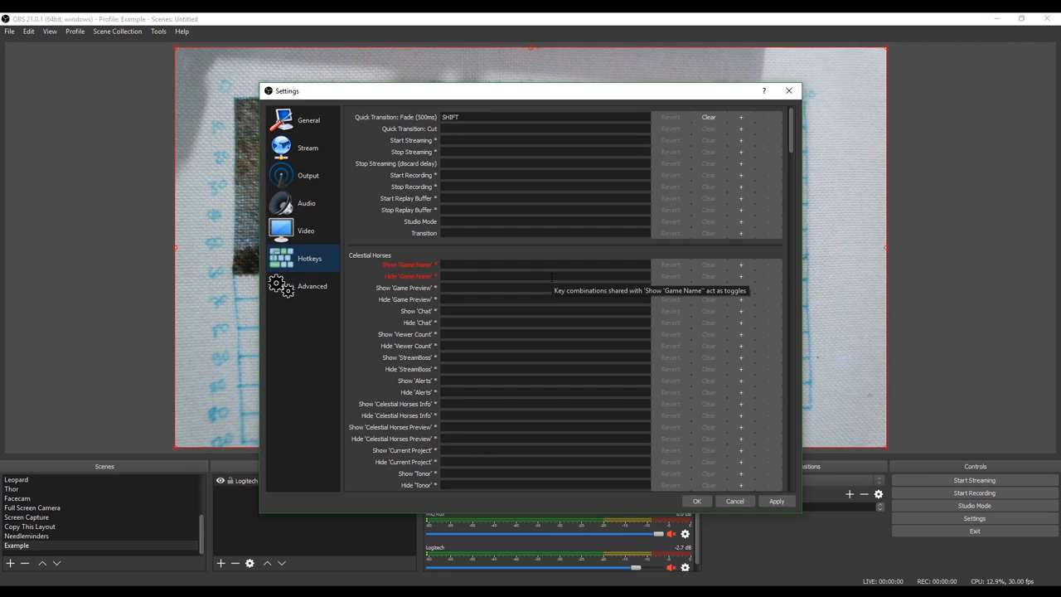
pyautogui.moveTo(458, 176)
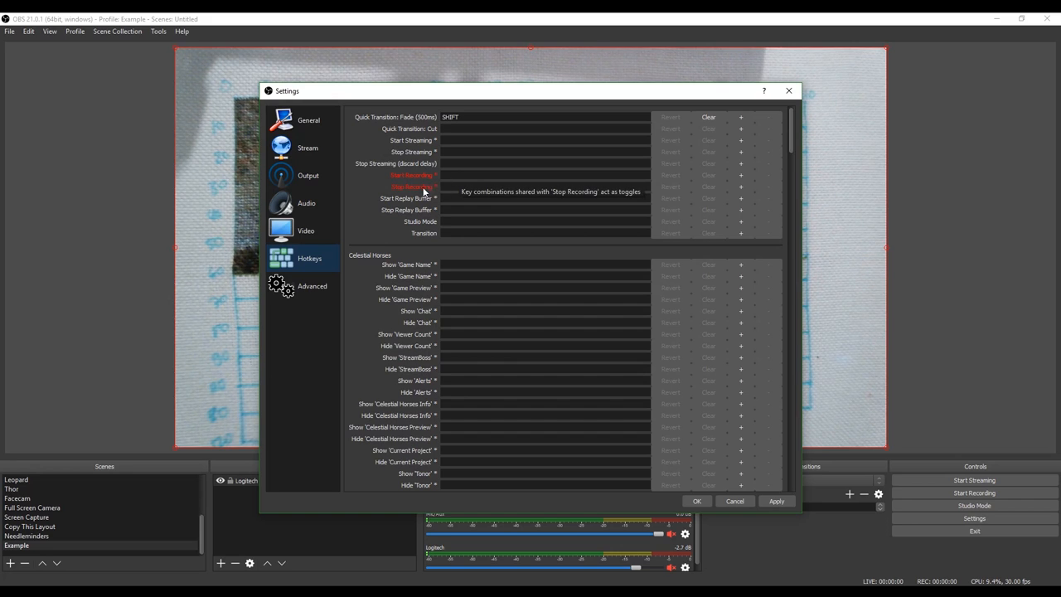
pyautogui.moveTo(424, 197)
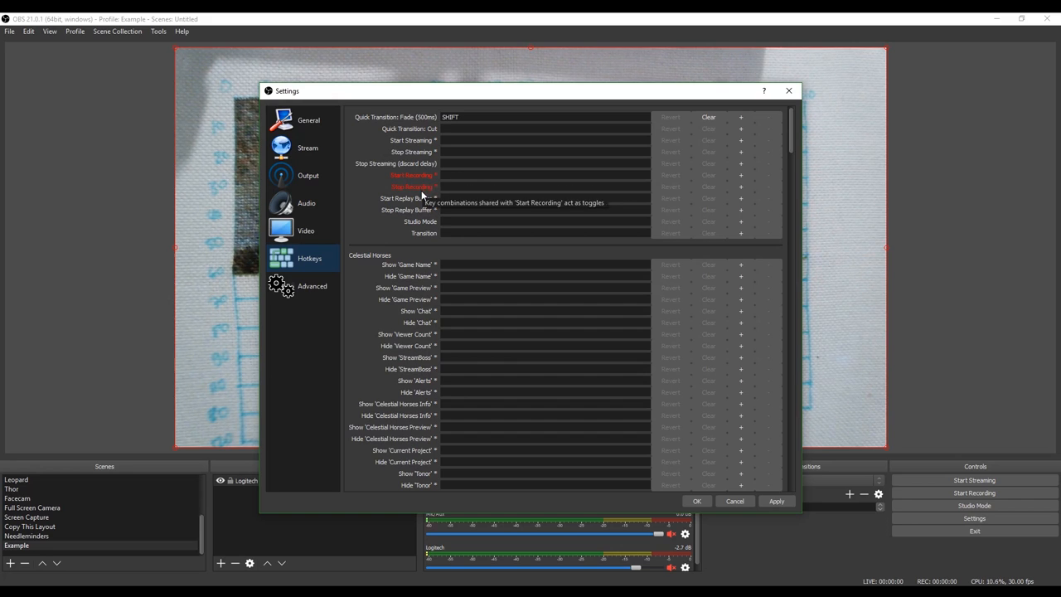
pyautogui.click(545, 175)
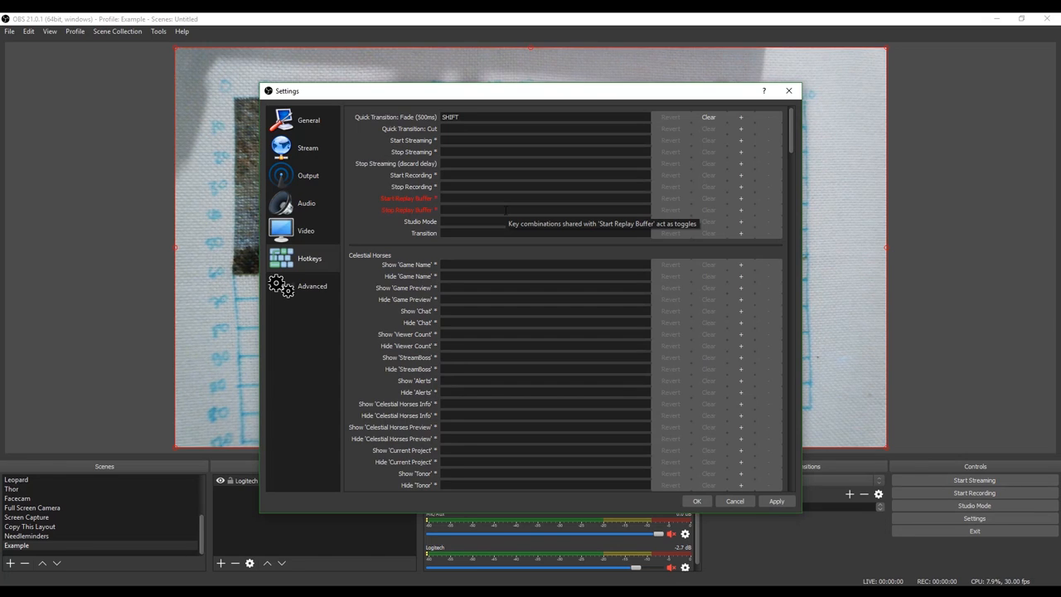
pyautogui.moveTo(506, 210)
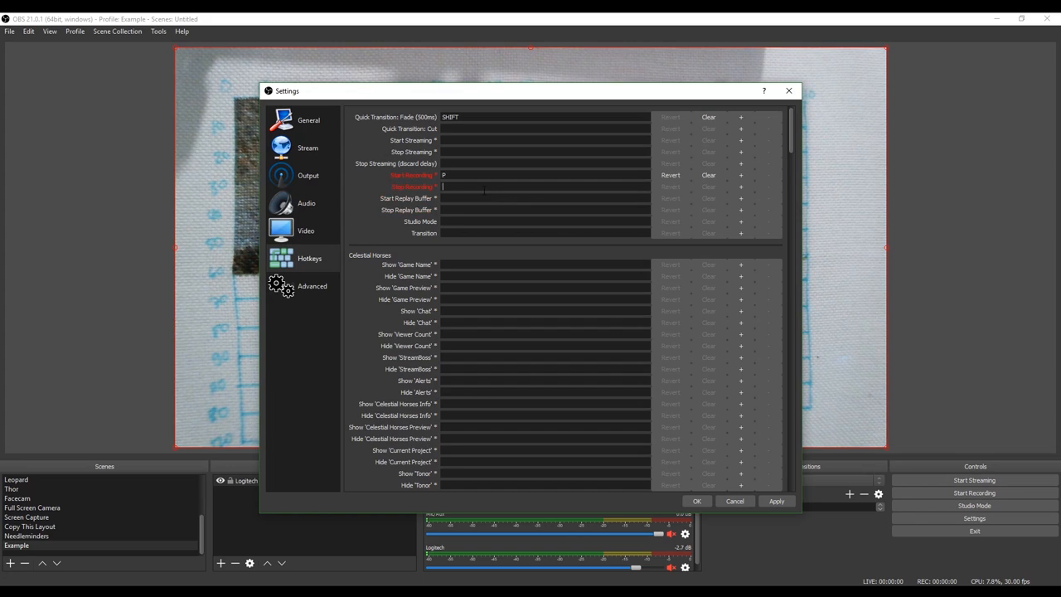
pyautogui.write('P')
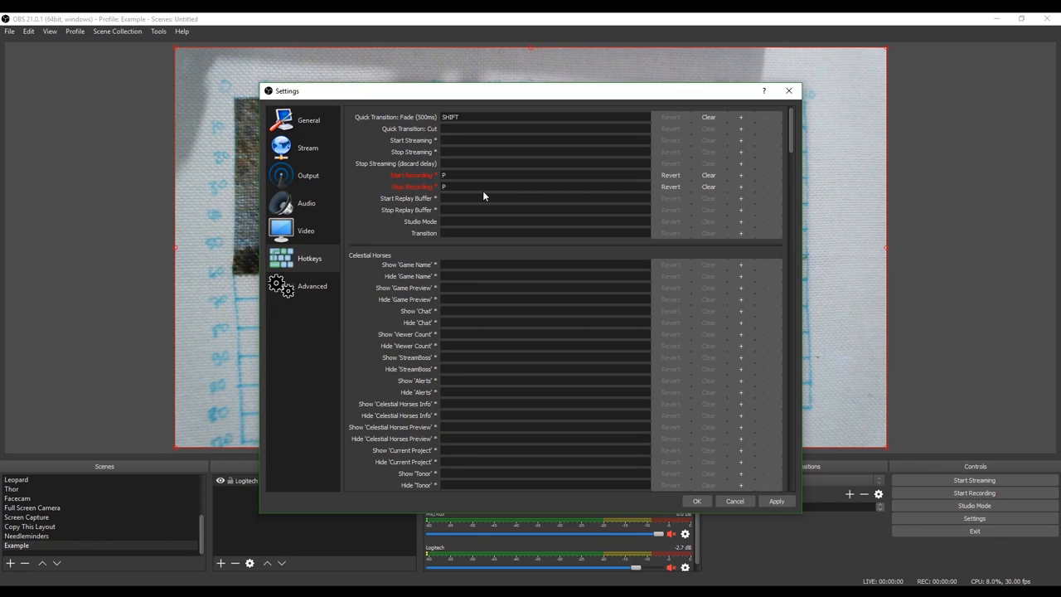
pyautogui.click(538, 185)
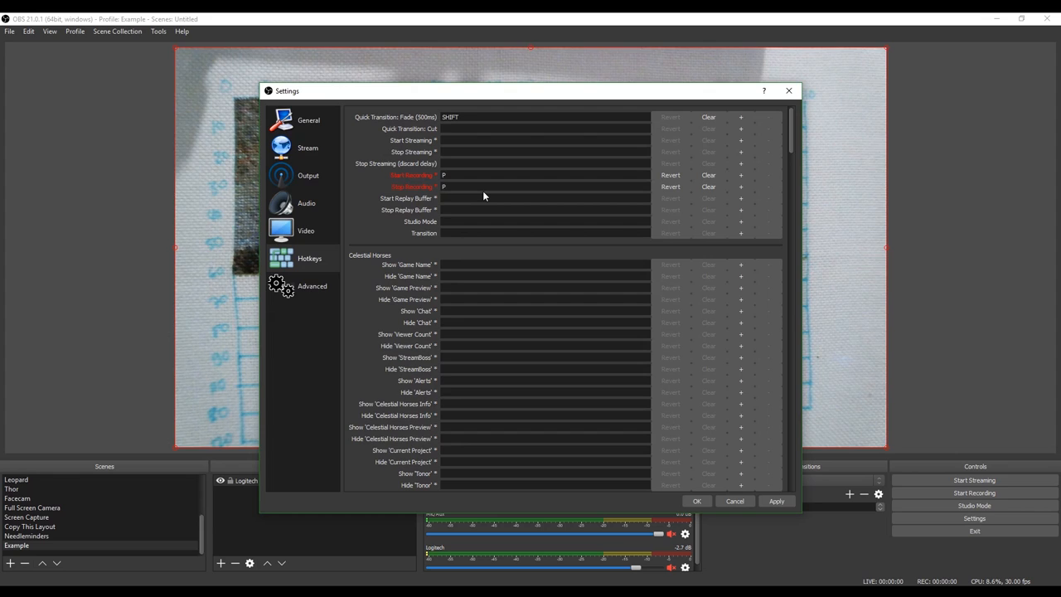
pyautogui.click(547, 186)
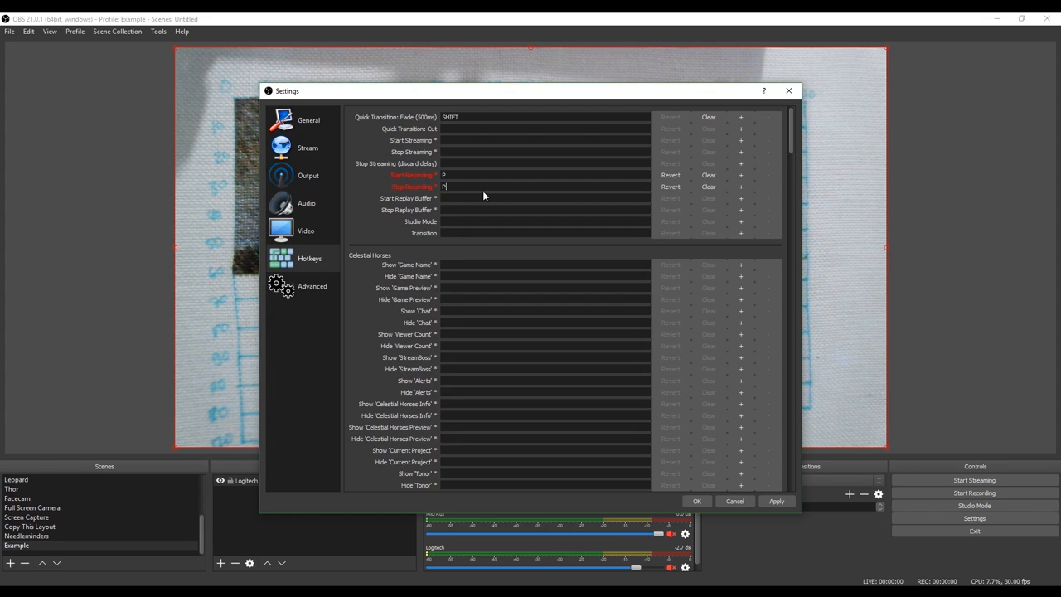